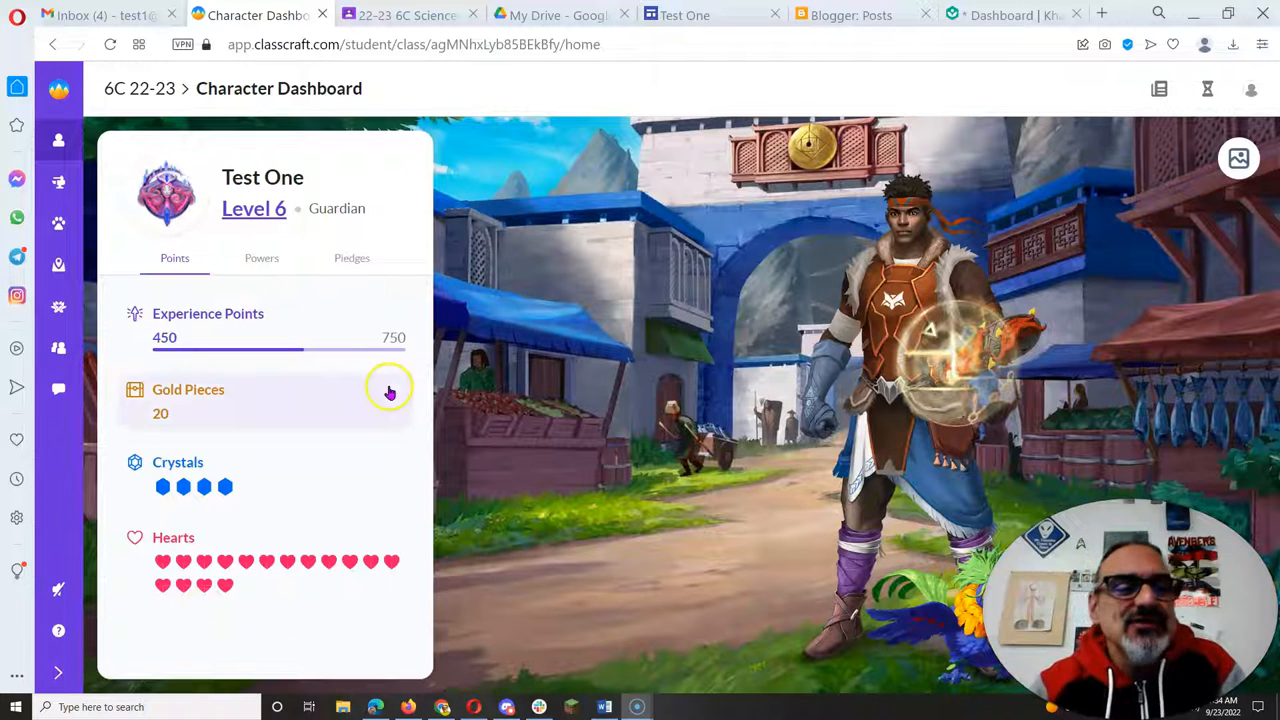
mouse_move(76, 313)
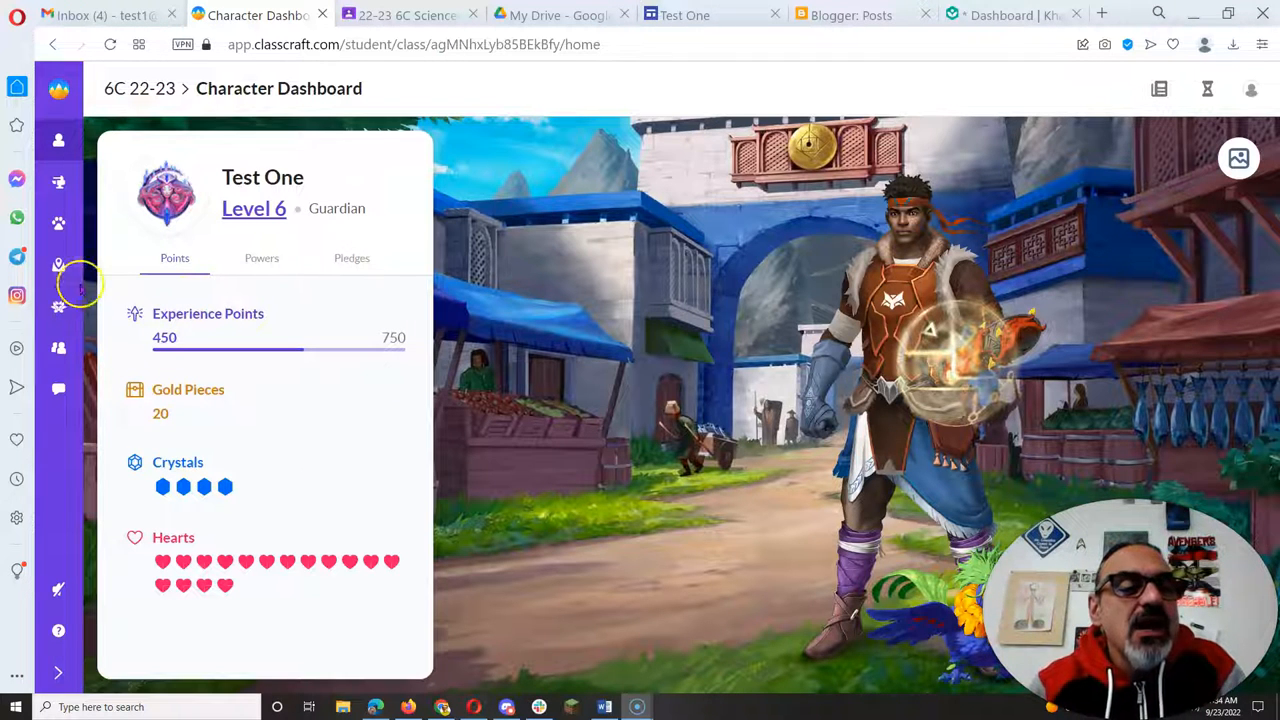
- Open the Classcraft Quests map showing The Starship Equinox quest
click(59, 265)
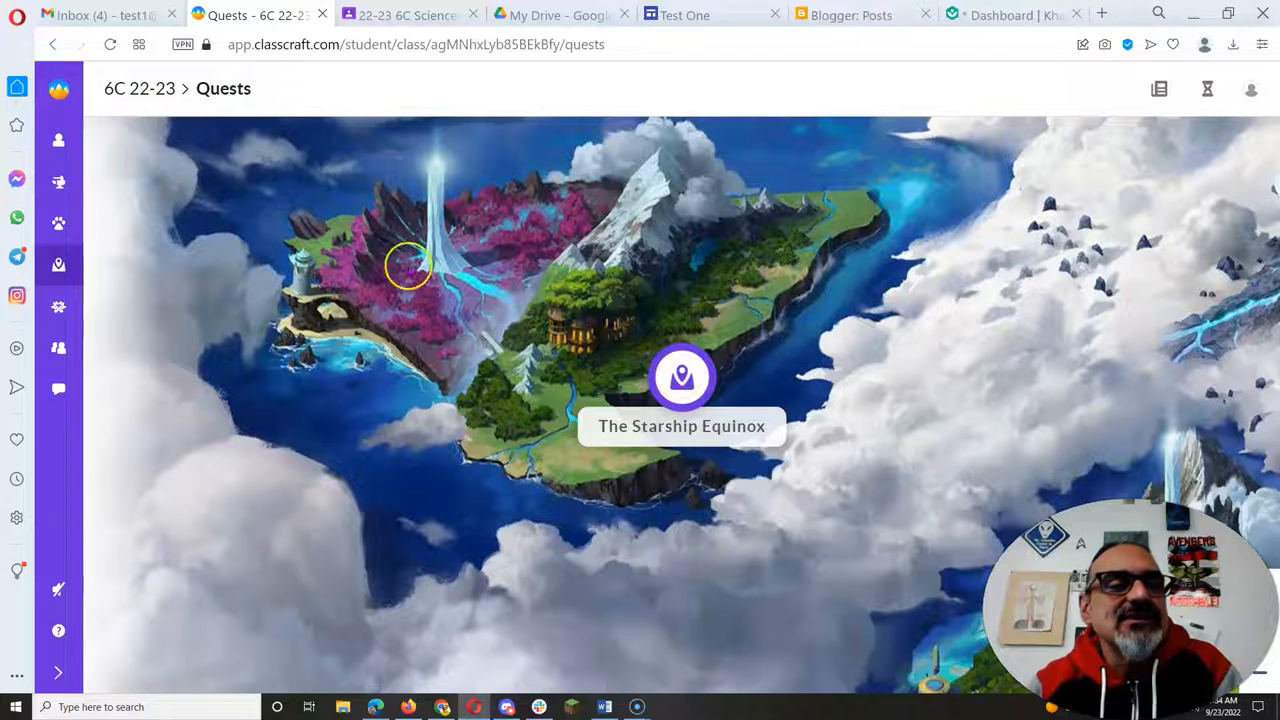
- Switch to Gmail and log back in with the account password after the session expired
click(100, 17)
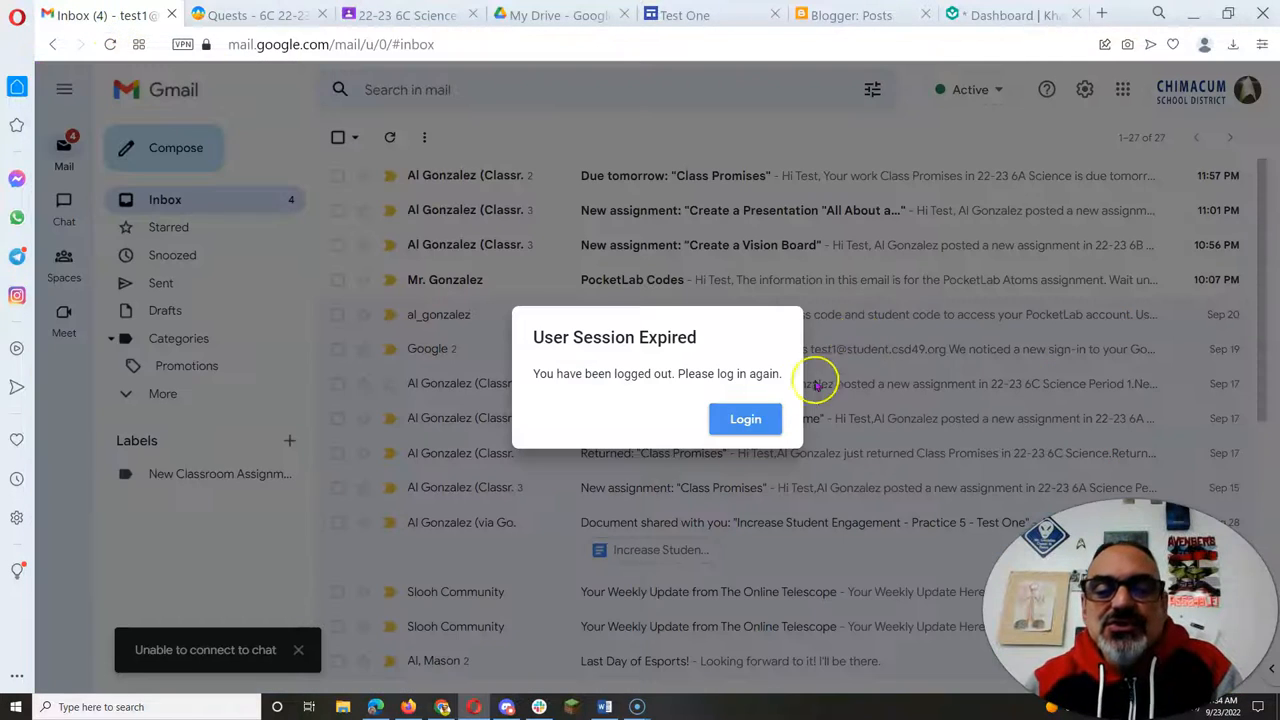
click(745, 418)
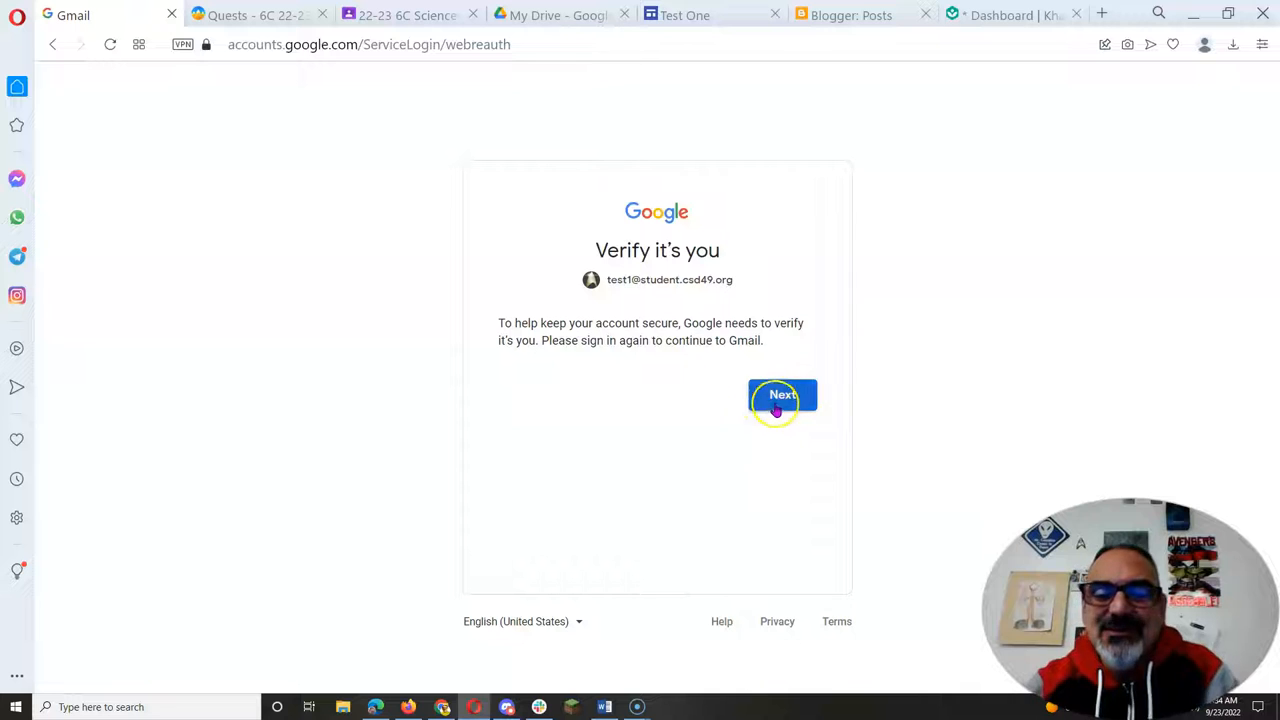
click(782, 395)
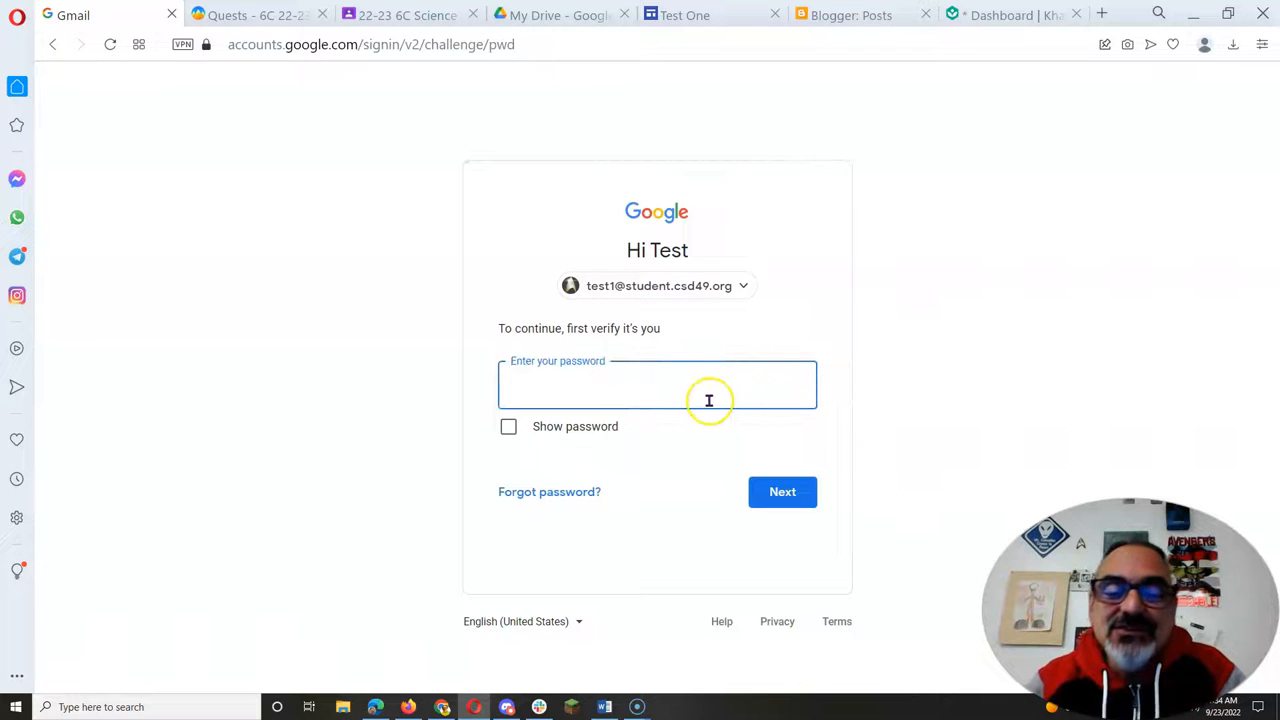
text(***)
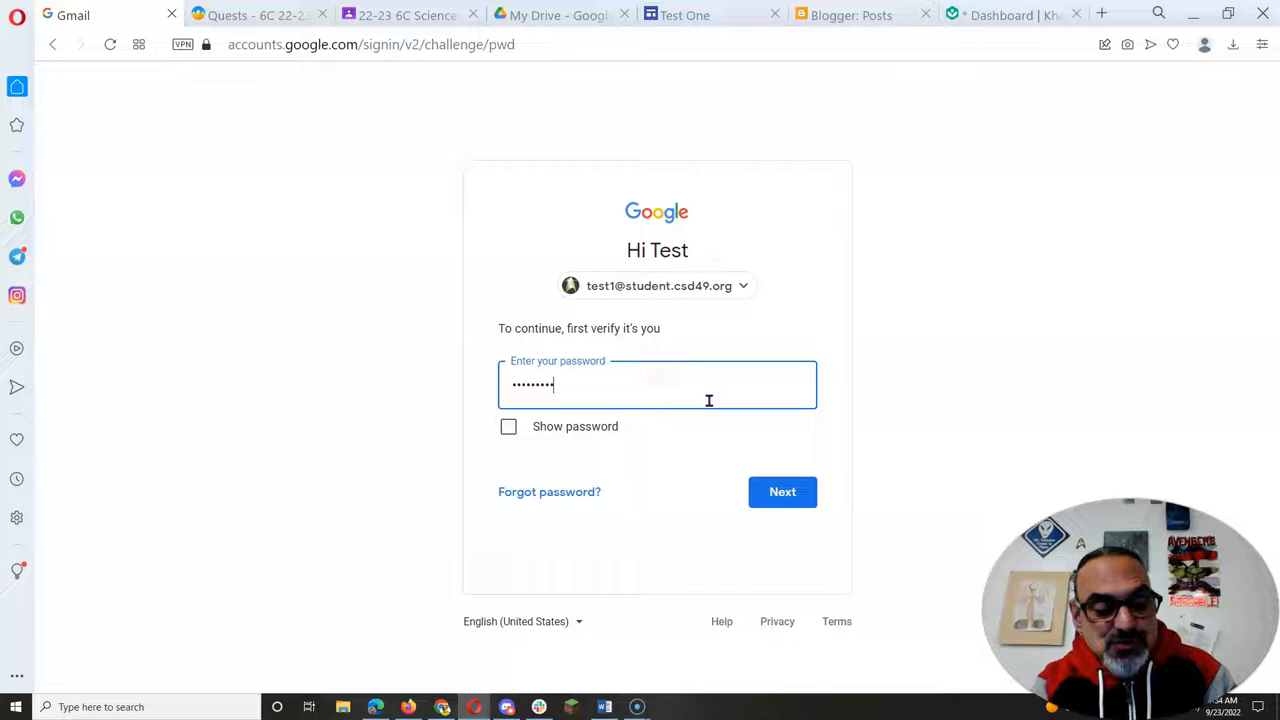
click(782, 492)
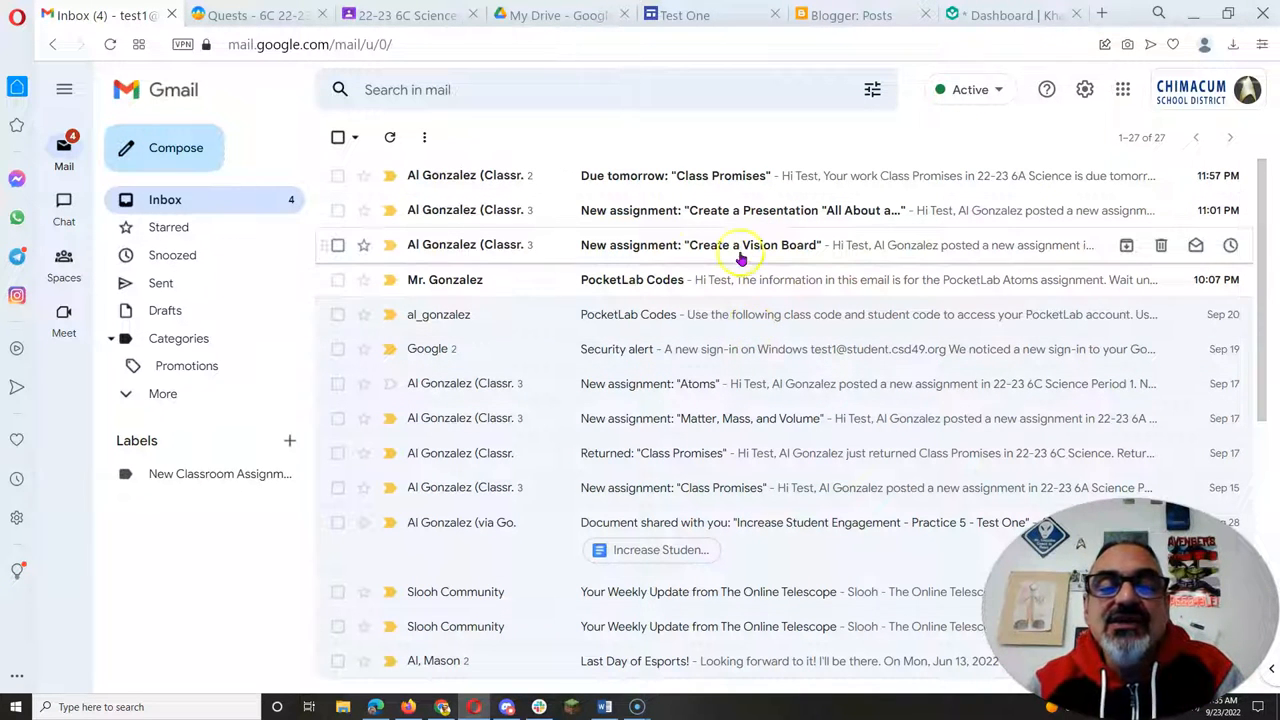
mouse_move(727, 258)
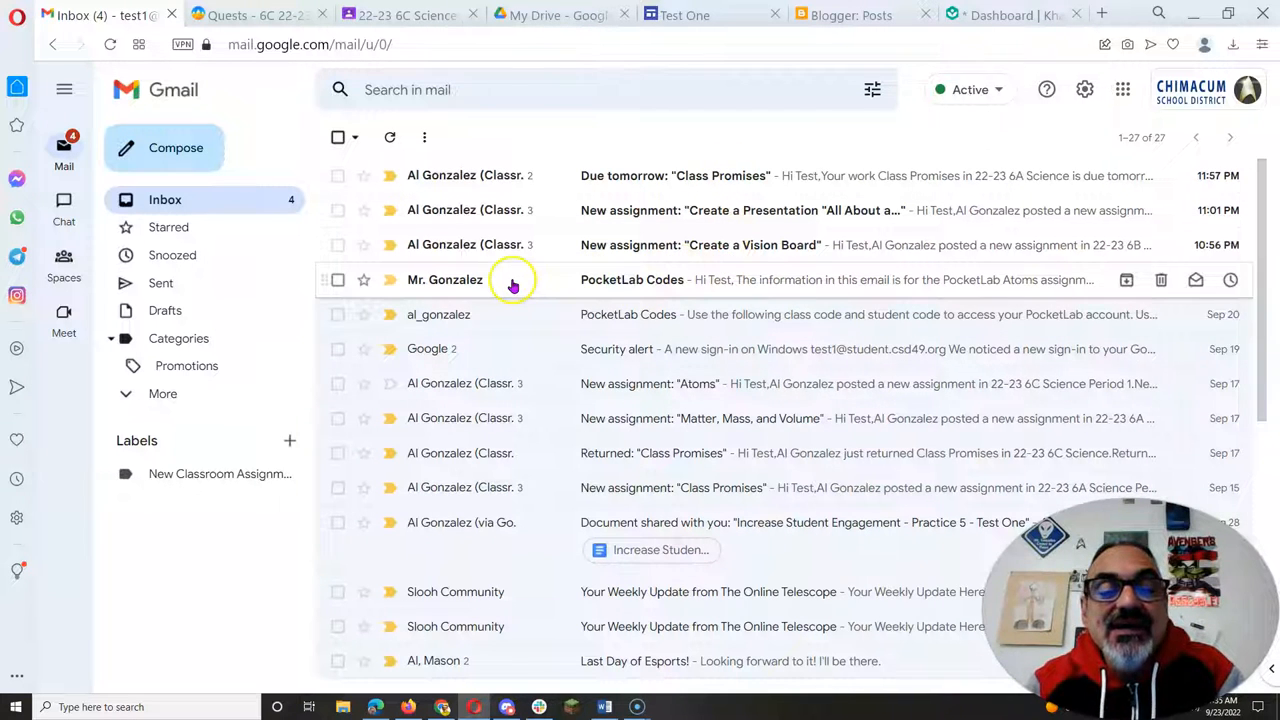
mouse_move(728, 105)
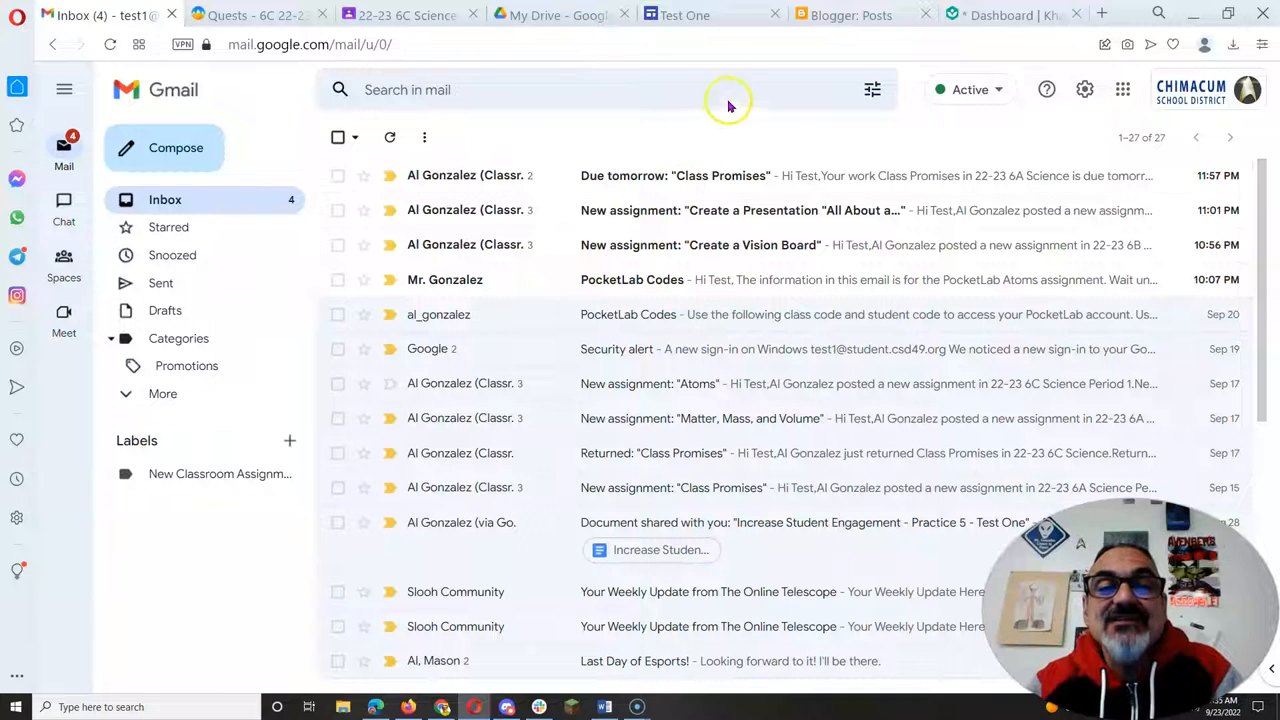
- Search Gmail for 'pocketlab' and dismiss the Spaces tip
text(p)
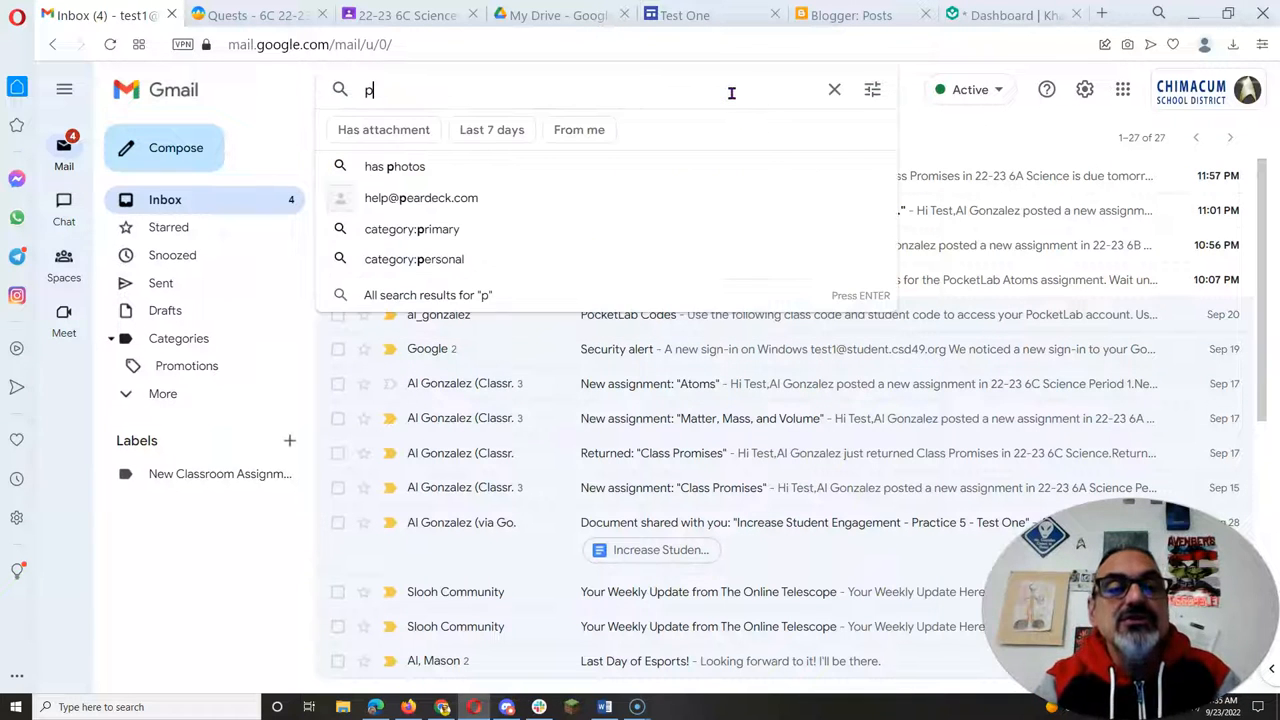
text(ocketlab)
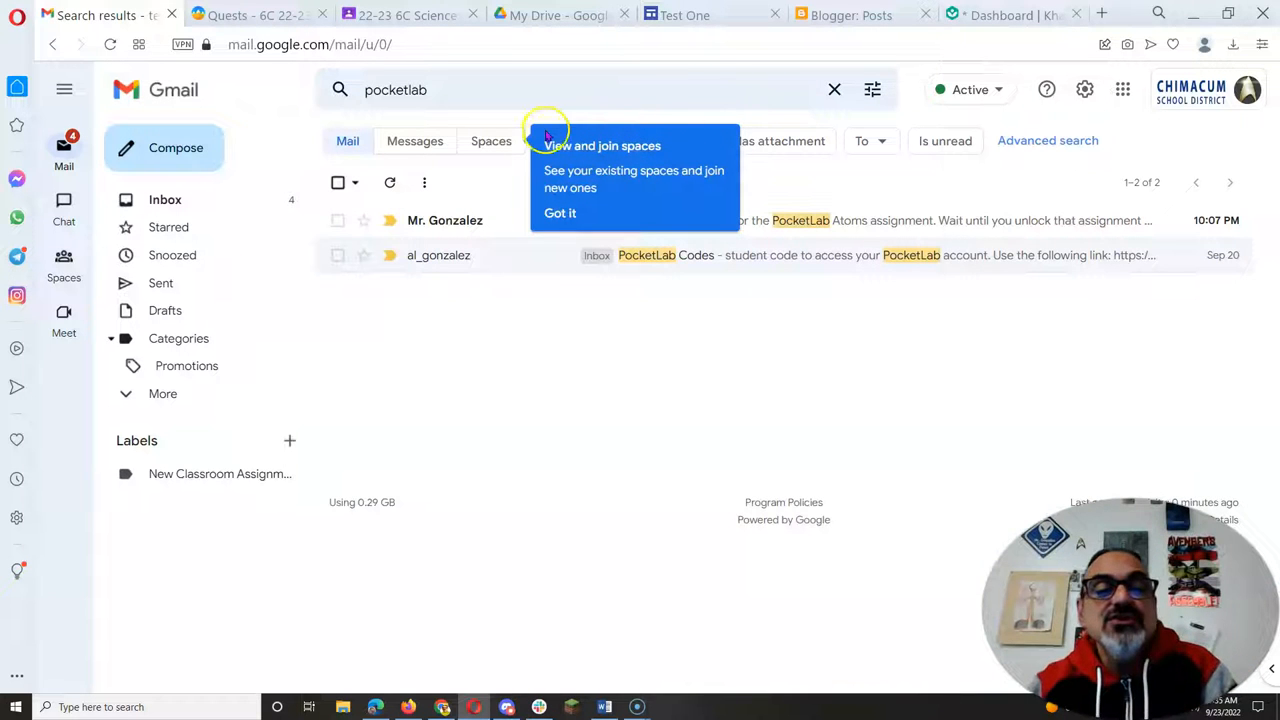
mouse_move(528, 190)
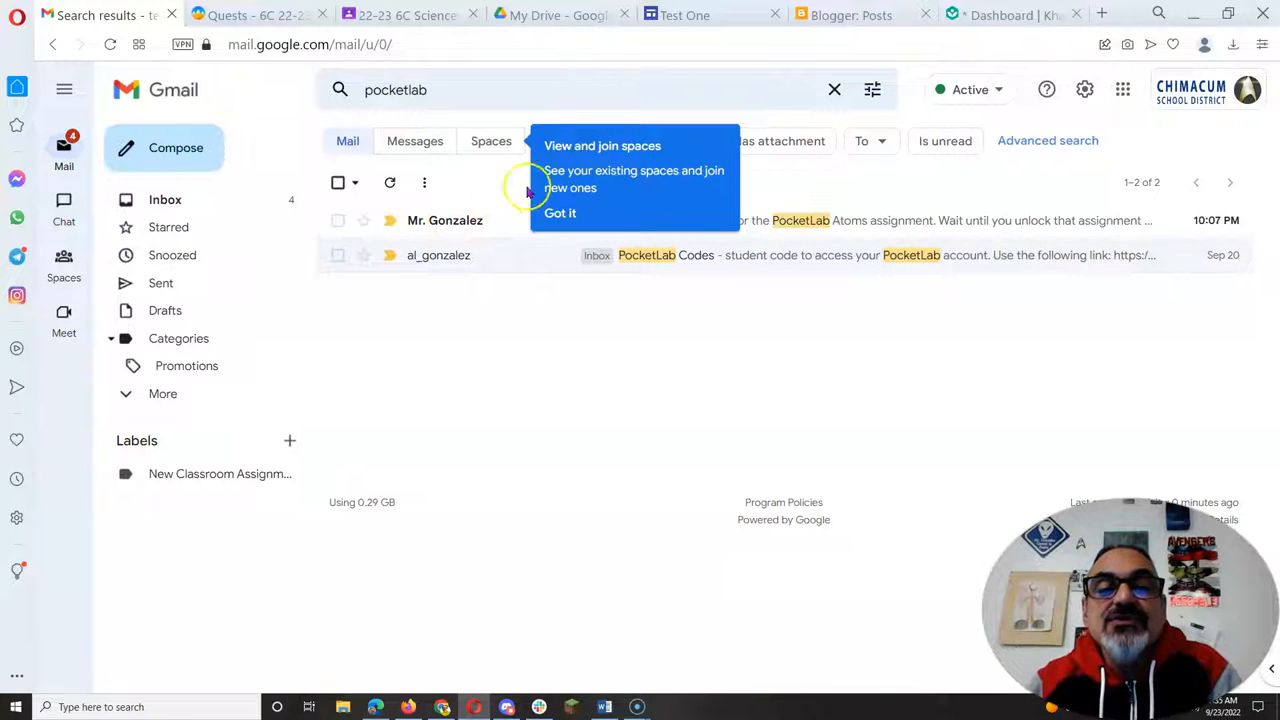
click(560, 213)
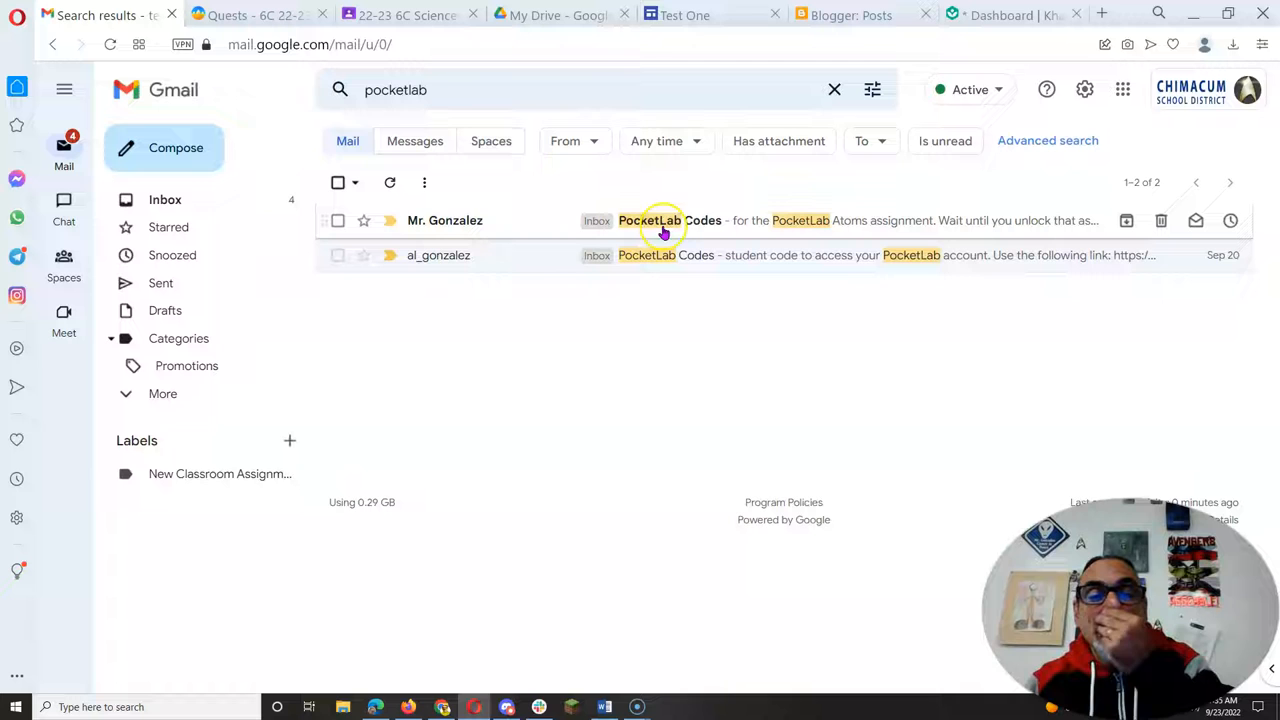
- Open Mr. Gonzalez's PocketLab Codes email and follow its app.thepocketlab.com class-code link
click(665, 220)
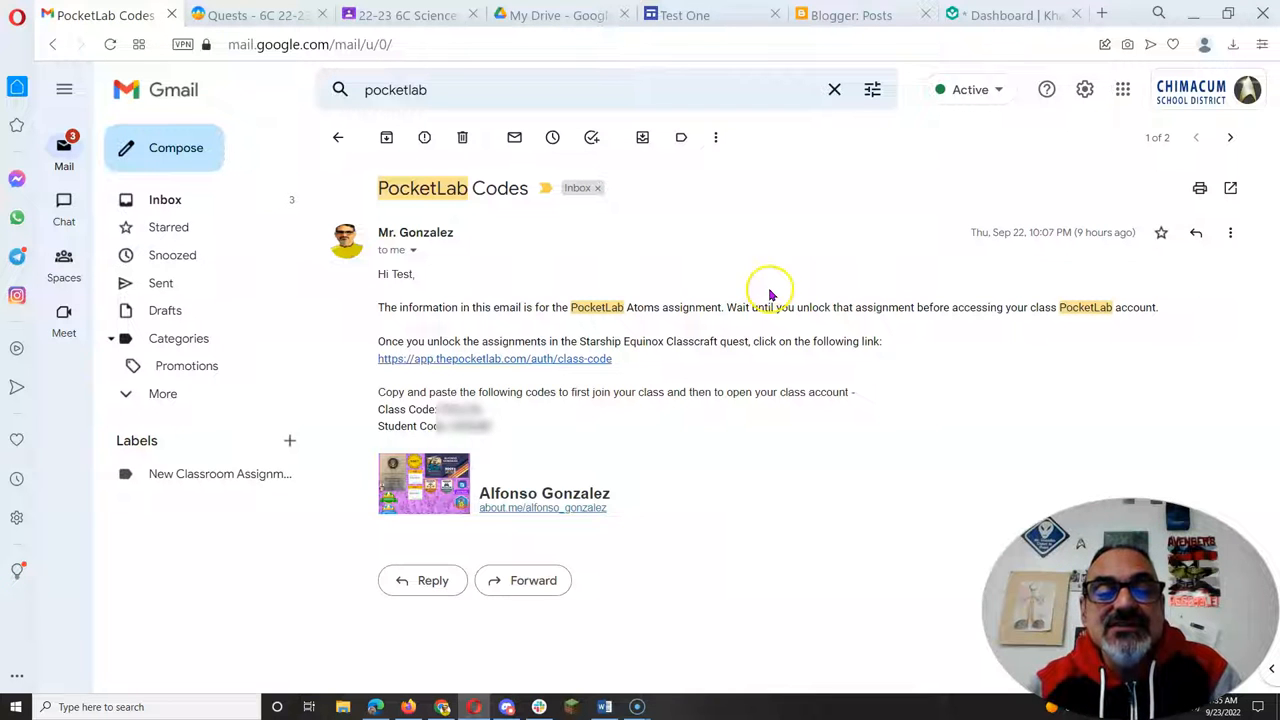
mouse_move(625, 358)
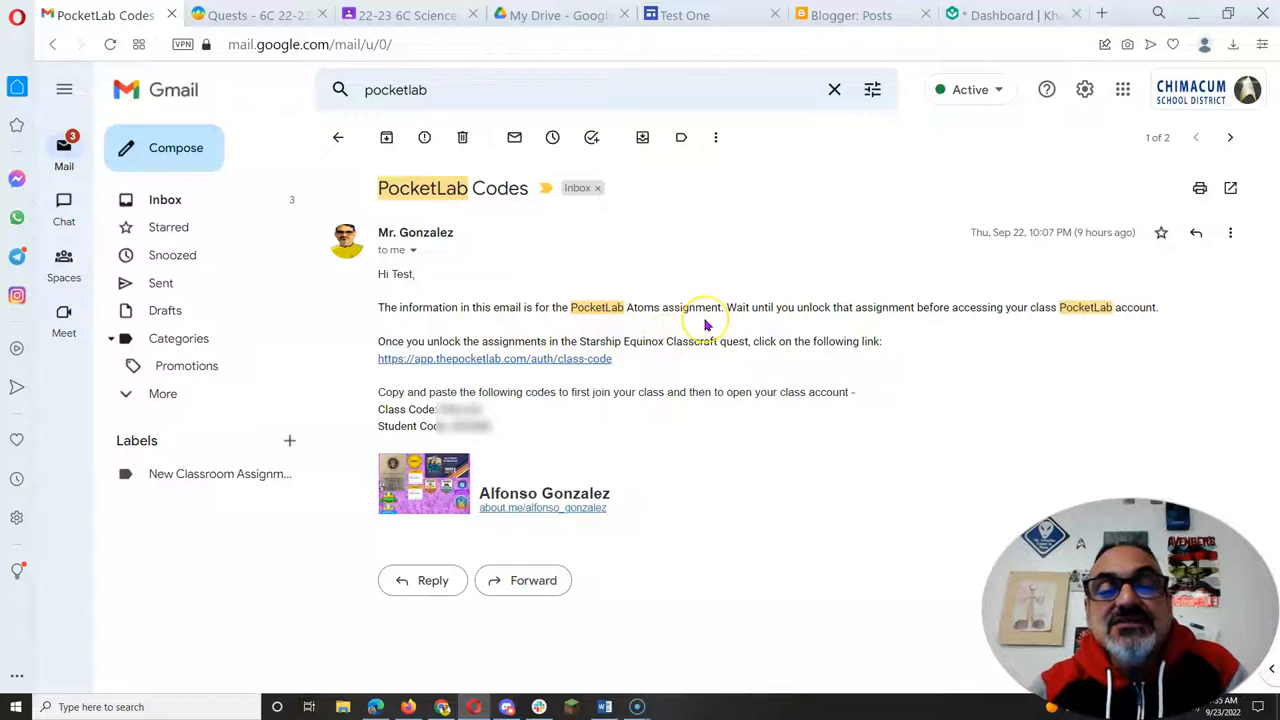
mouse_move(873, 322)
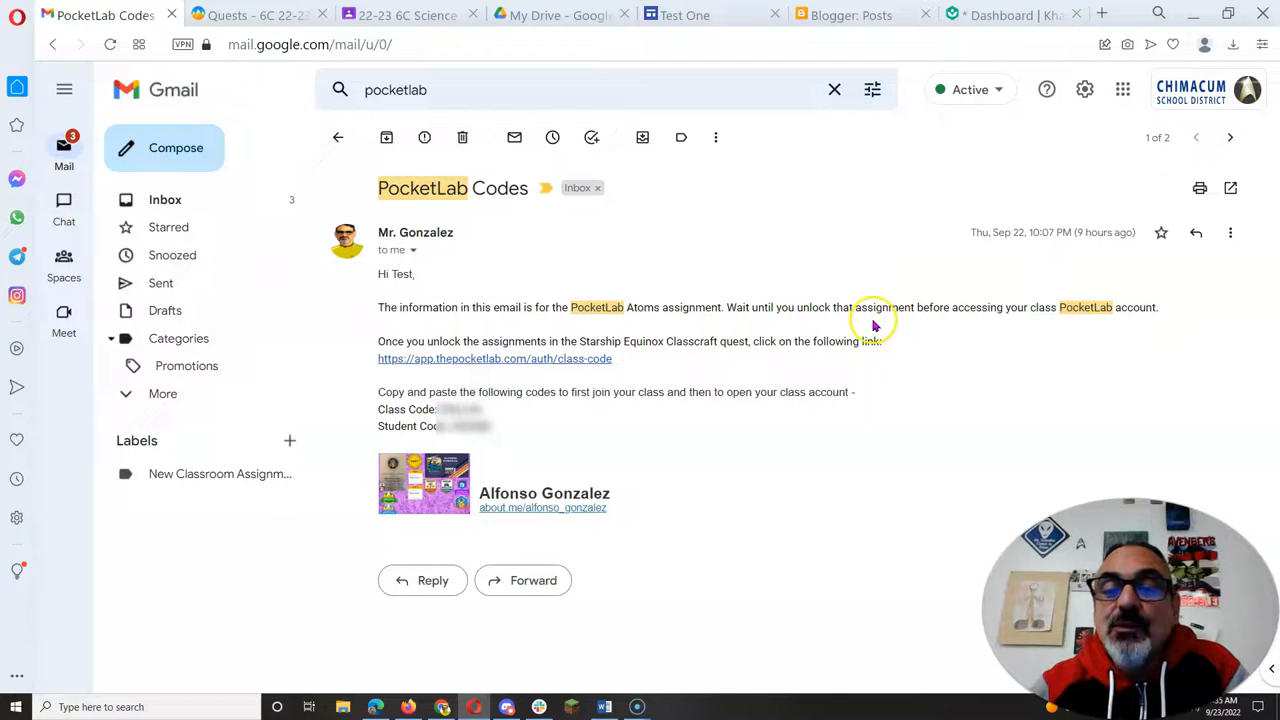
mouse_move(959, 321)
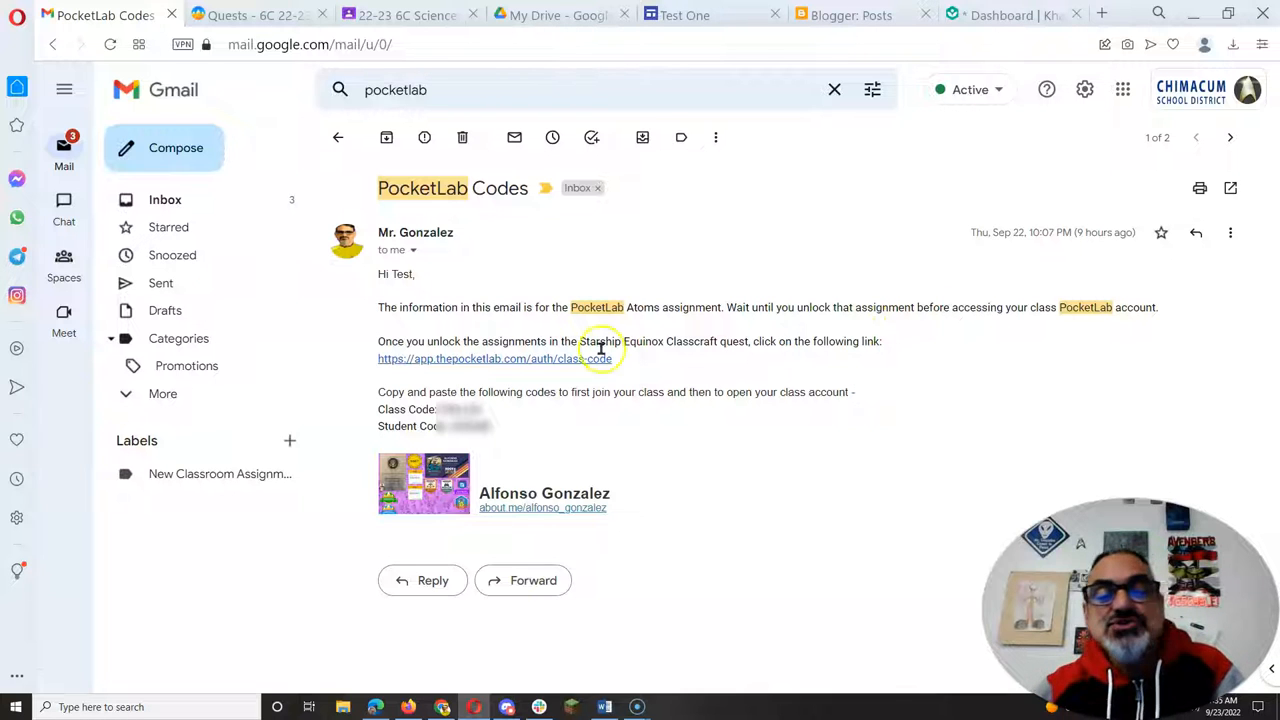
click(494, 358)
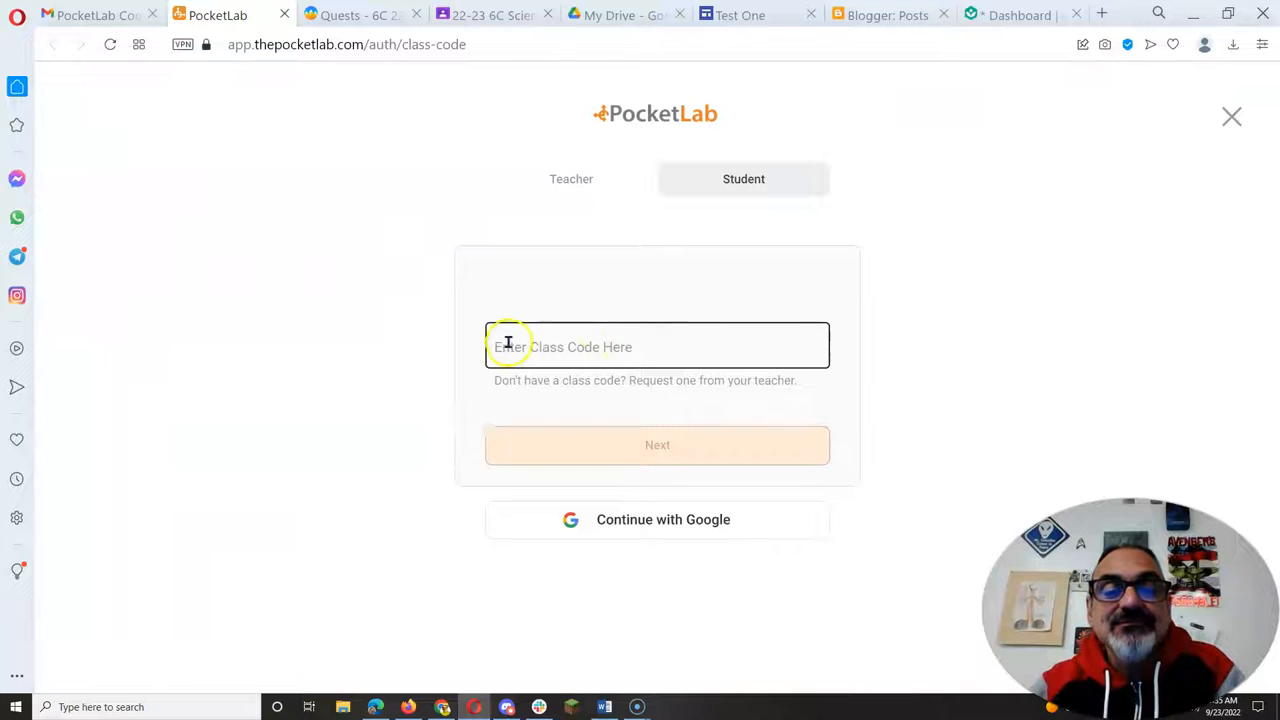
- Enter the emailed class code on the PocketLab join page and submit it
click(90, 15)
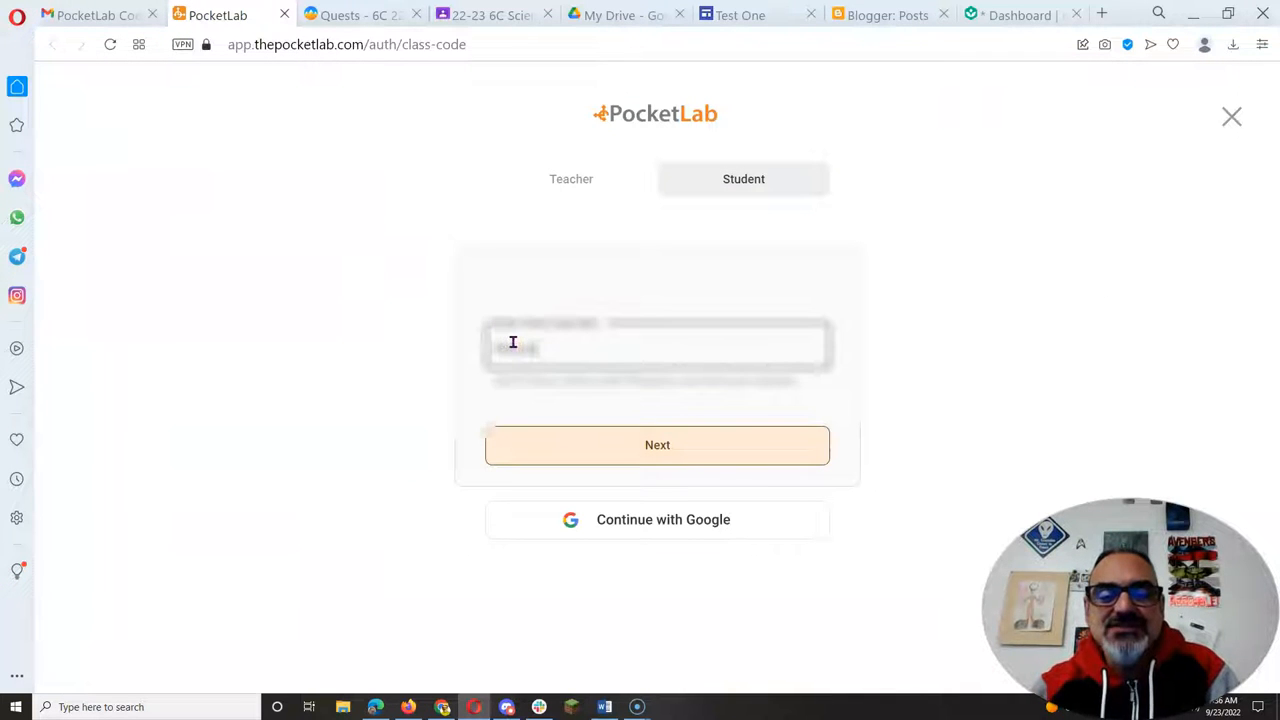
click(637, 445)
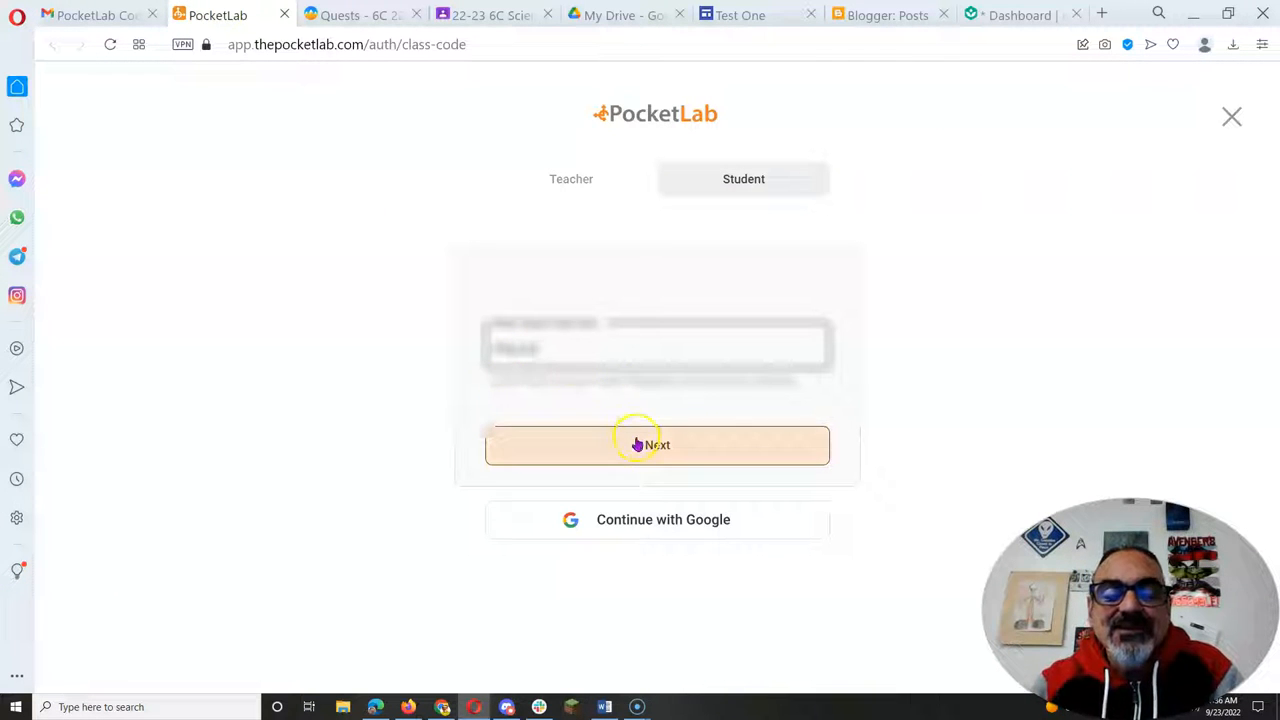
click(657, 445)
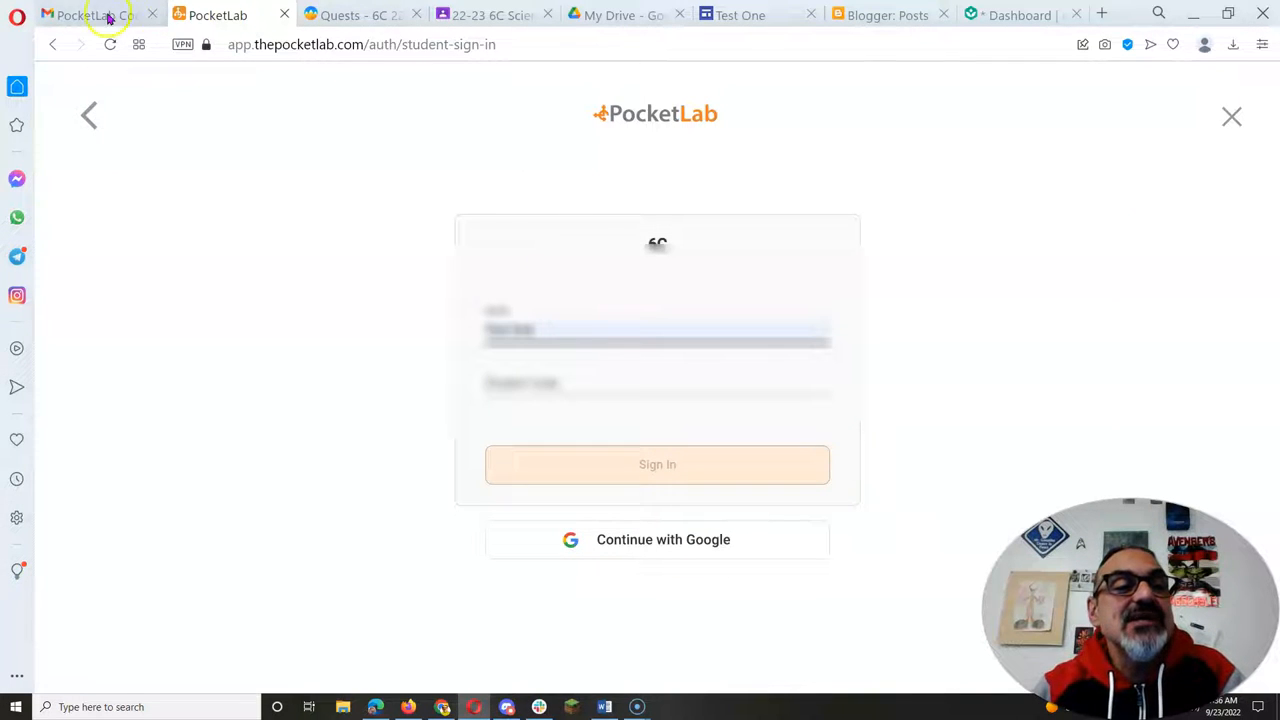
- Look up the student code in the email, enter it with the name, and sign in
click(80, 14)
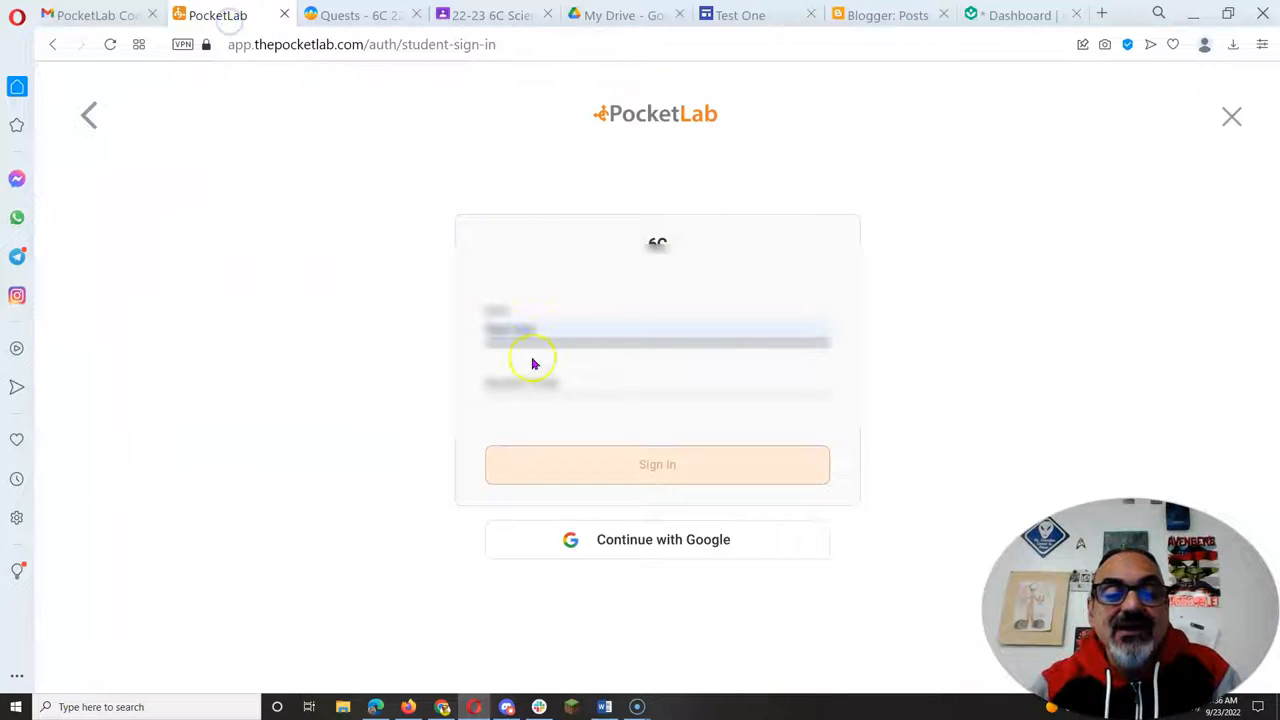
click(523, 380)
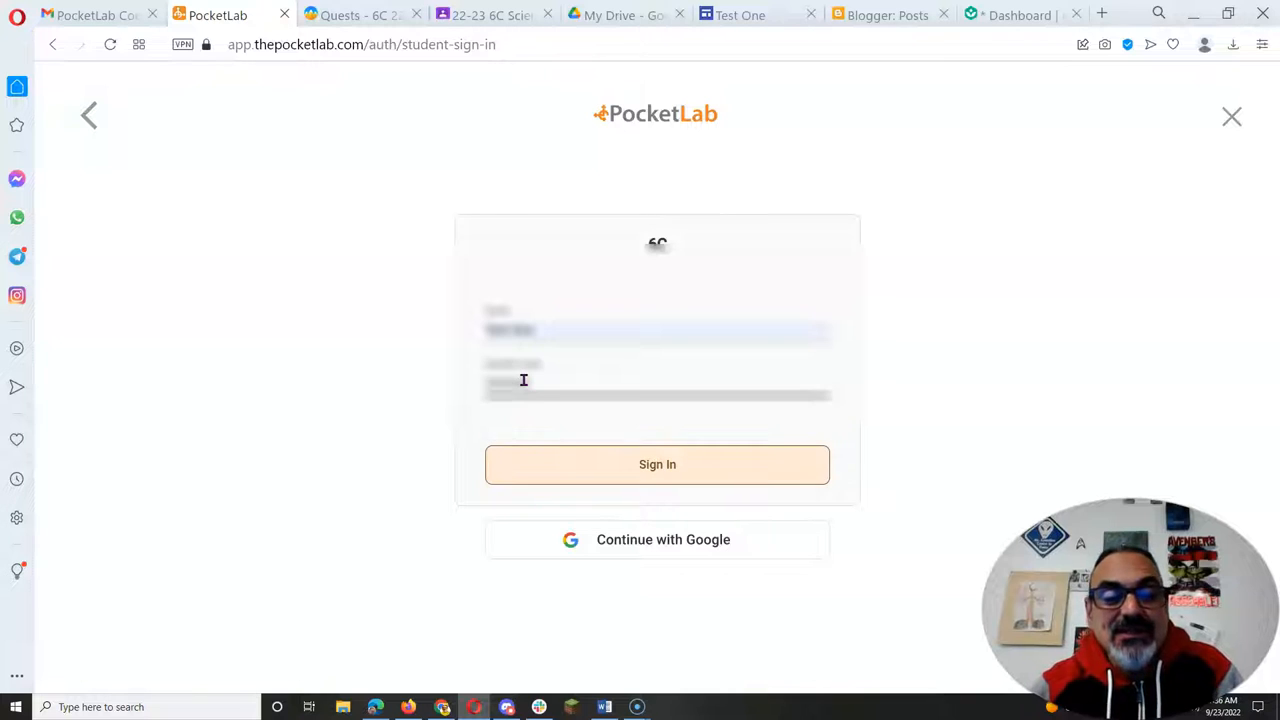
click(658, 465)
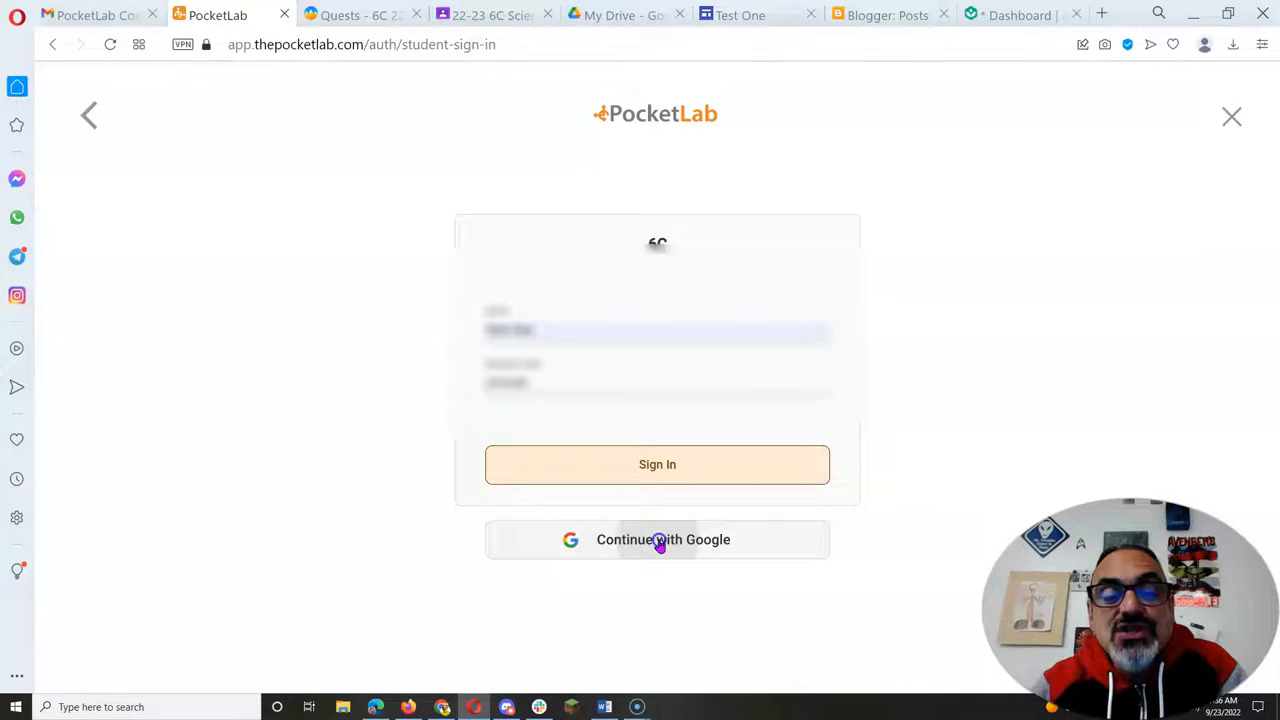
click(657, 540)
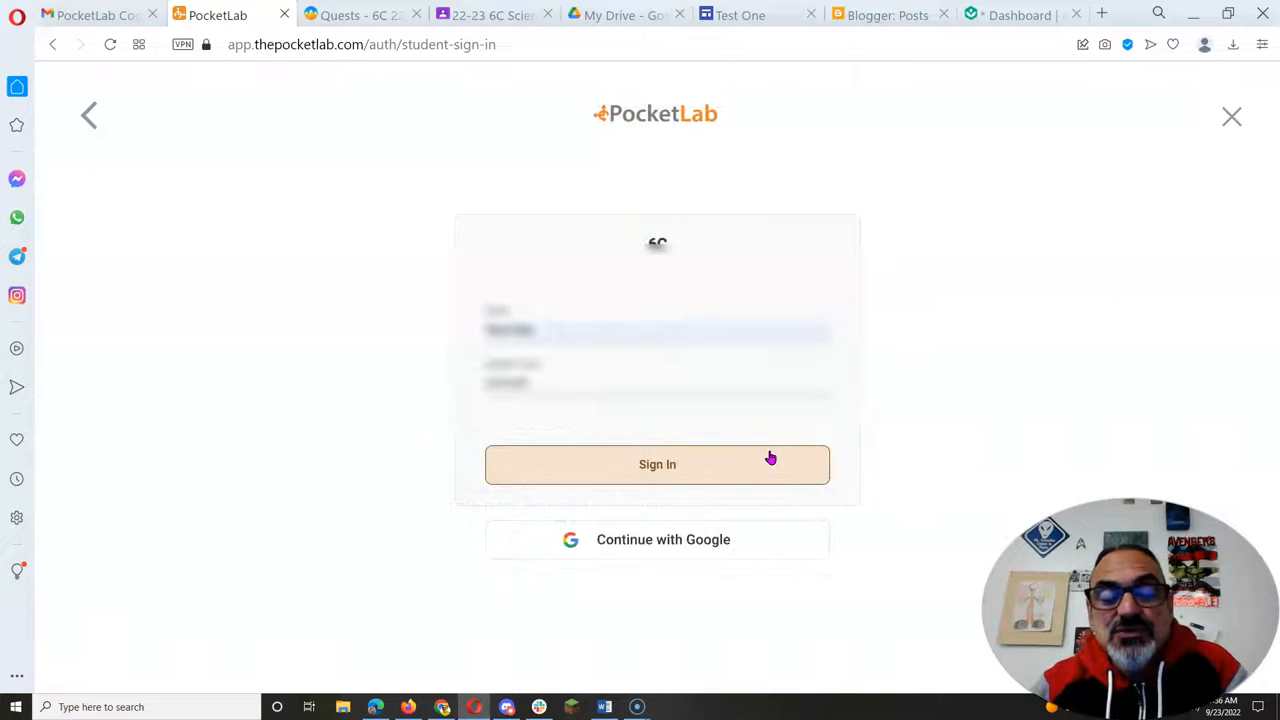
click(657, 465)
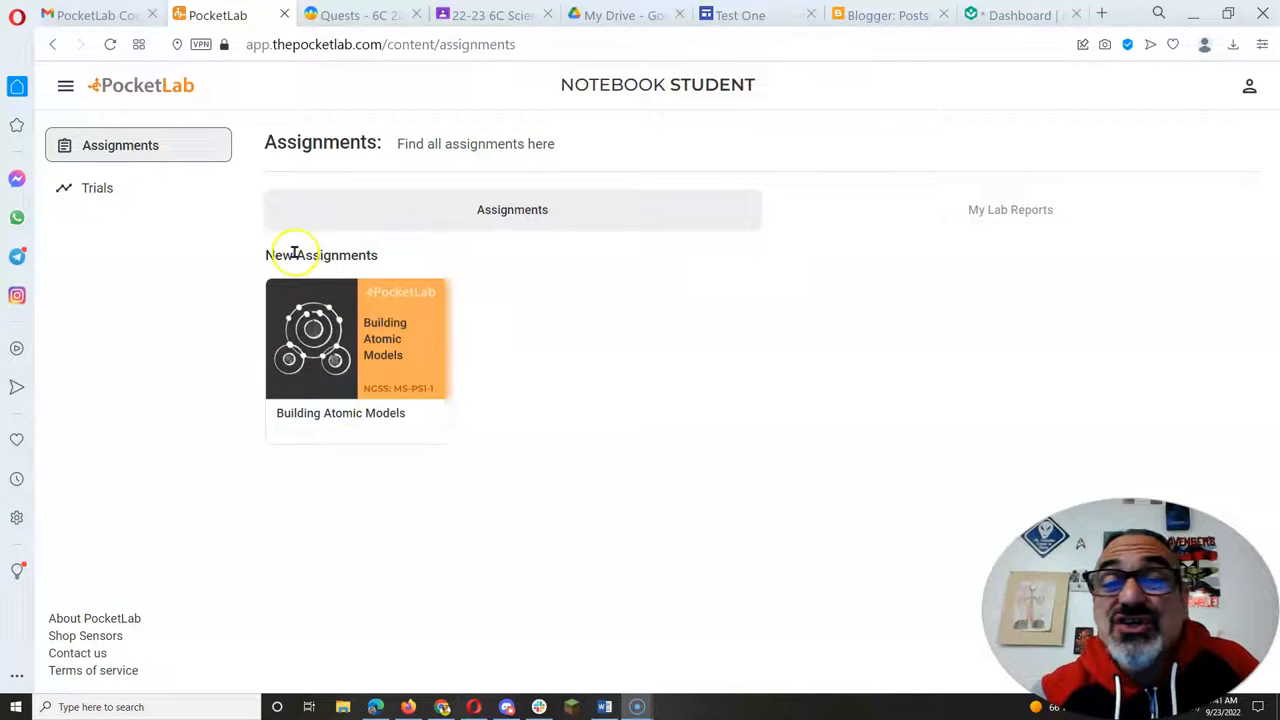
mouse_move(455, 345)
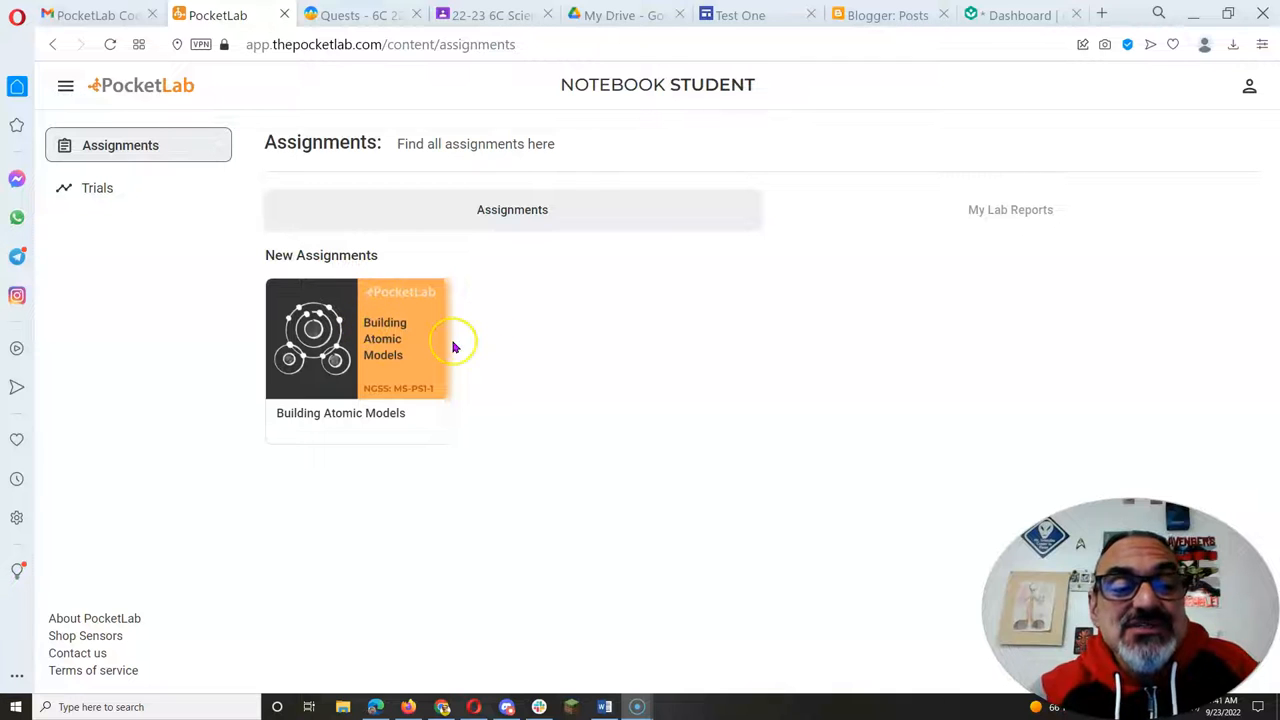
mouse_move(587, 300)
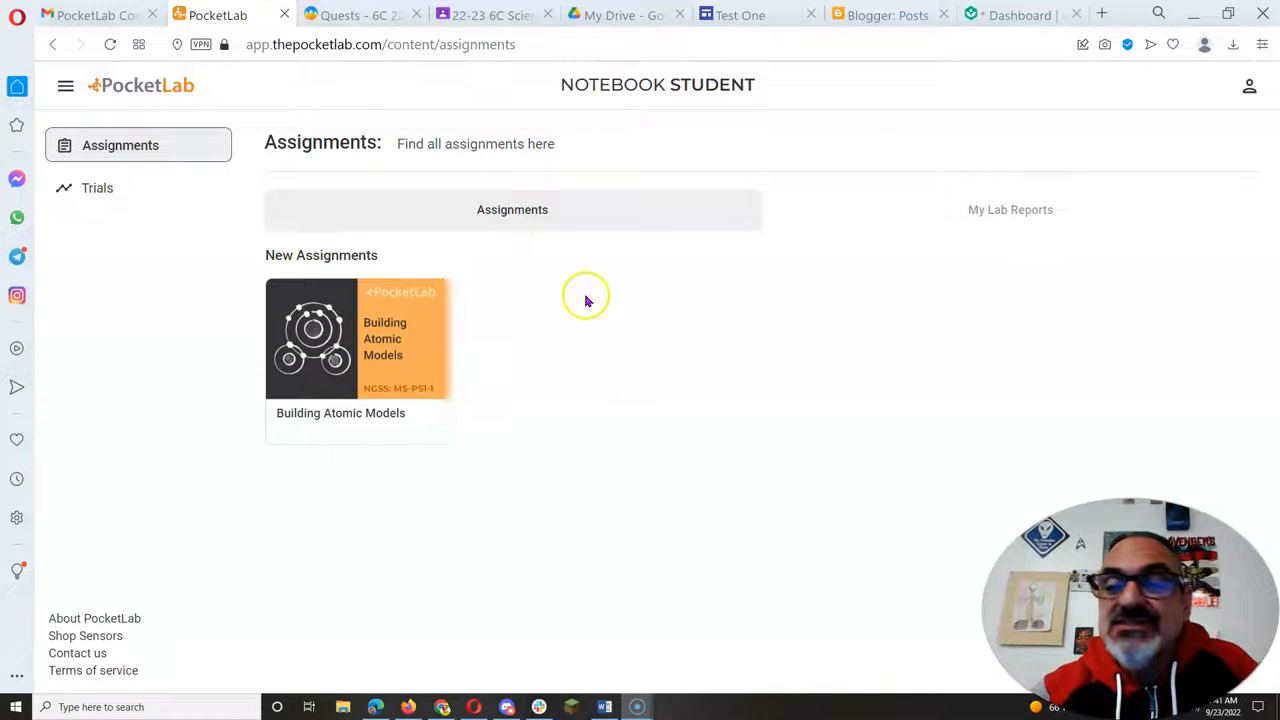
- Log out of the student account from the top-right account menu
click(1238, 92)
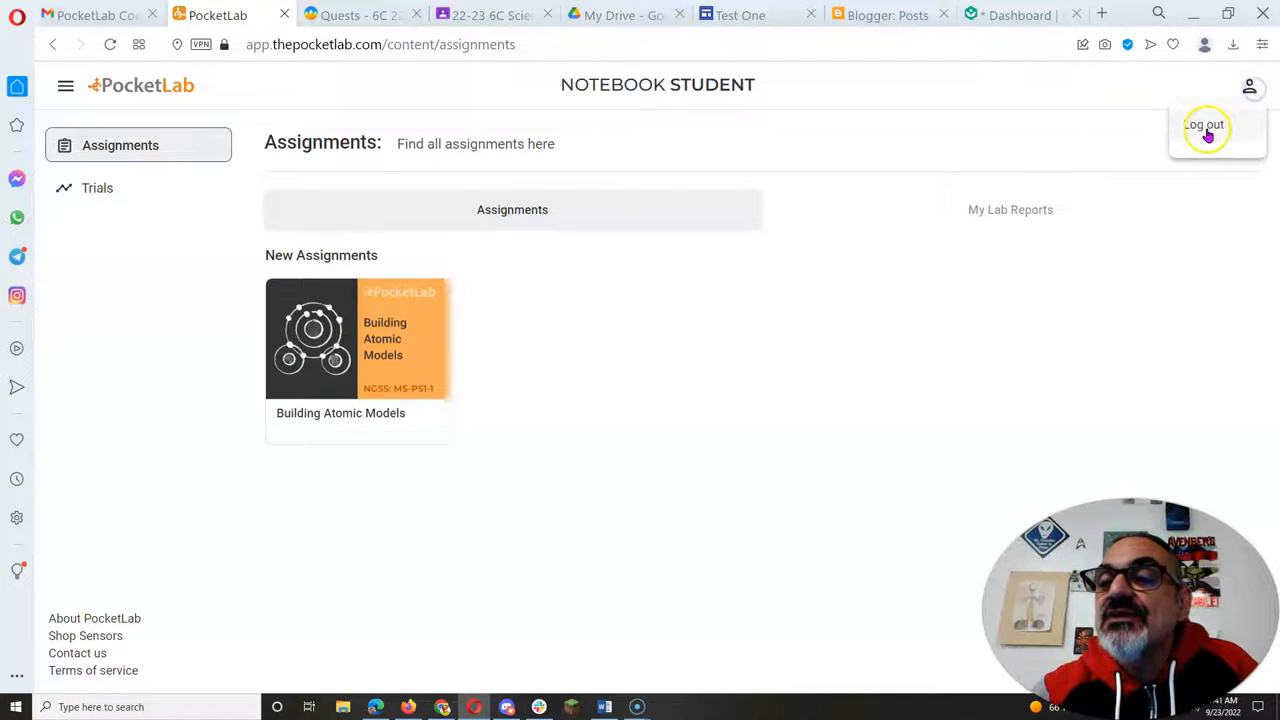
click(1203, 127)
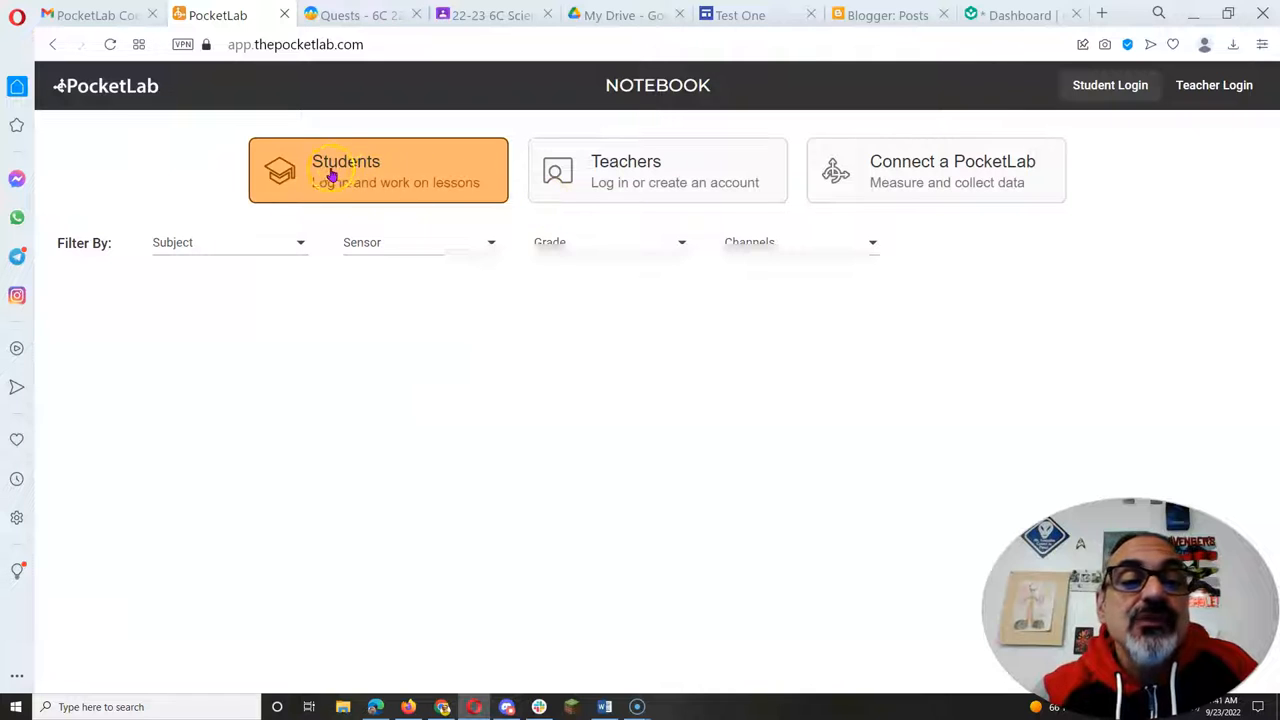
mouse_move(542, 213)
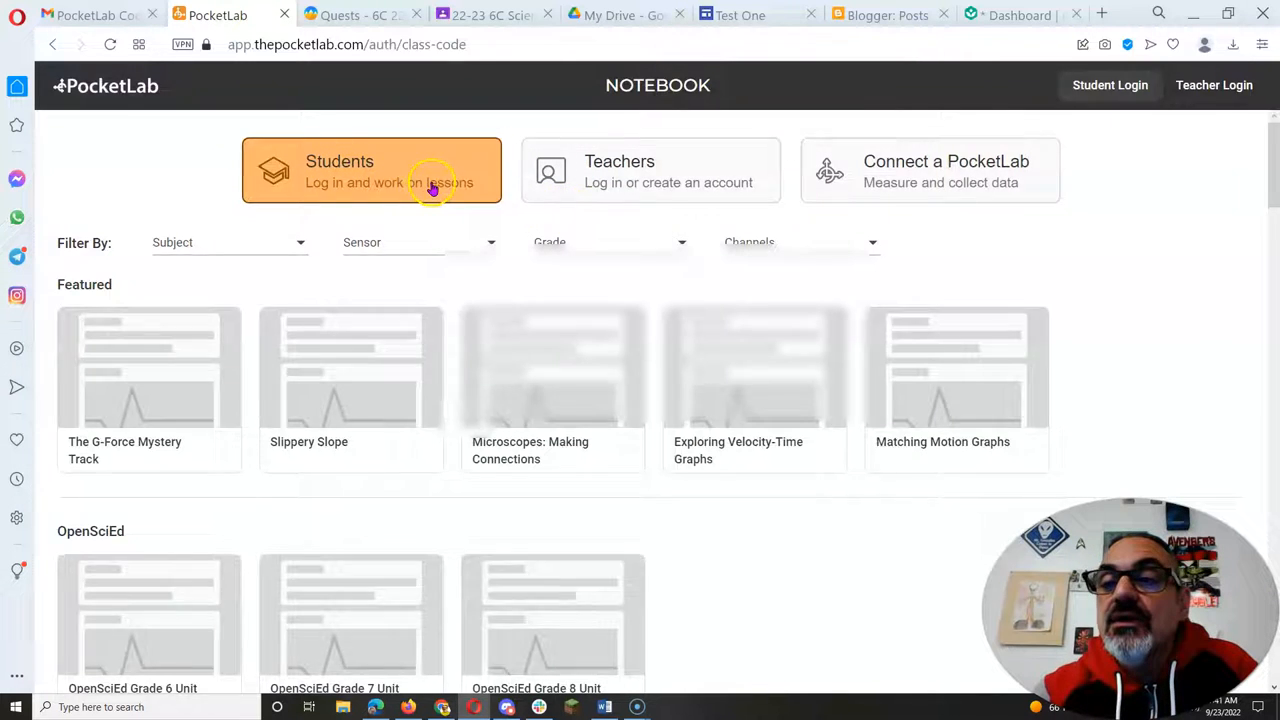
- Sign in again as a student using the emailed class code, student name and student code
click(372, 170)
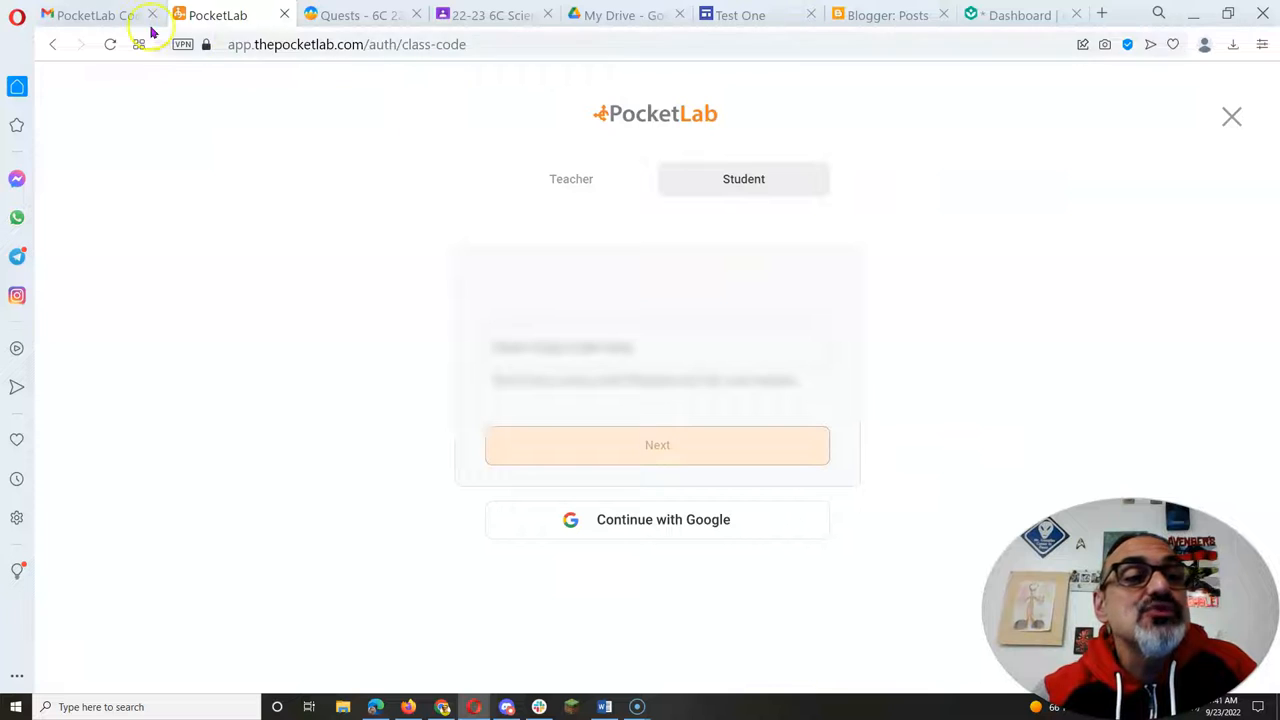
click(90, 14)
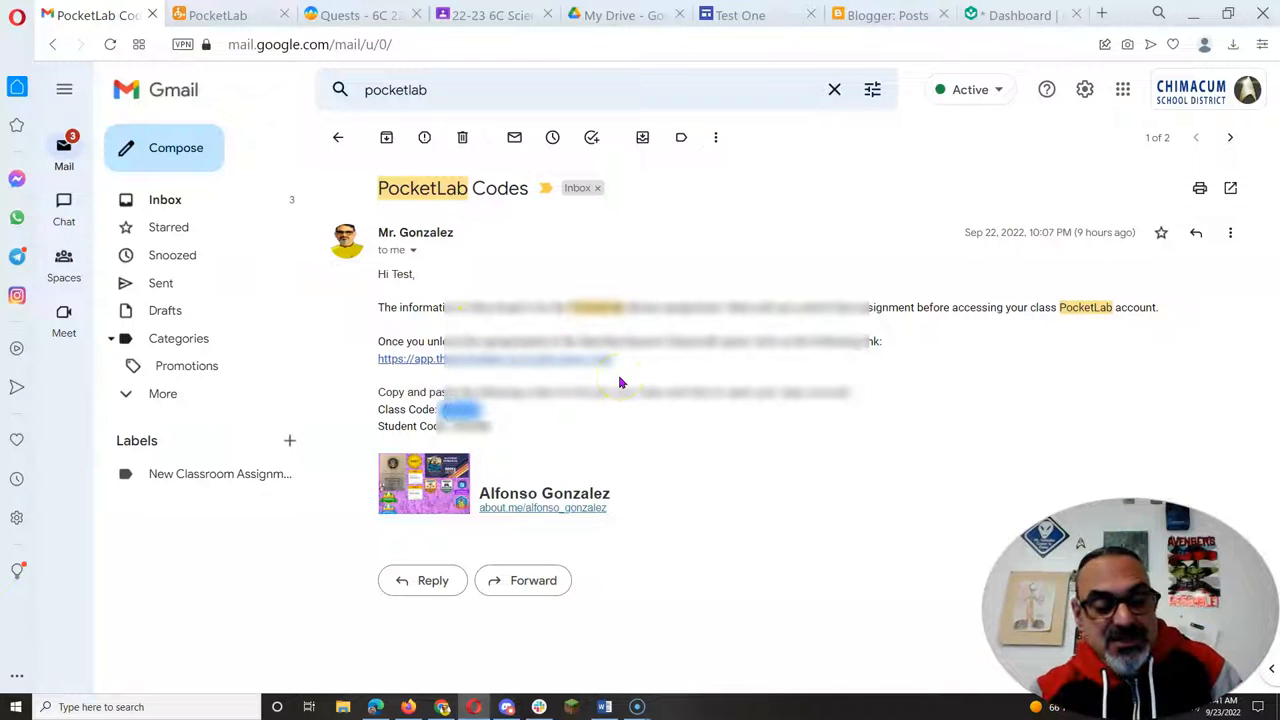
click(492, 358)
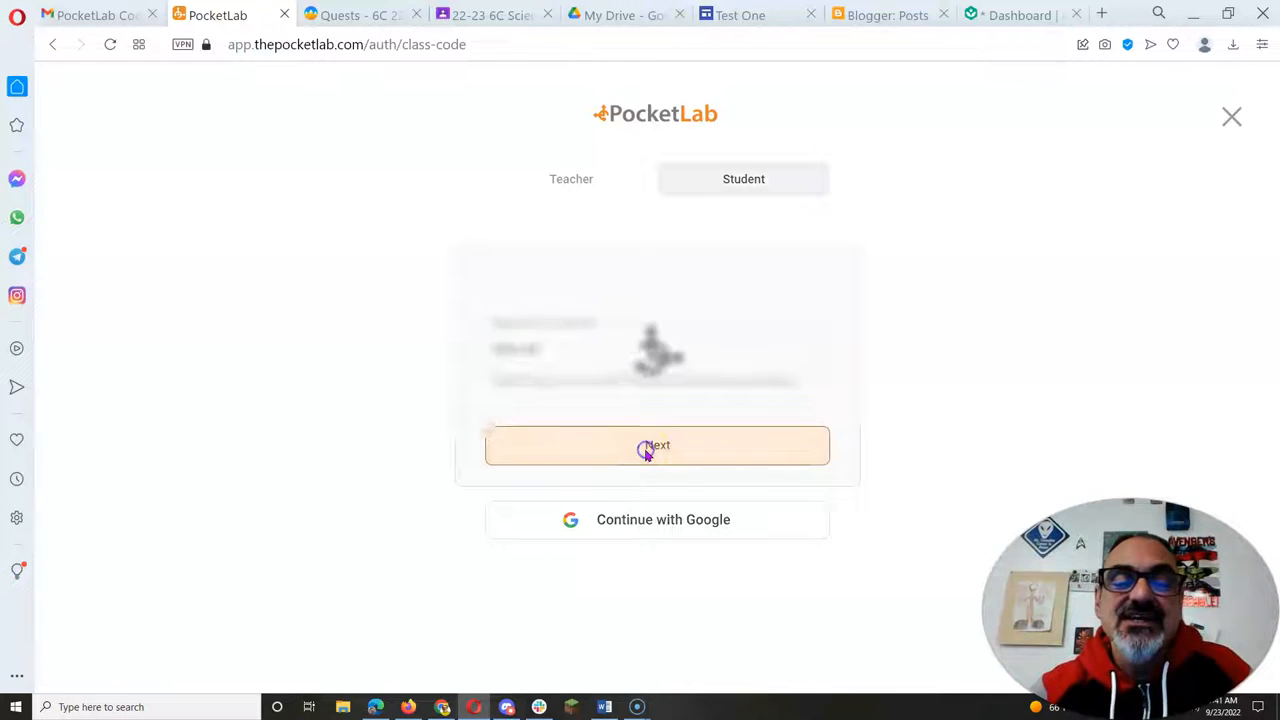
click(657, 445)
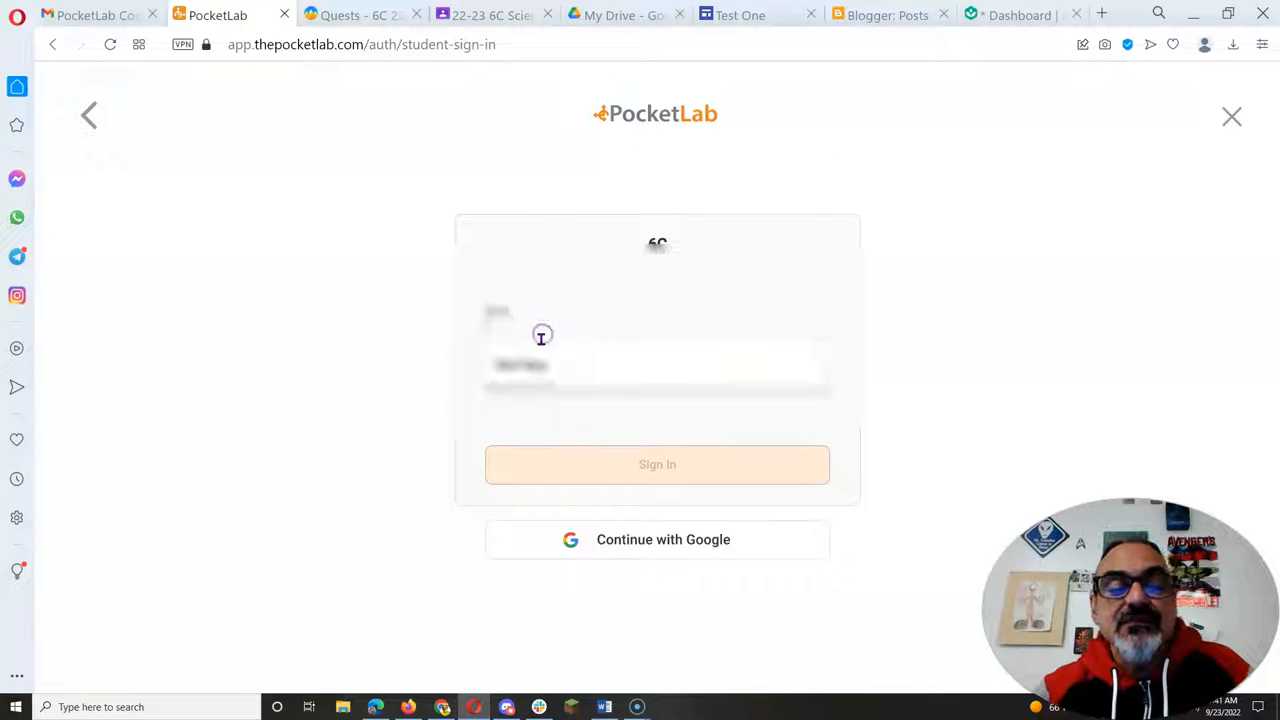
click(100, 15)
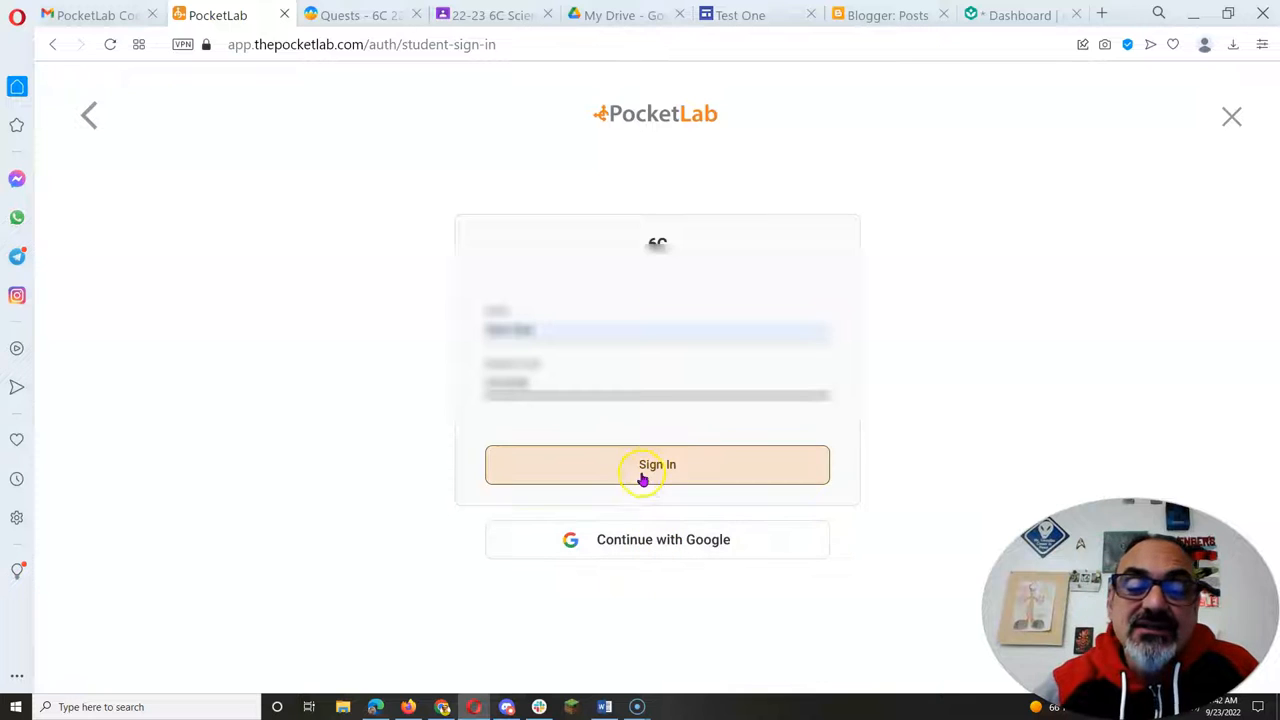
click(657, 465)
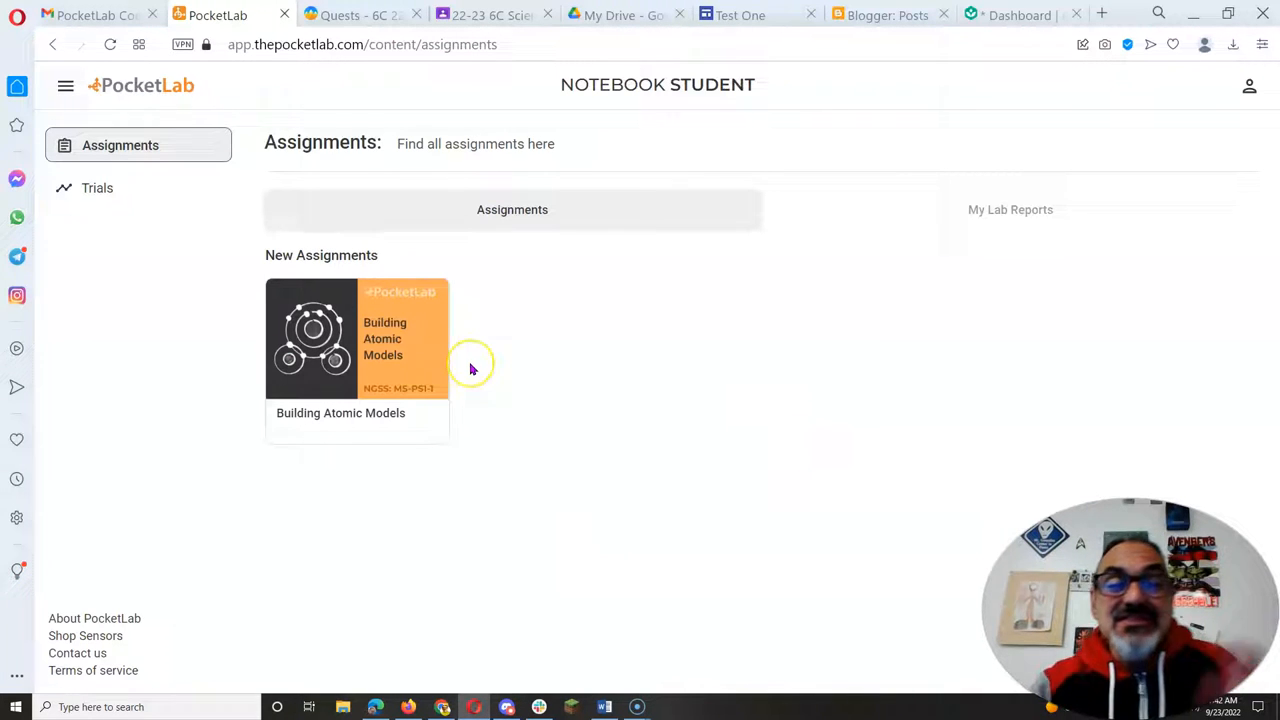
mouse_move(472, 369)
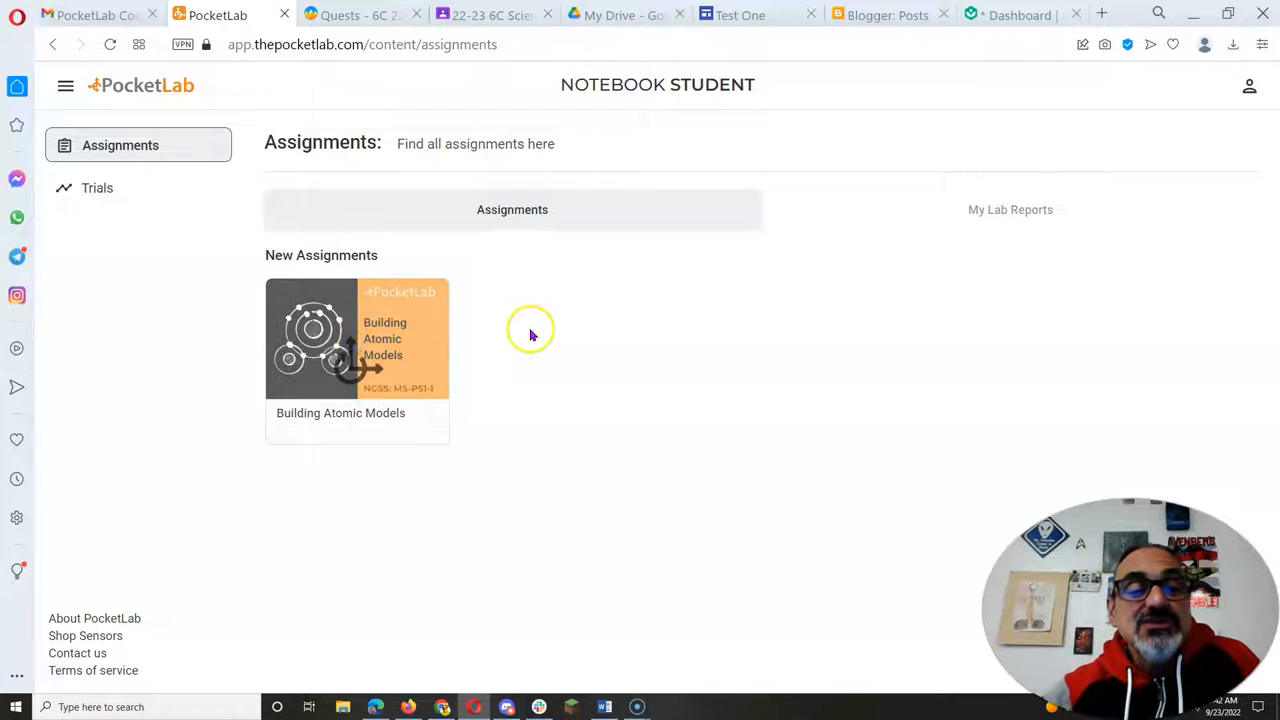
- Open the Building Atomic Models assignment card to view its lab report
click(357, 338)
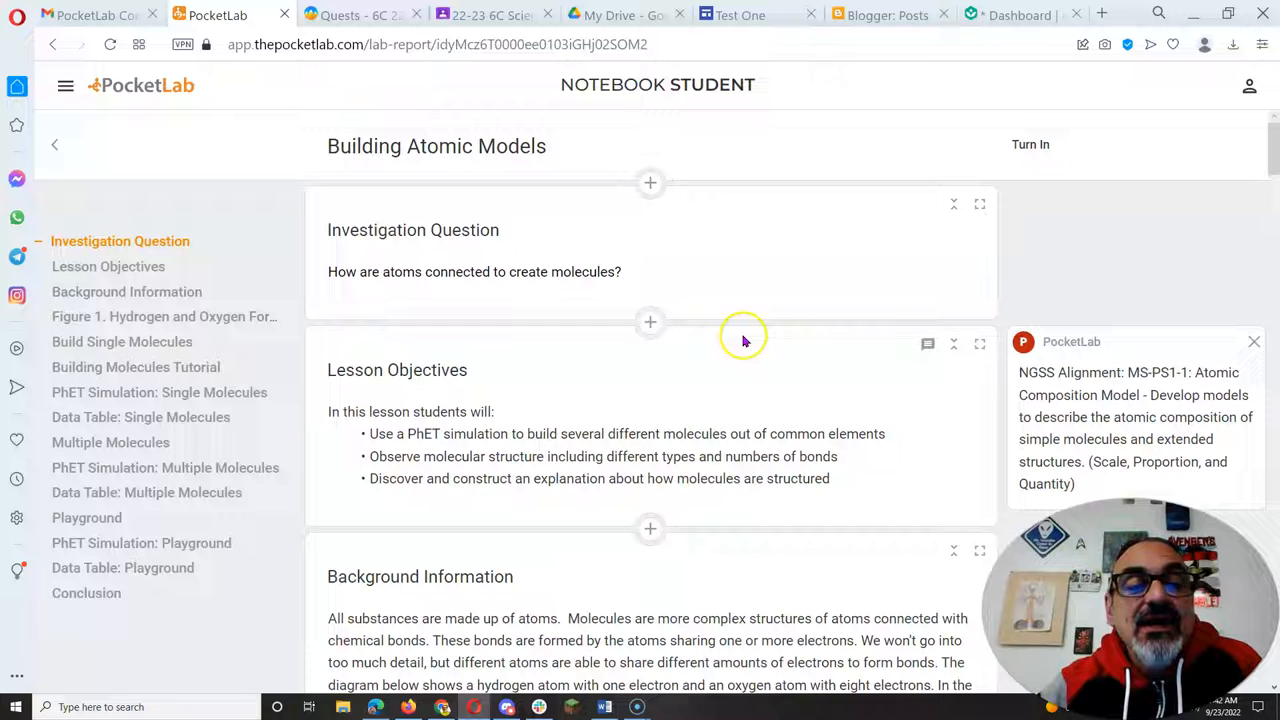
mouse_move(833, 603)
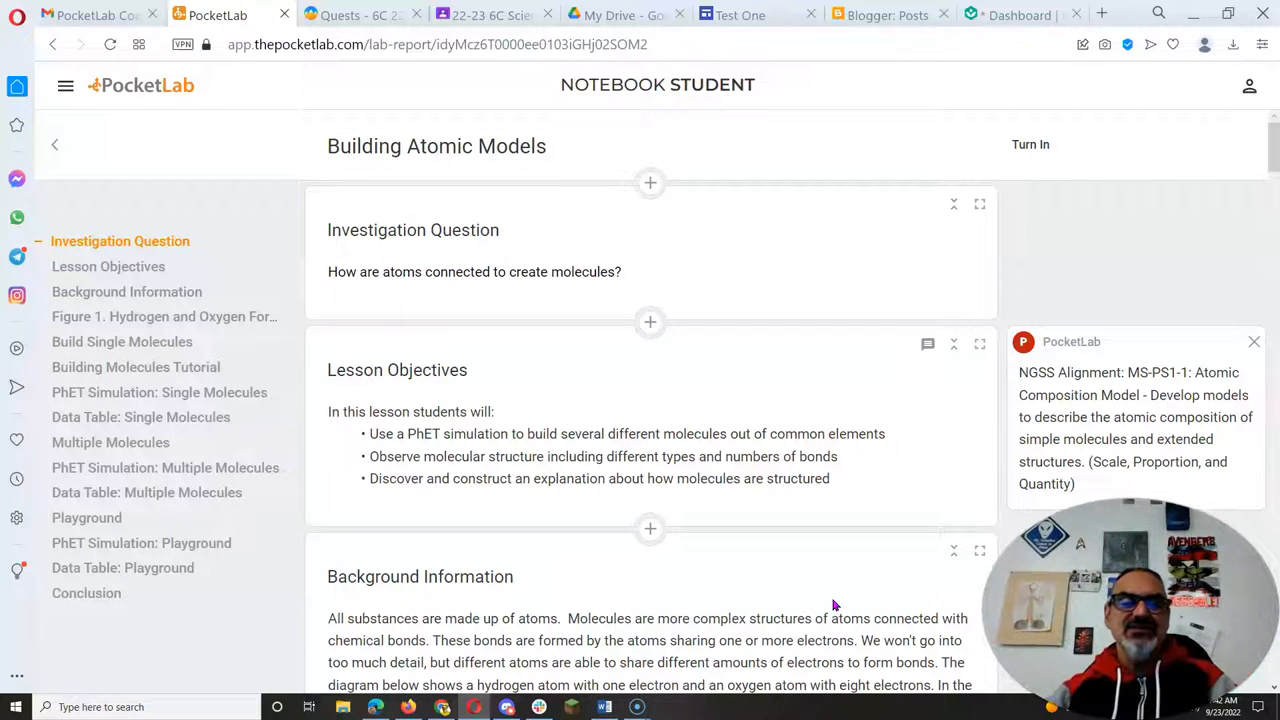
mouse_move(467, 255)
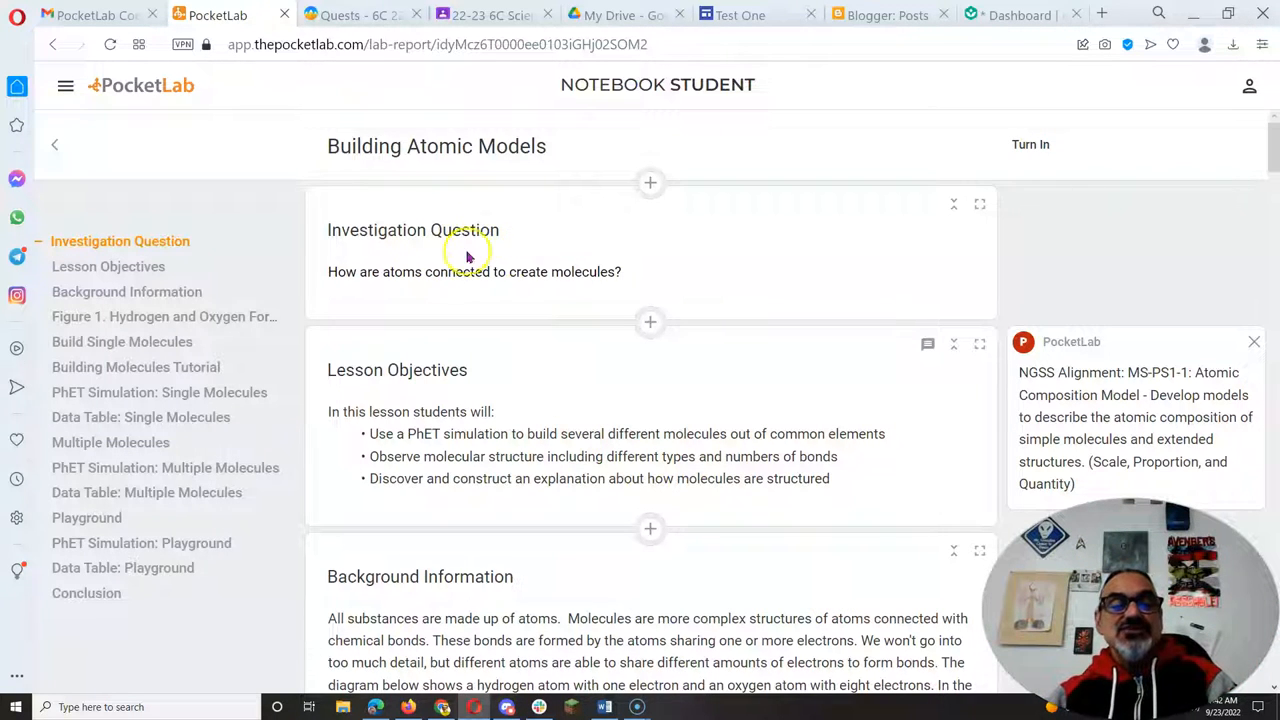
mouse_move(582, 293)
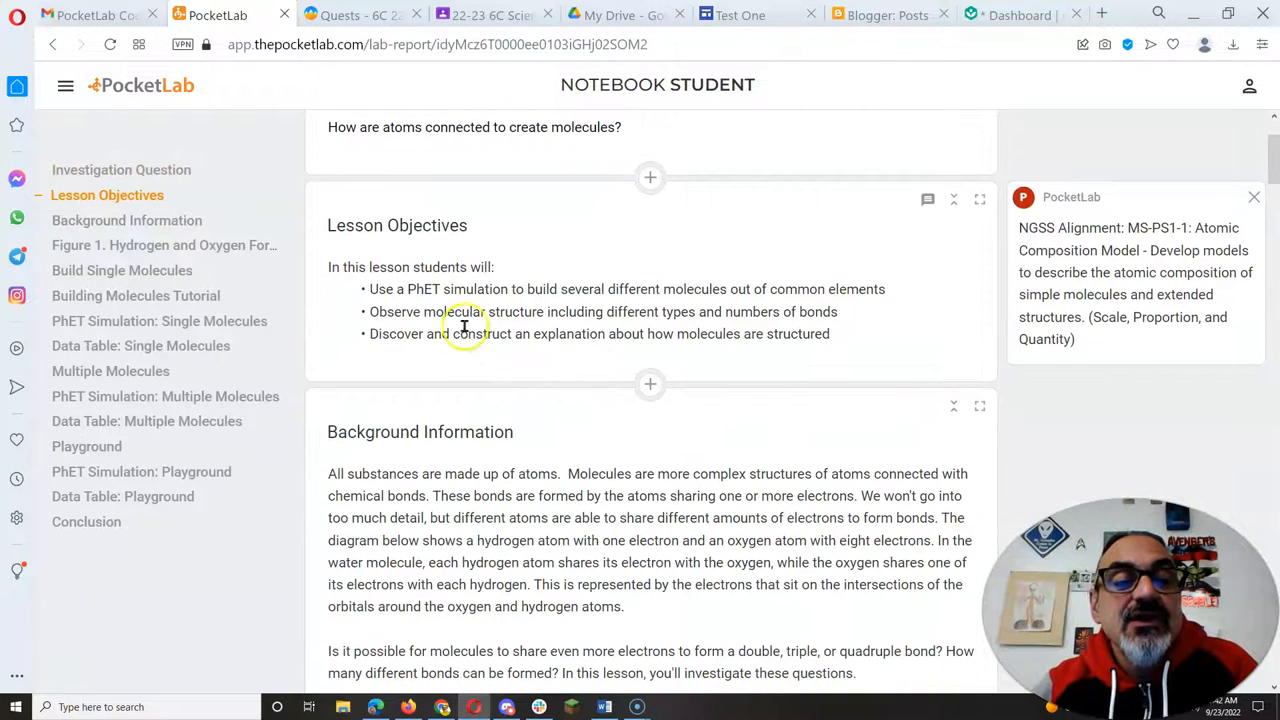
mouse_move(667, 294)
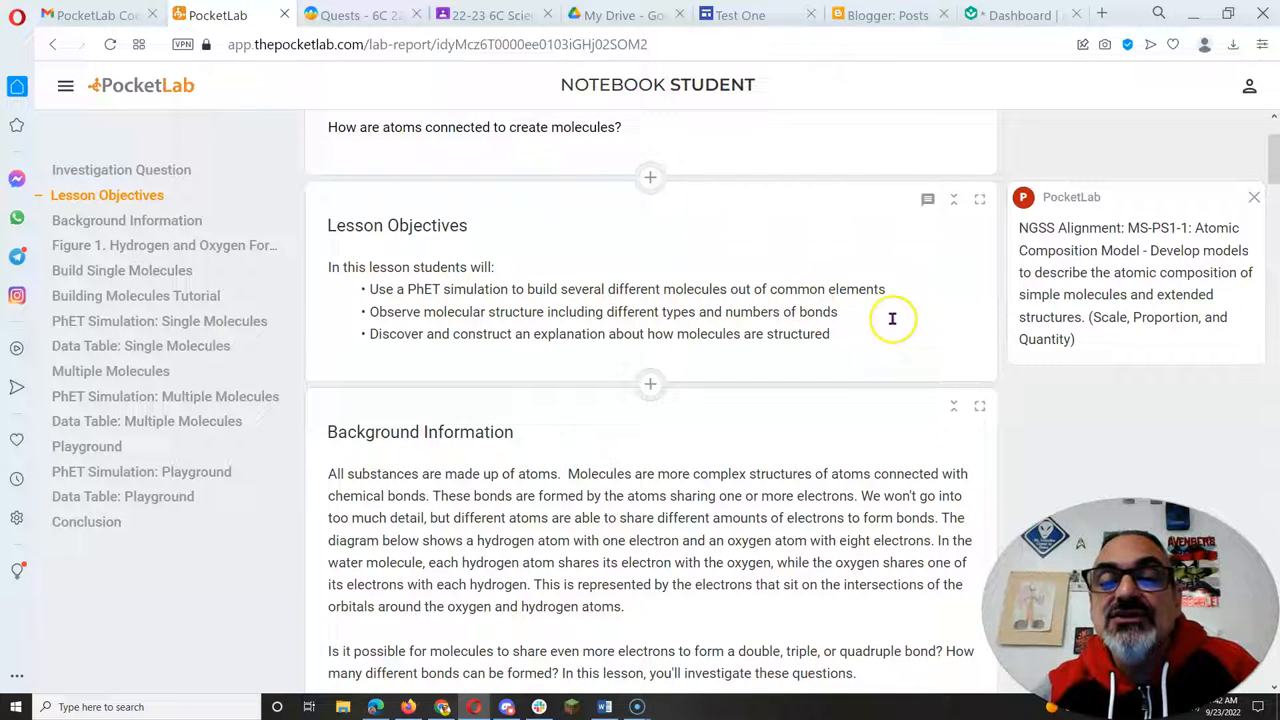
mouse_move(452, 329)
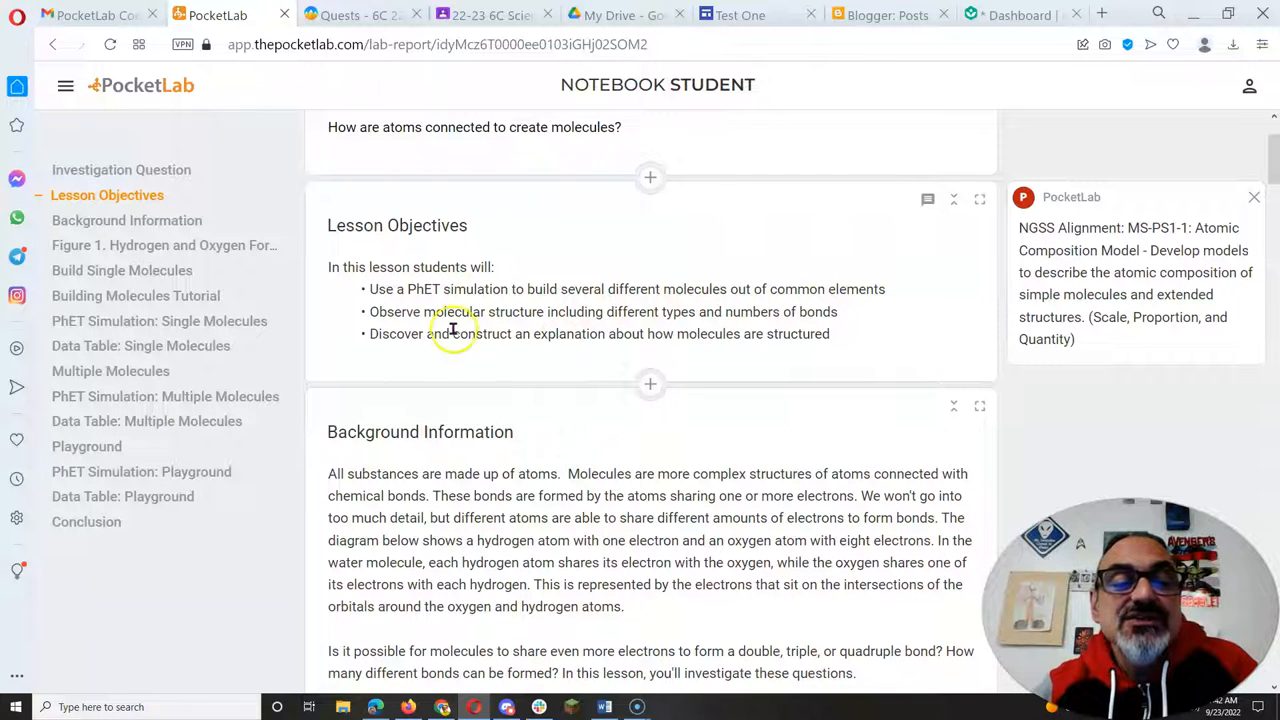
mouse_move(854, 393)
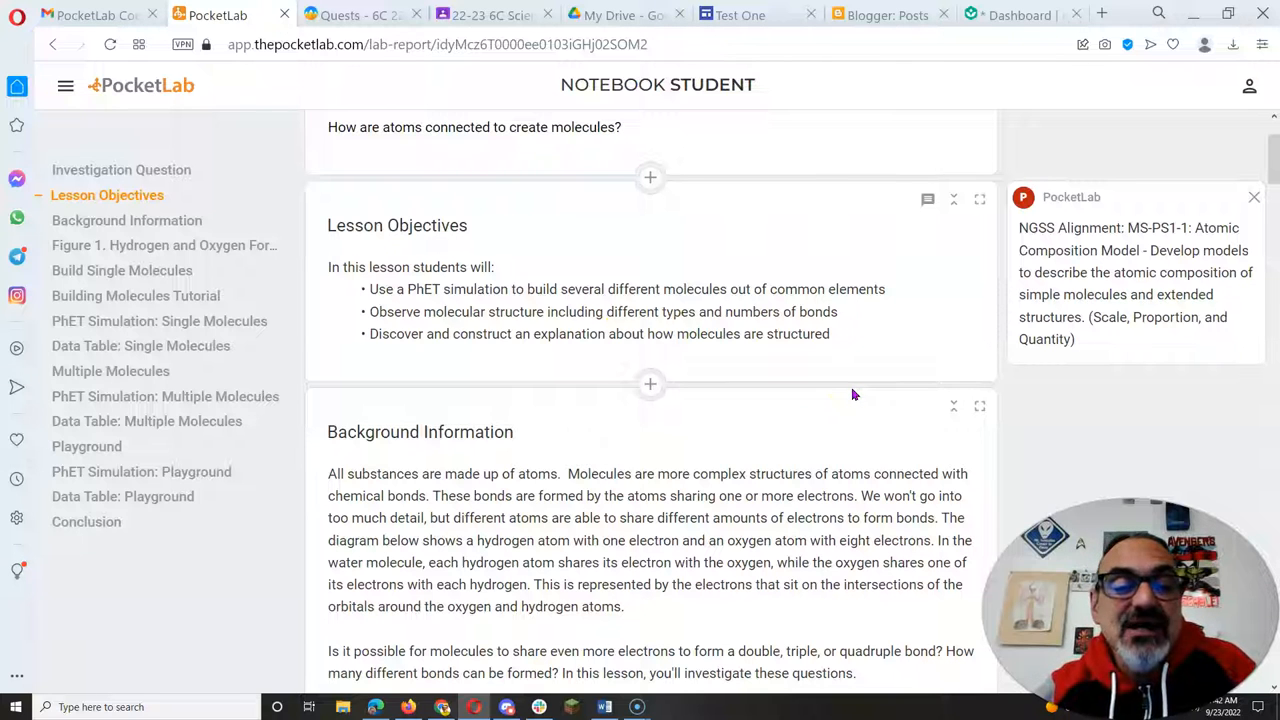
mouse_move(510, 358)
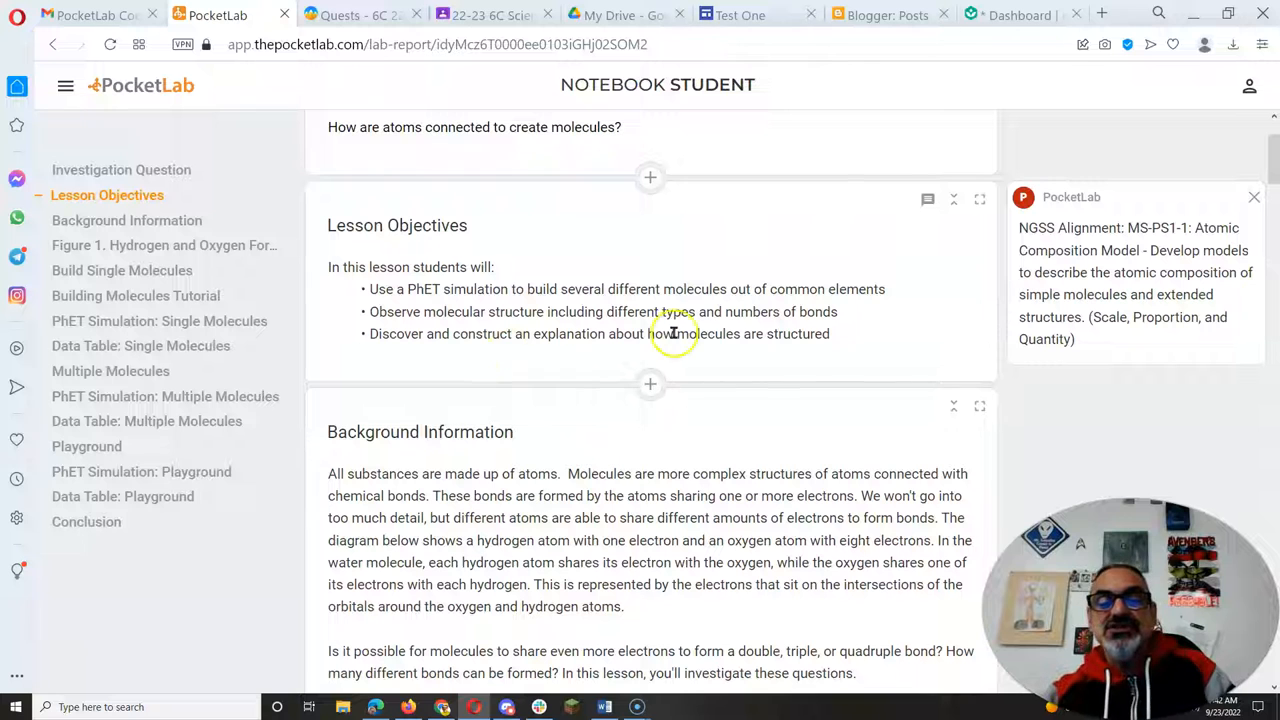
mouse_move(685, 380)
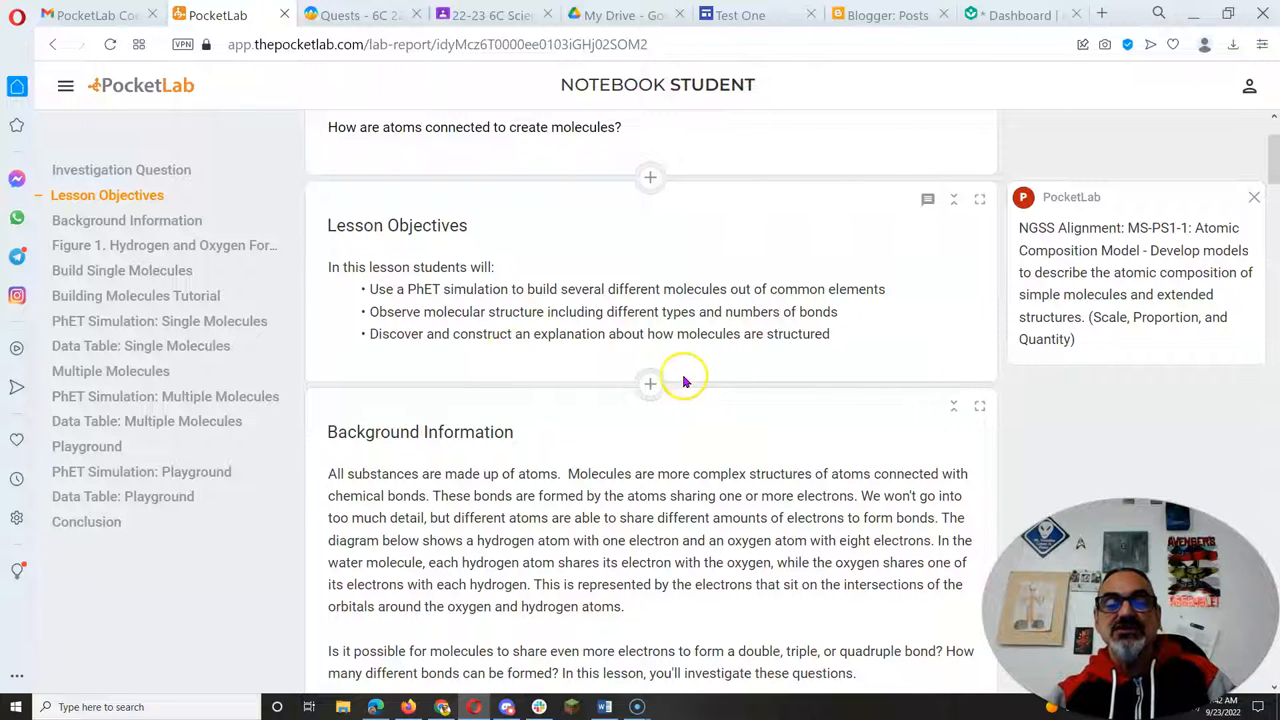
click(650, 381)
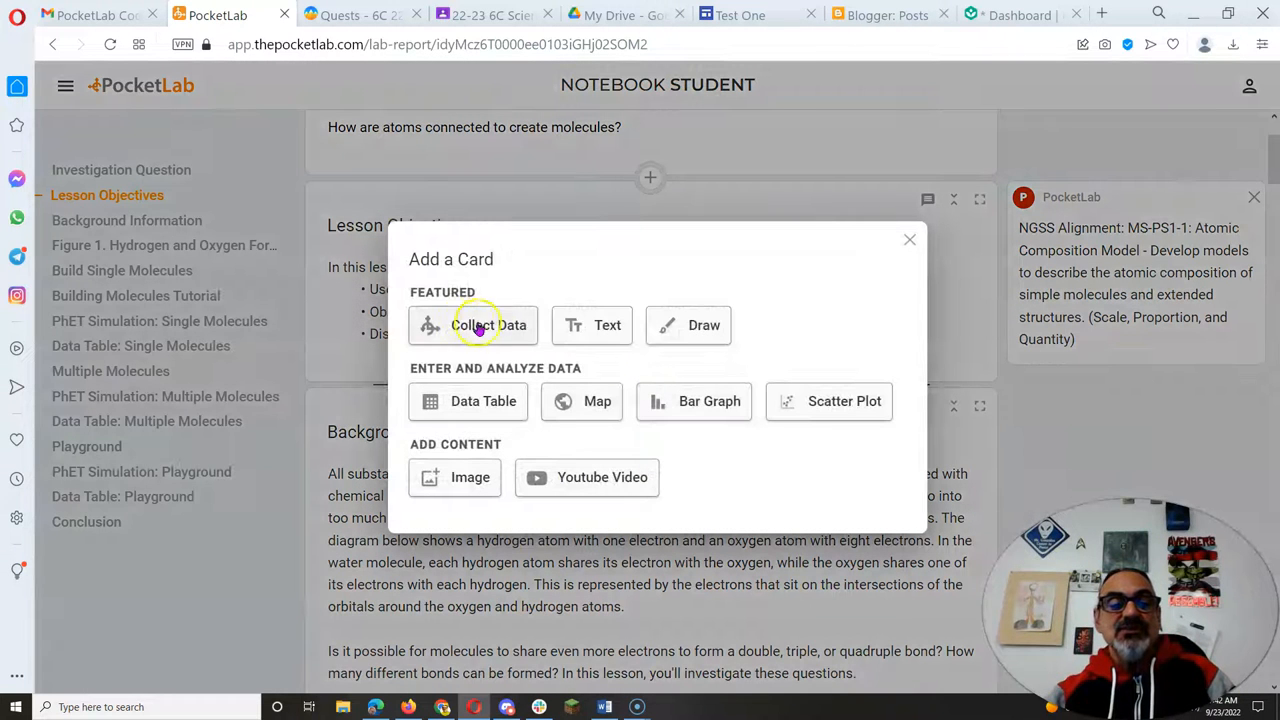
mouse_move(818, 362)
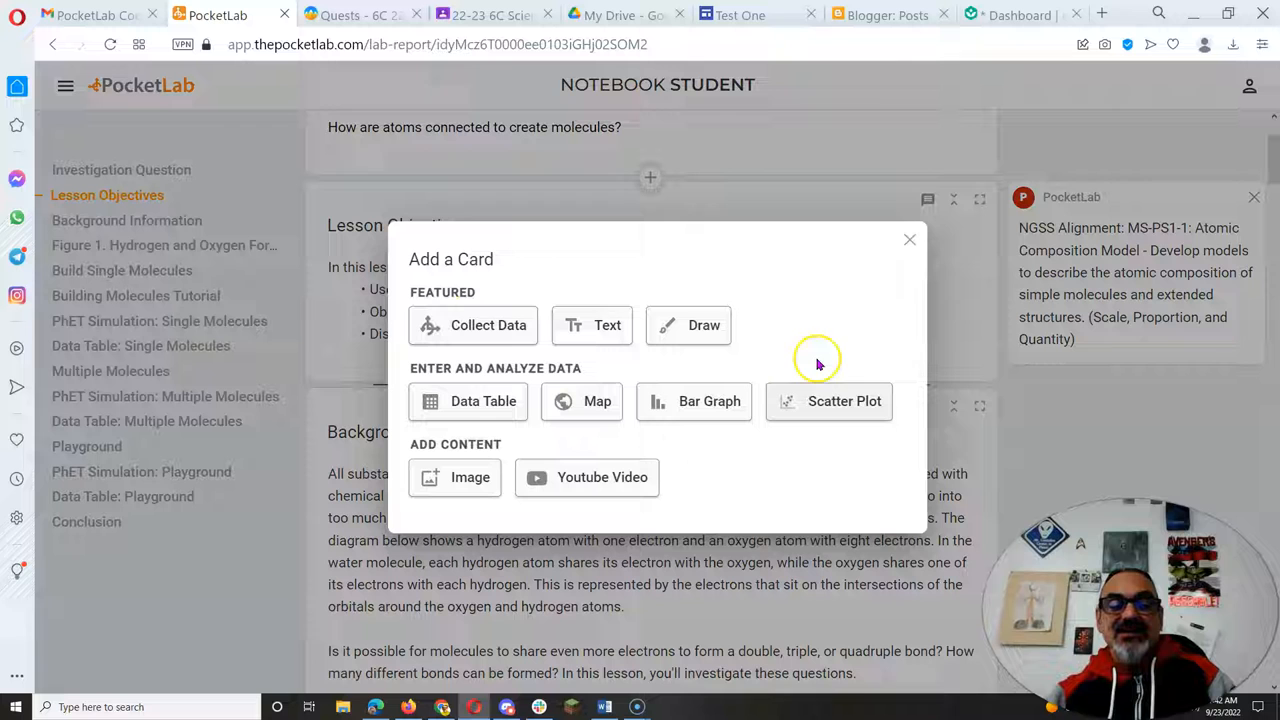
mouse_move(907, 247)
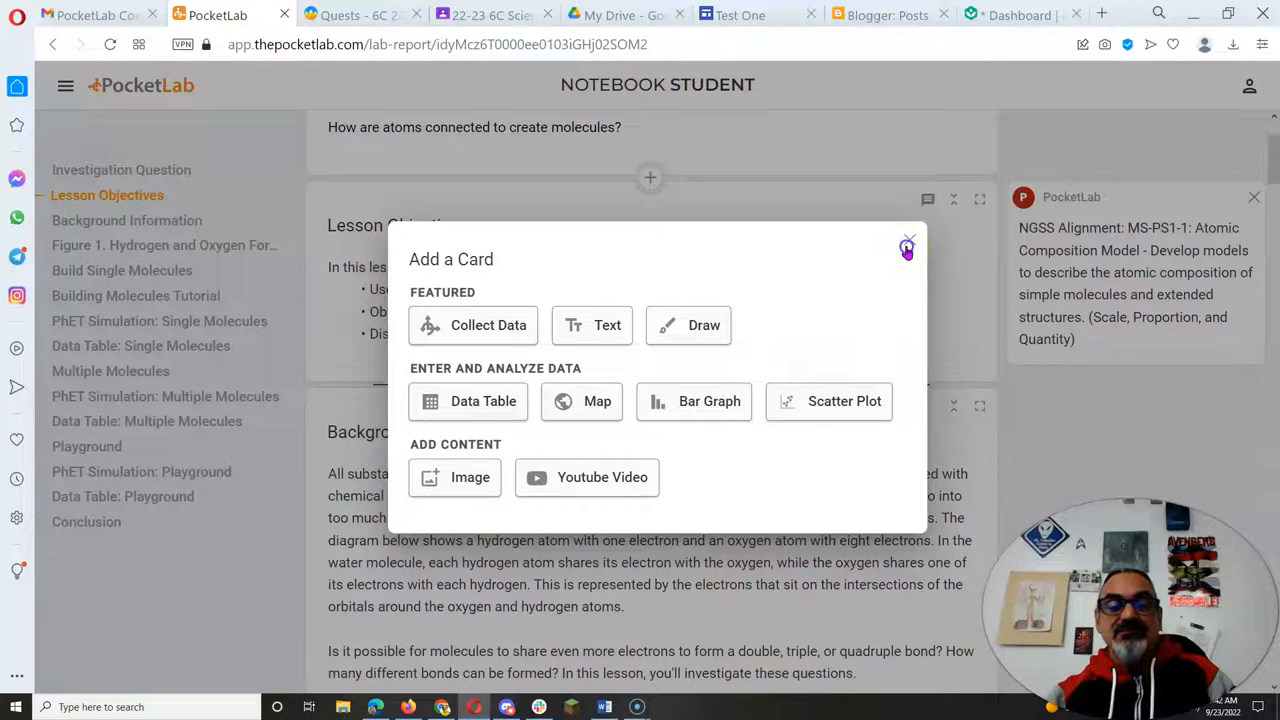
click(907, 247)
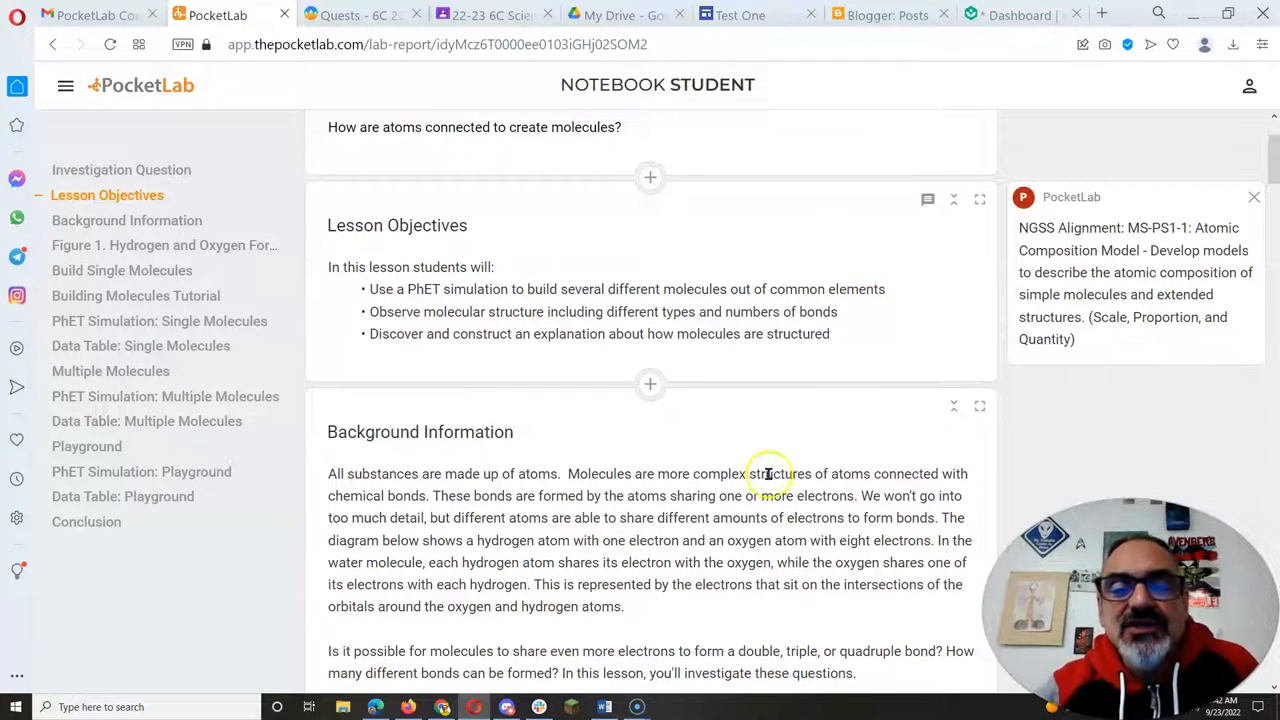
scroll(down, 3)
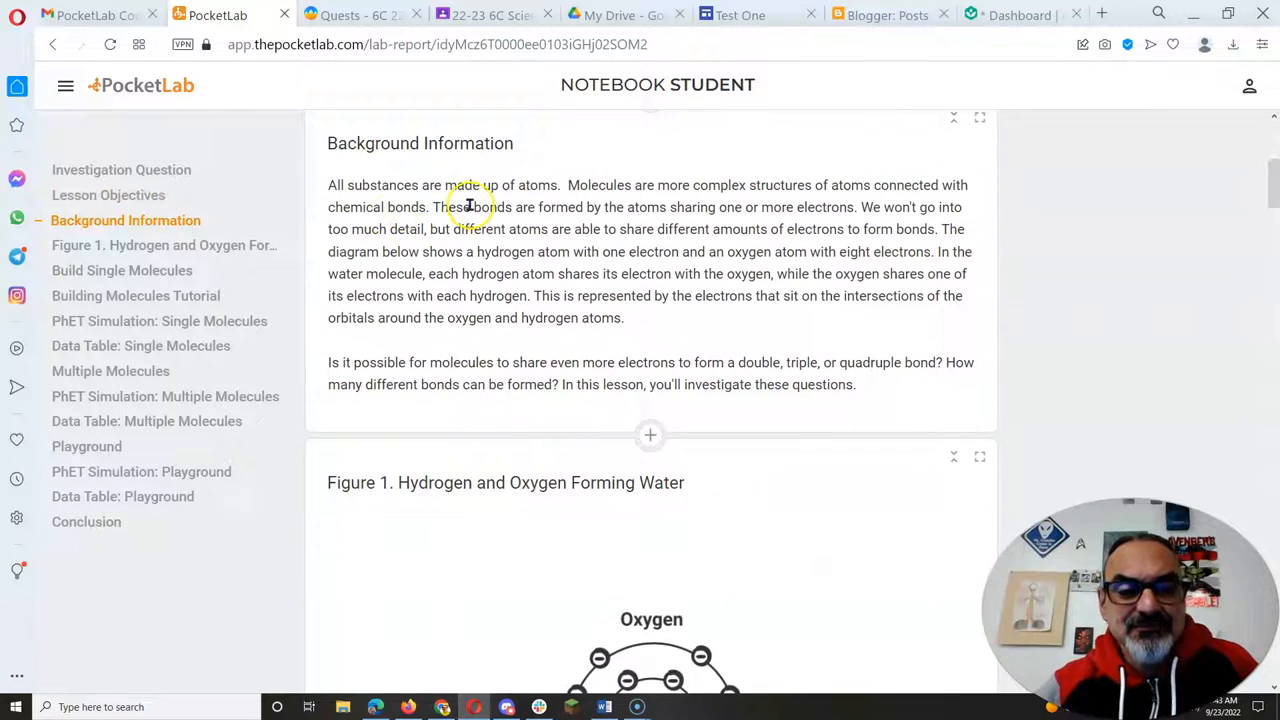
scroll(down, 3)
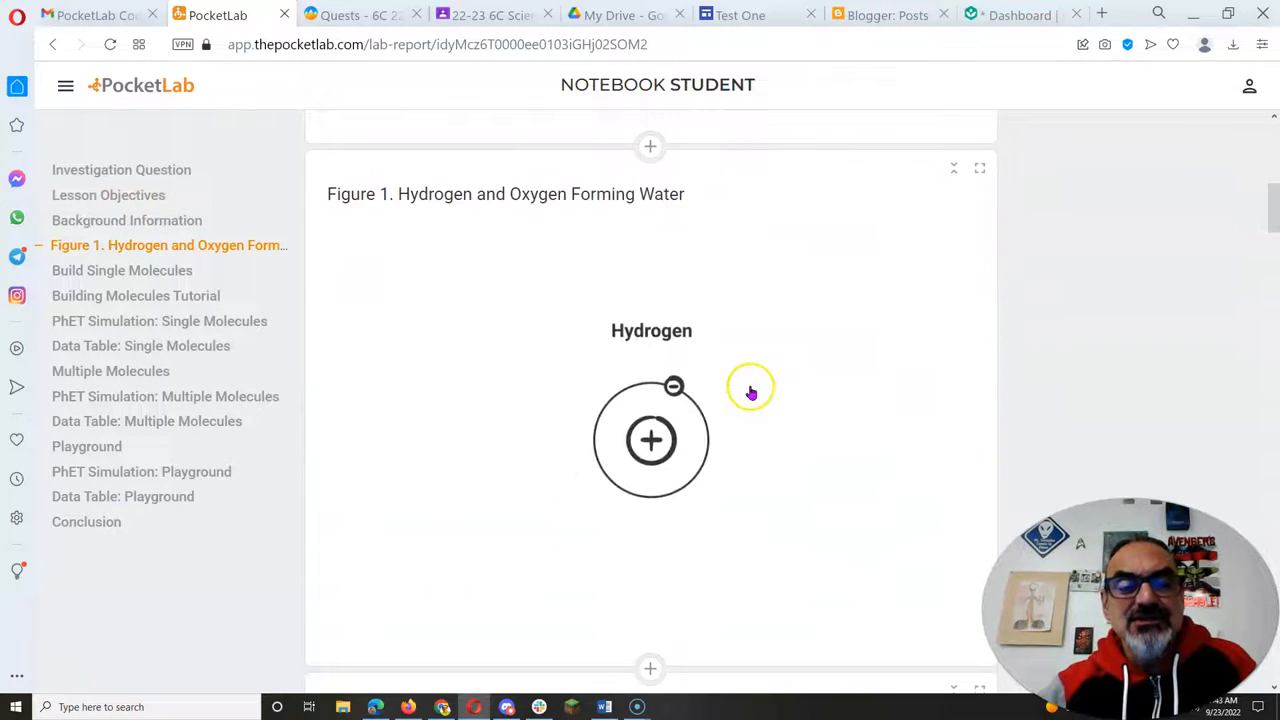
mouse_move(727, 348)
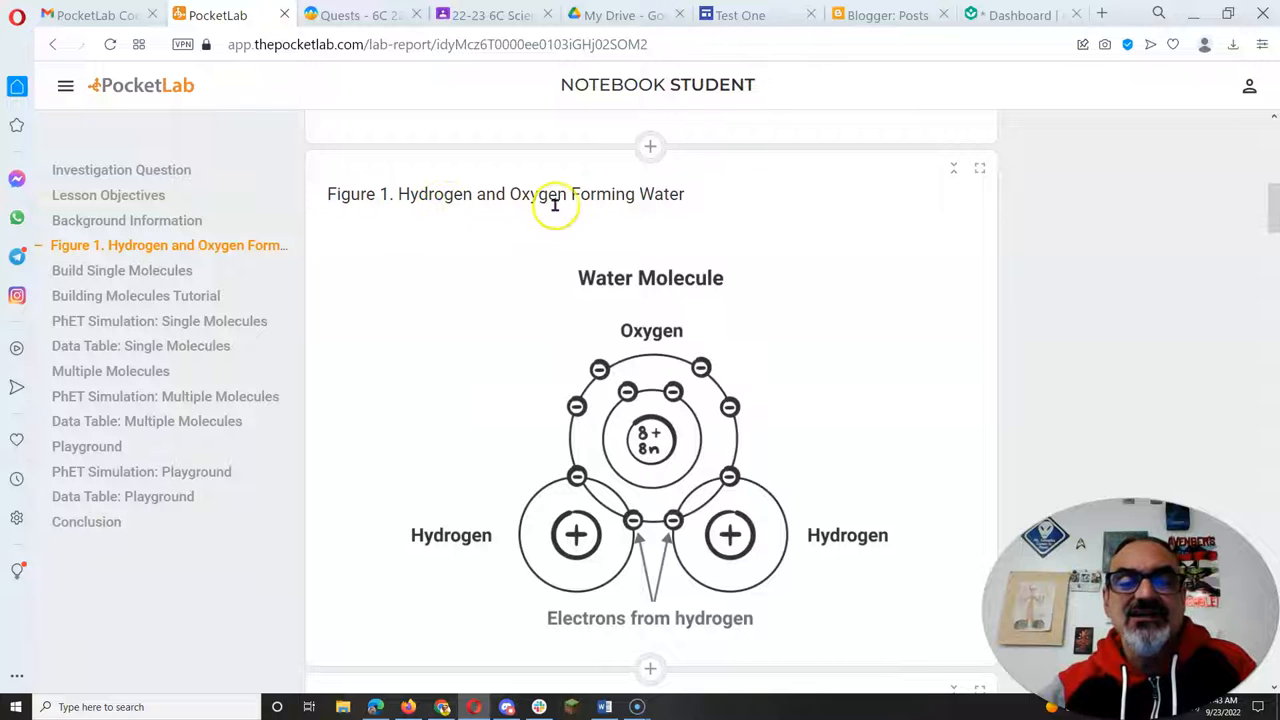
mouse_move(889, 362)
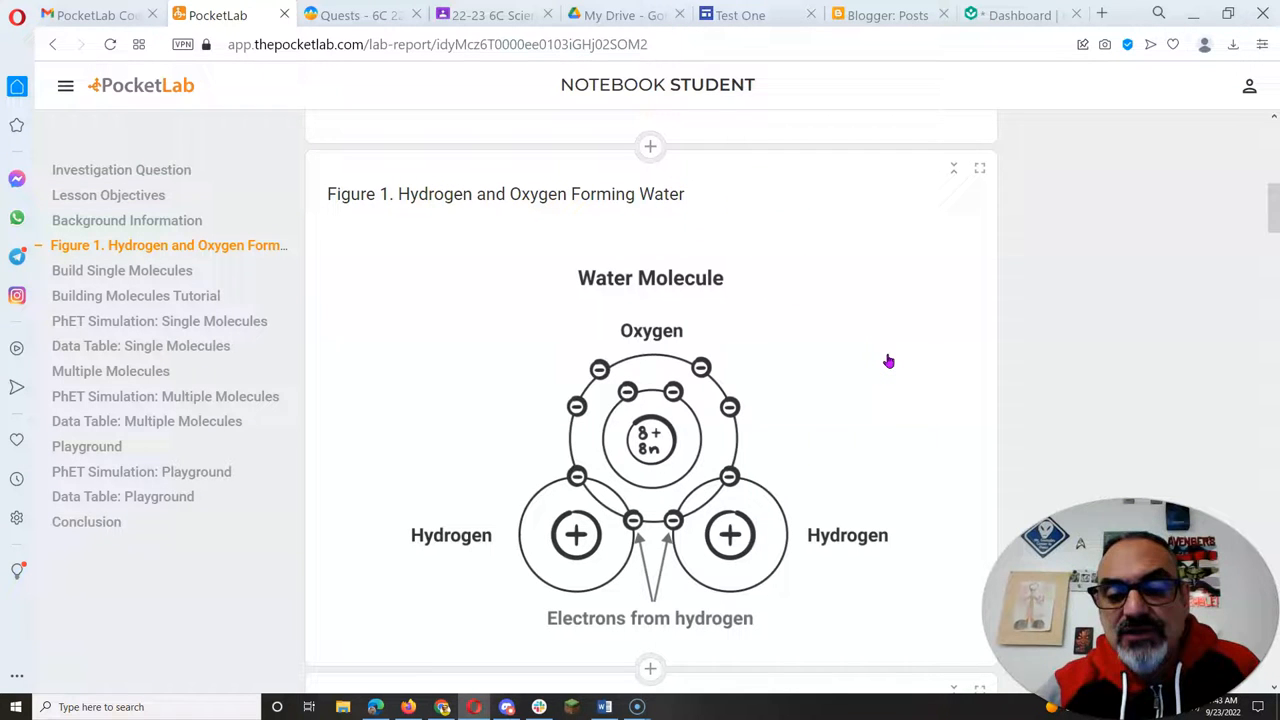
mouse_move(988, 524)
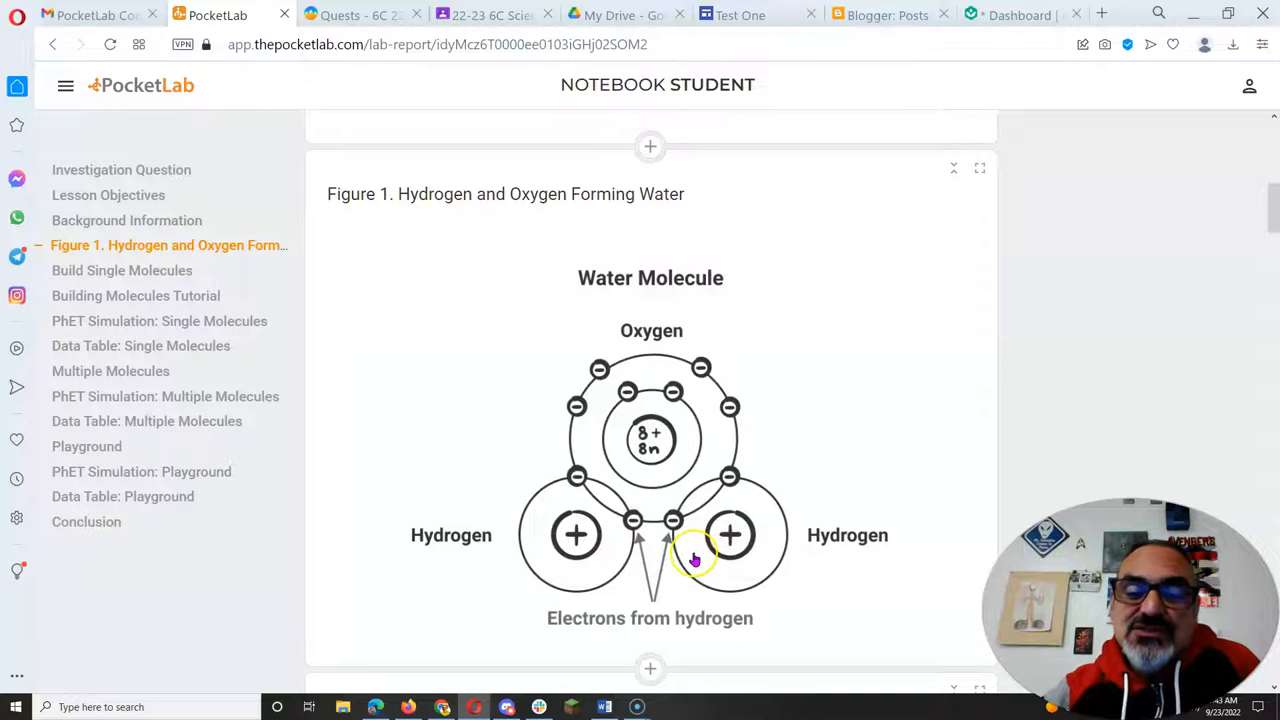
mouse_move(867, 368)
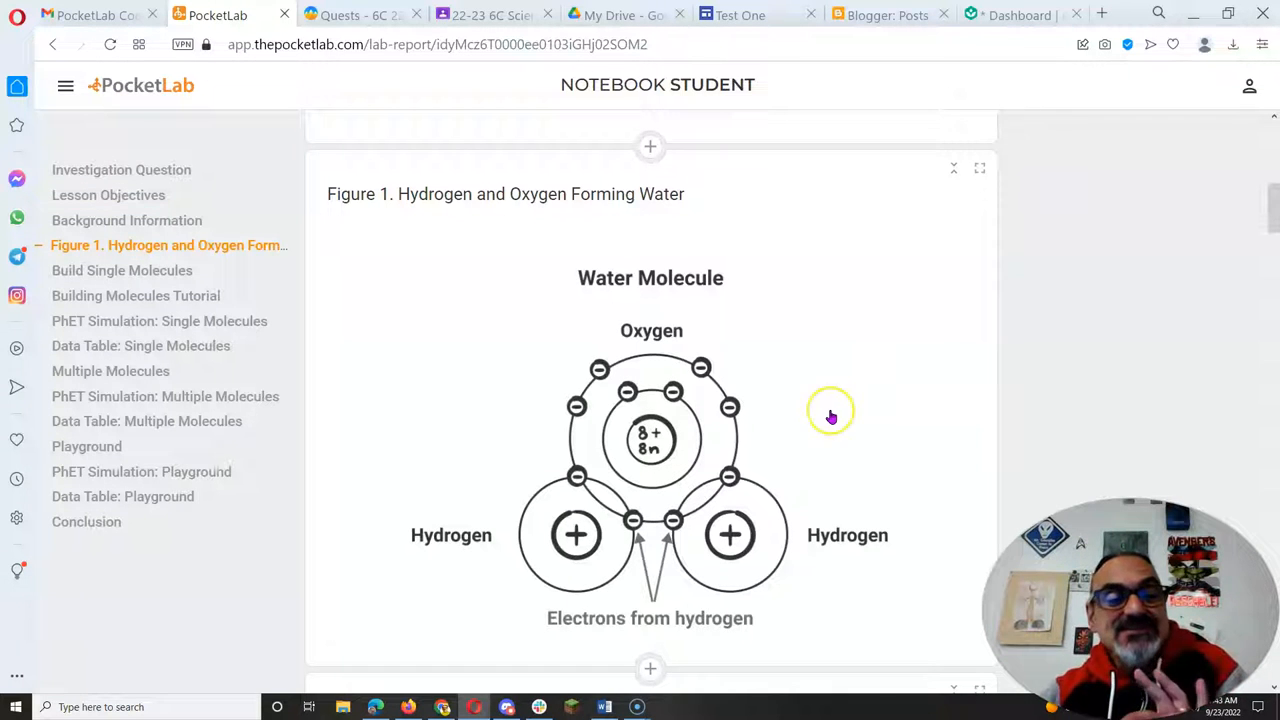
mouse_move(812, 496)
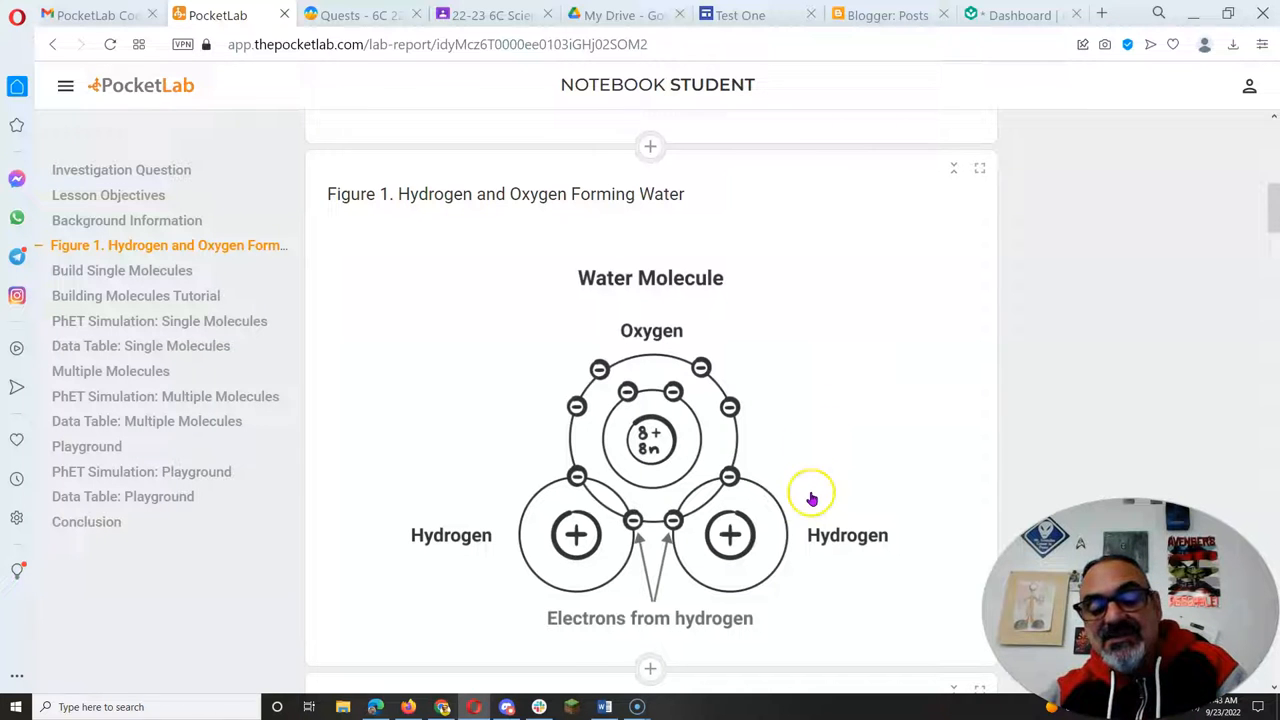
mouse_move(813, 420)
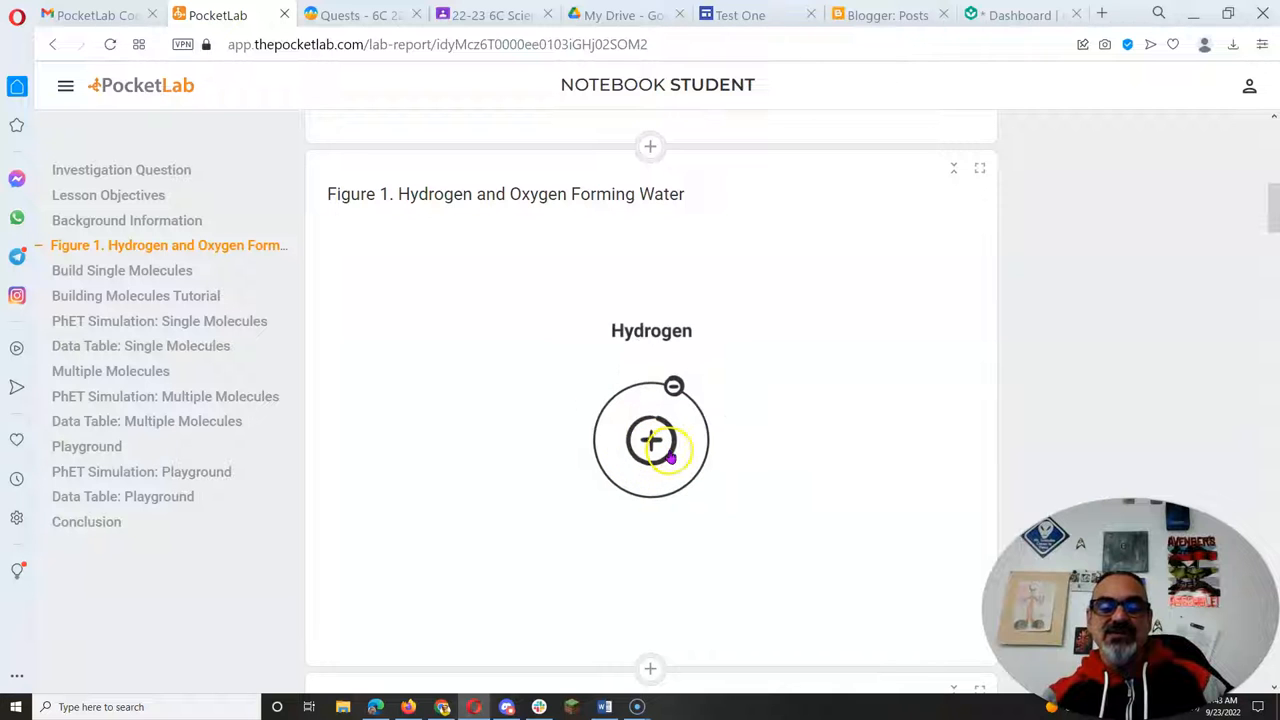
- Scroll past the Build Single Molecules instructions to the PhET Single Molecules simulation
scroll(down, 3)
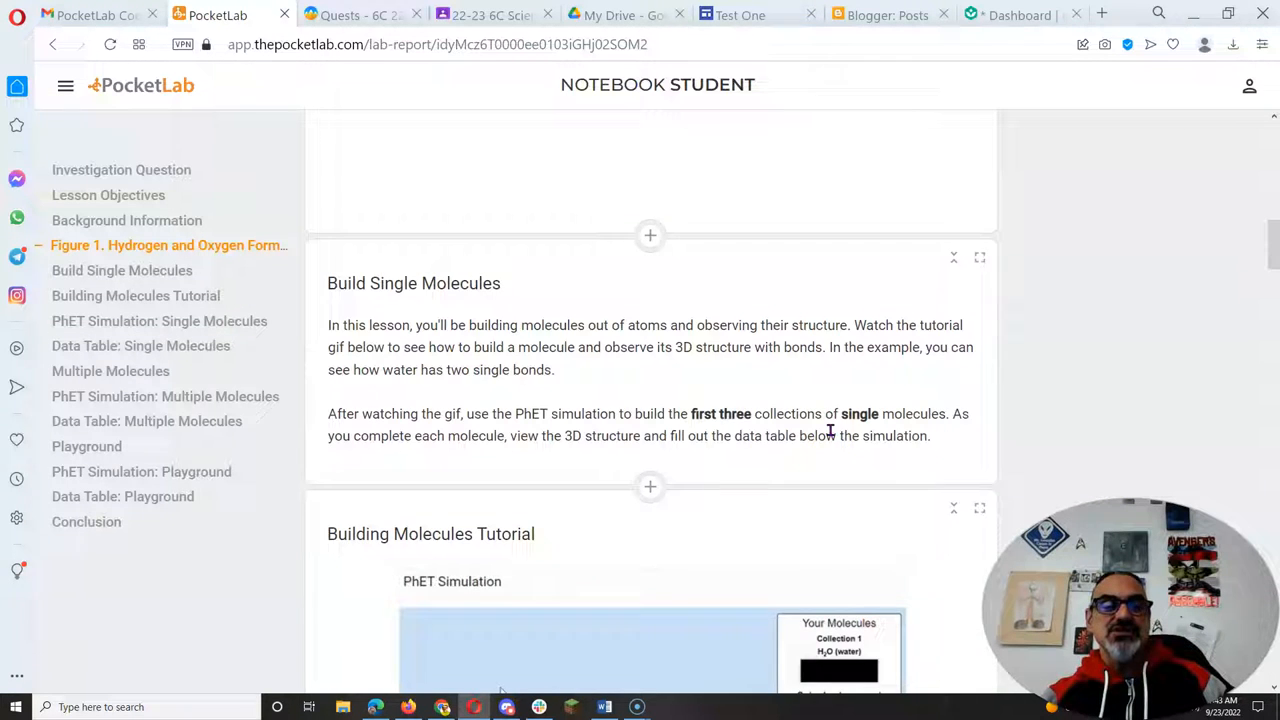
scroll(down, 3)
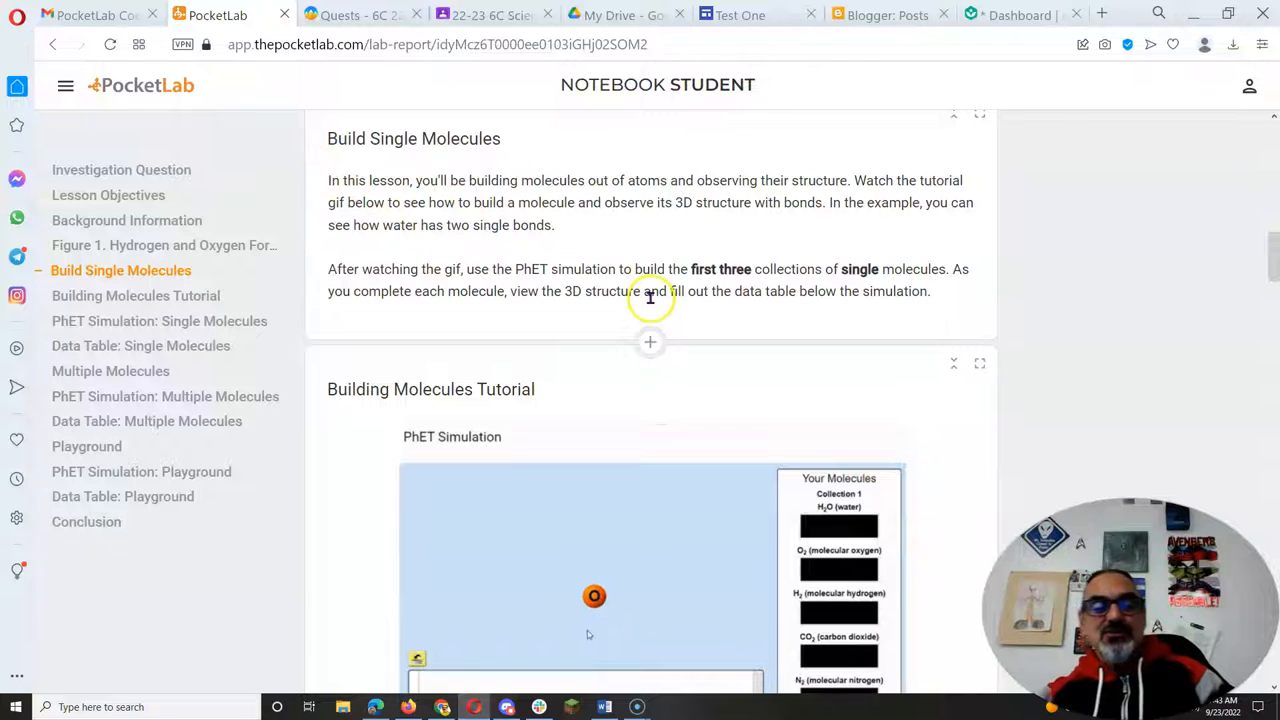
scroll(down, 3)
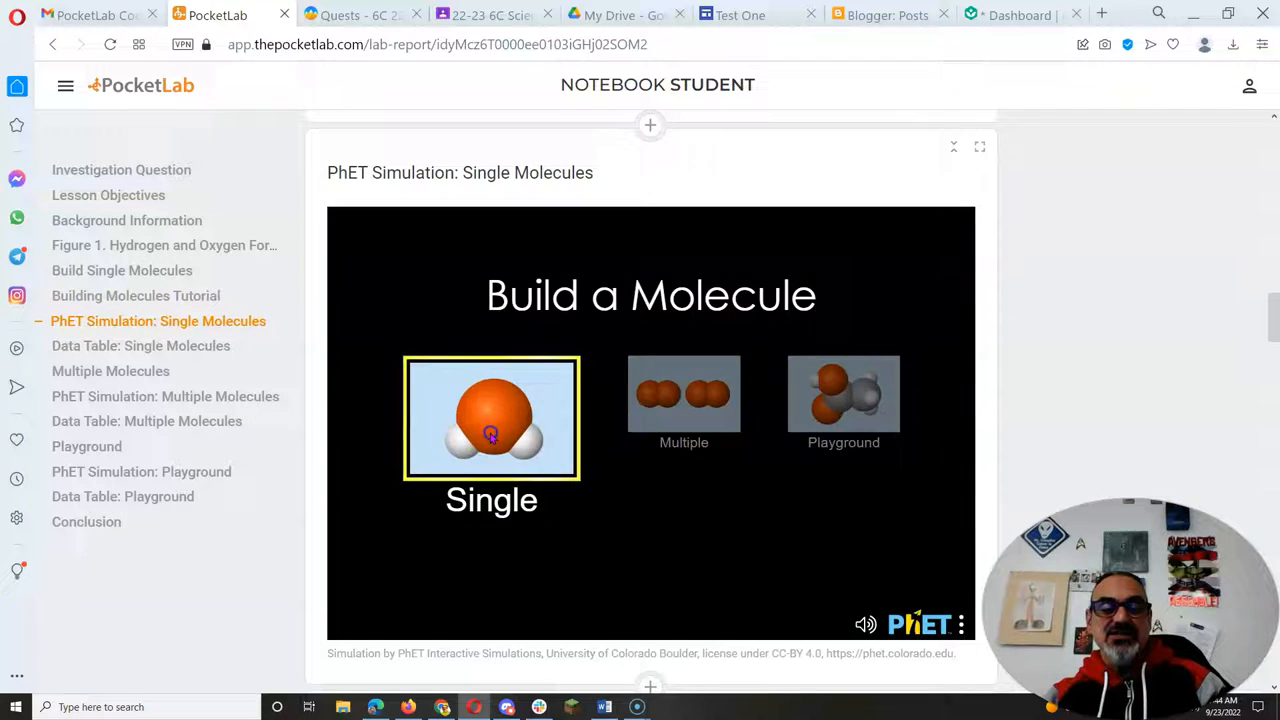
- In Single mode, build H2O into Collection 1, then join two O atoms into O2
click(490, 418)
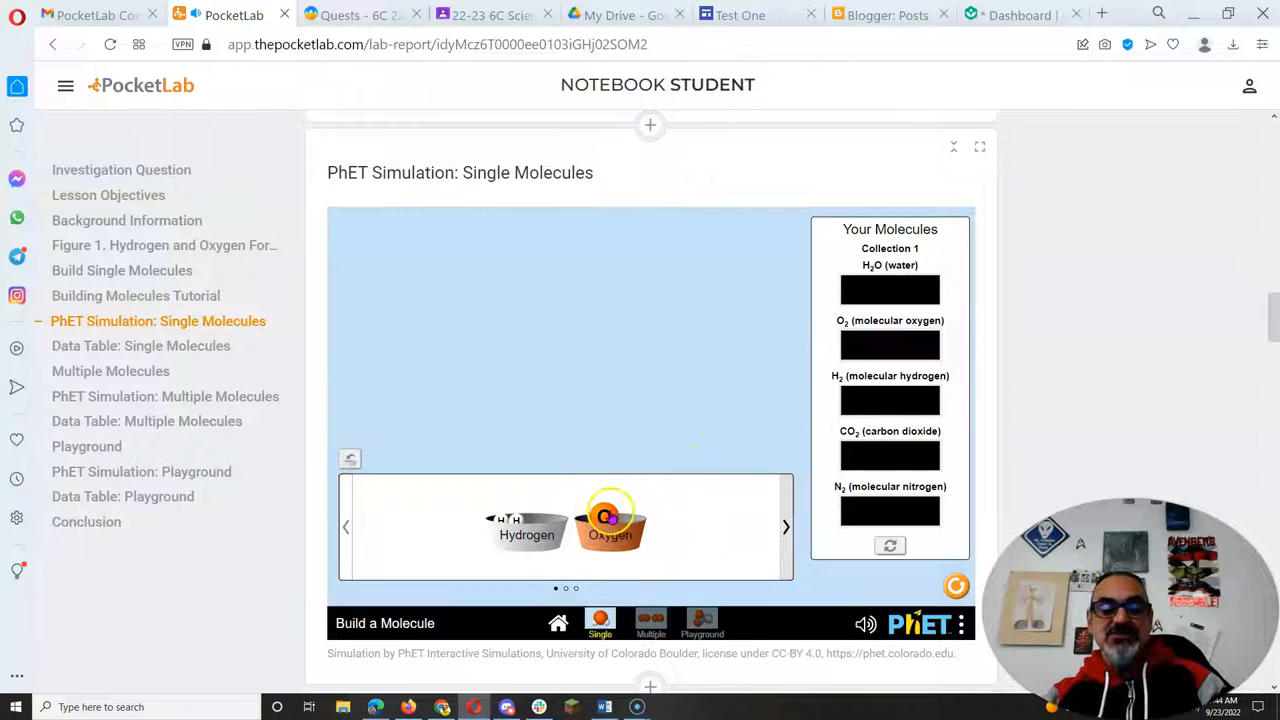
drag(610, 515, 567, 322)
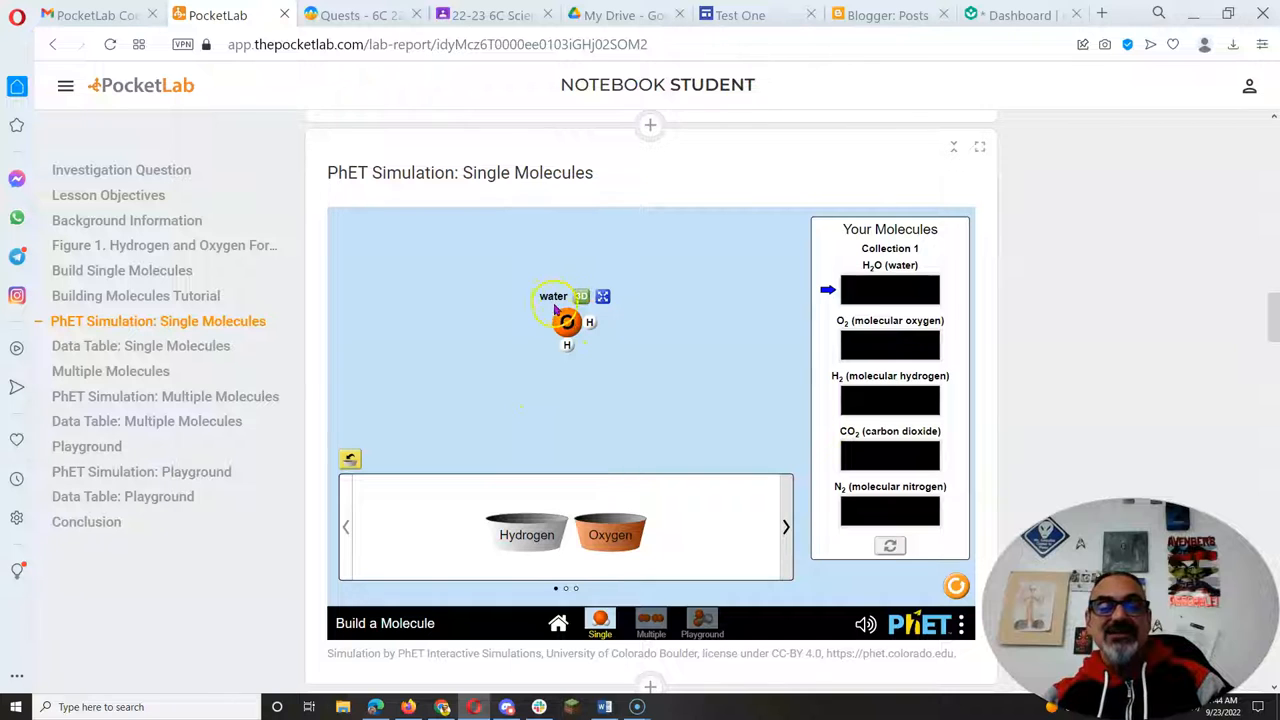
drag(567, 320, 890, 290)
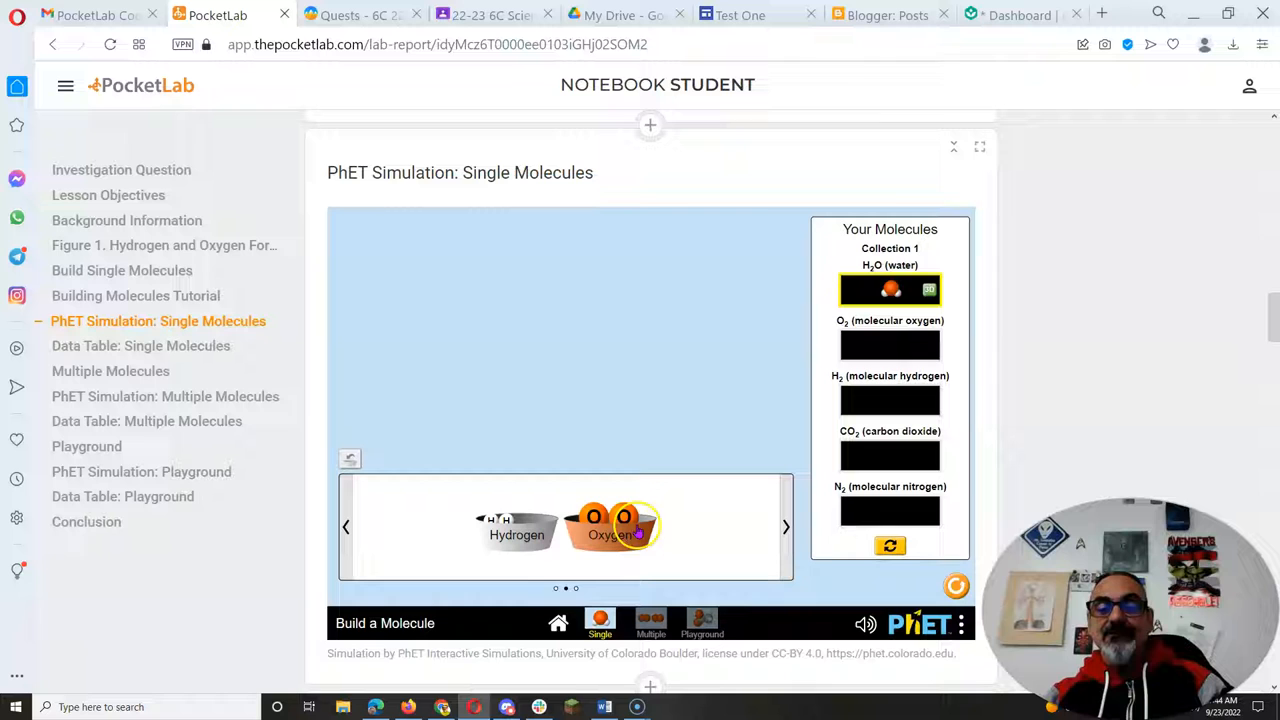
drag(625, 517, 588, 321)
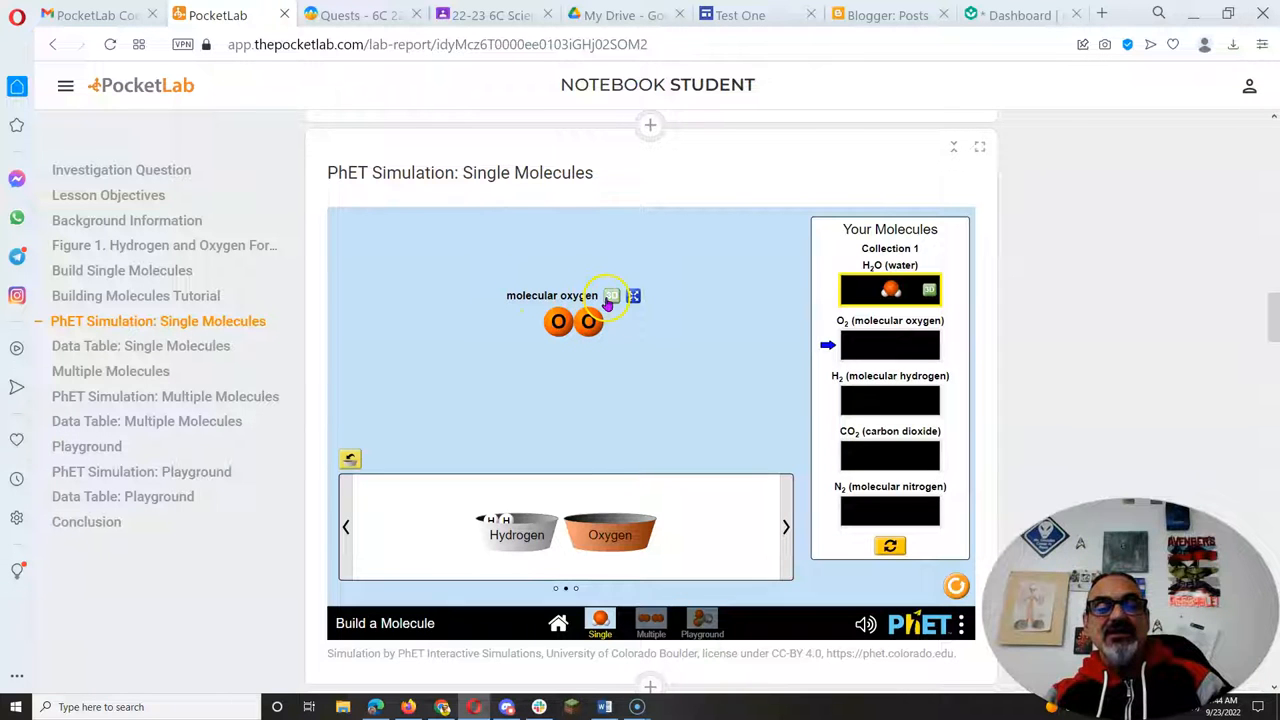
- View molecular oxygen in 3D, then join two hydrogen atoms into H2 and close its 3D view
click(611, 296)
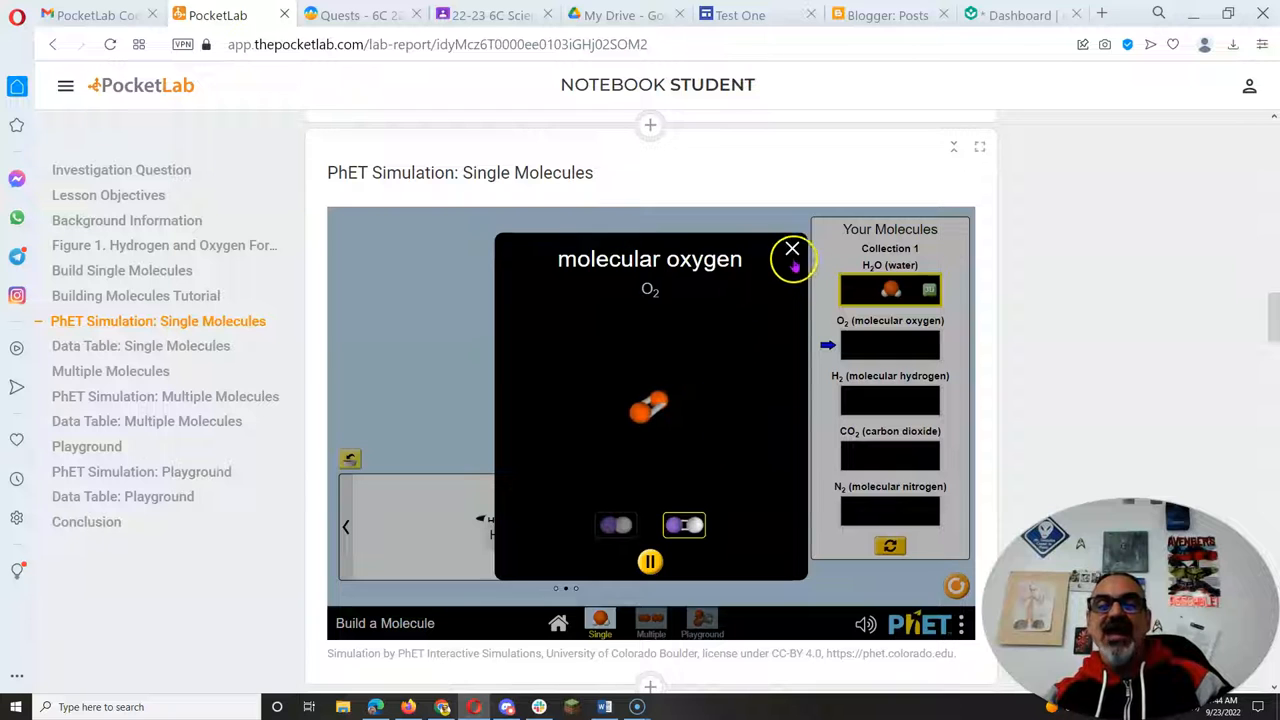
click(792, 248)
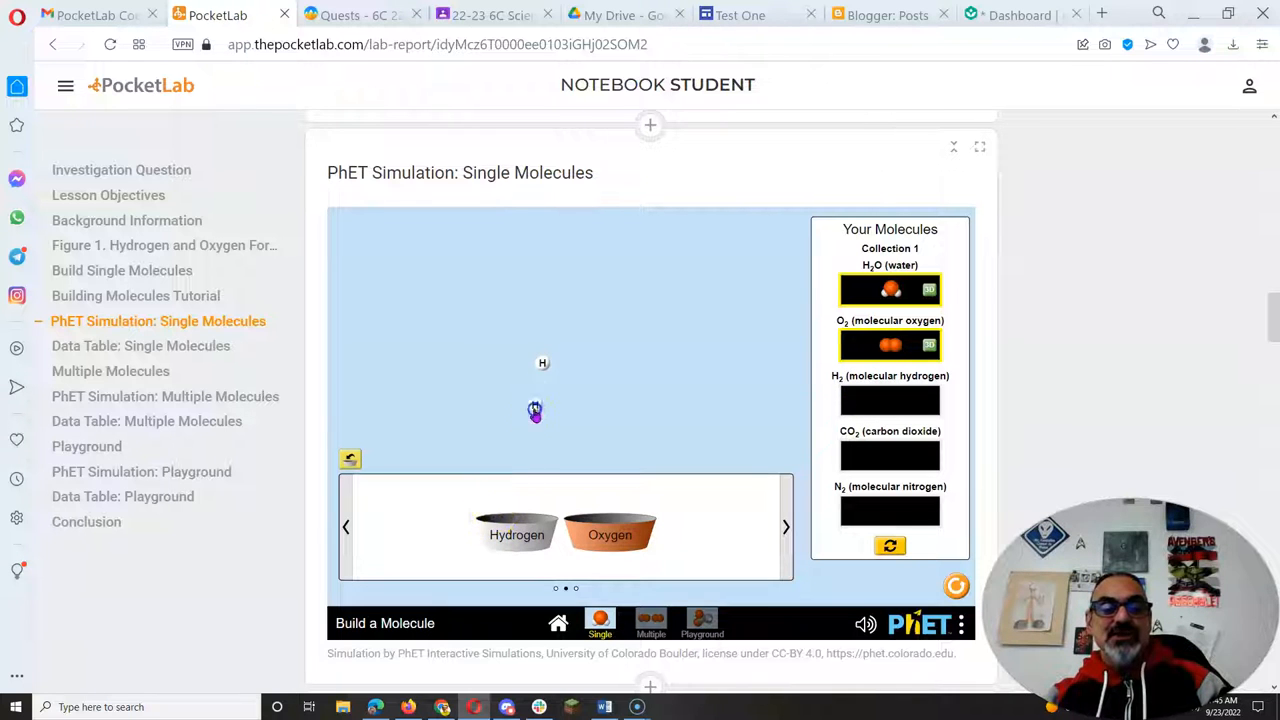
drag(535, 410, 557, 362)
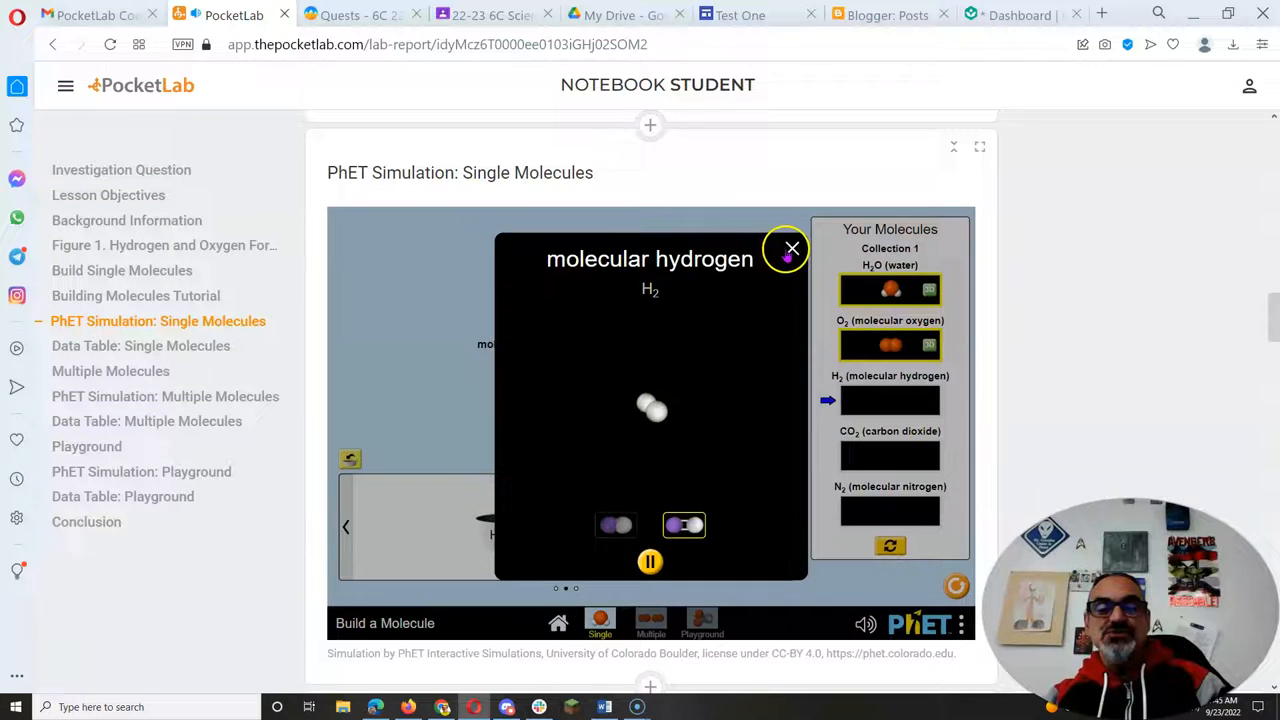
click(792, 248)
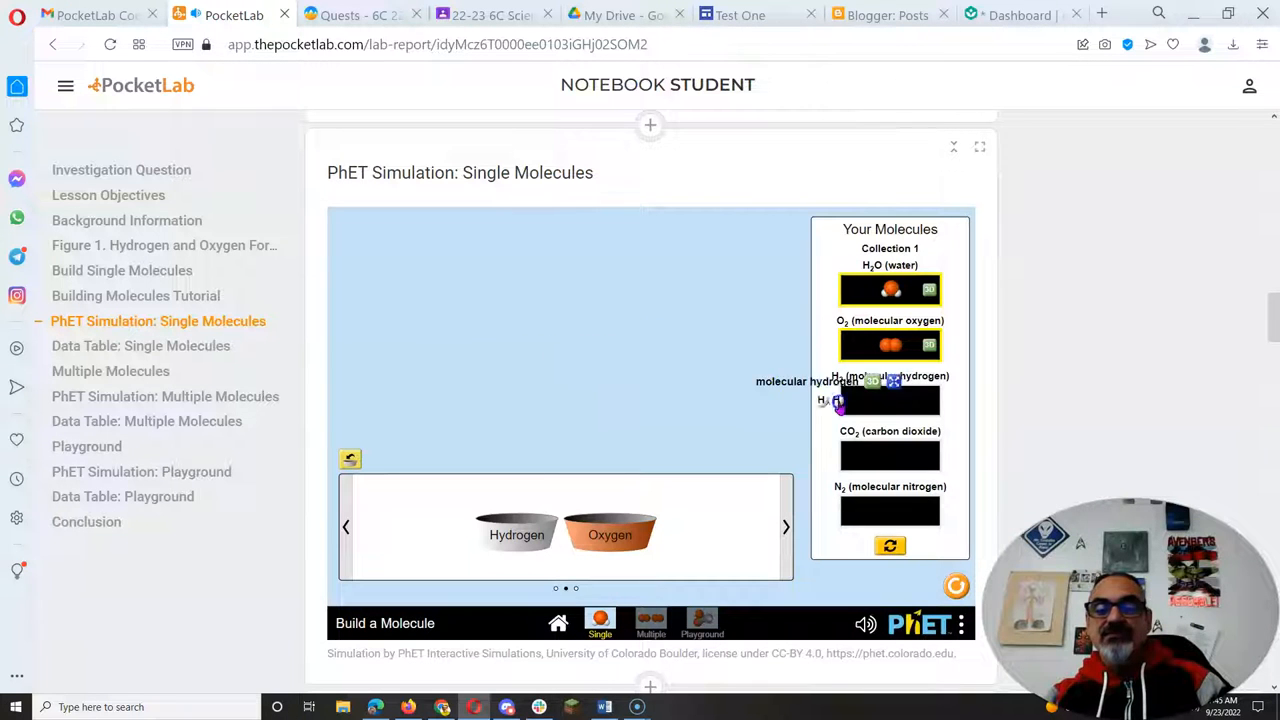
- Scroll past the Single and Multiple Molecules data tables to the Playground instructions
scroll(down, 3)
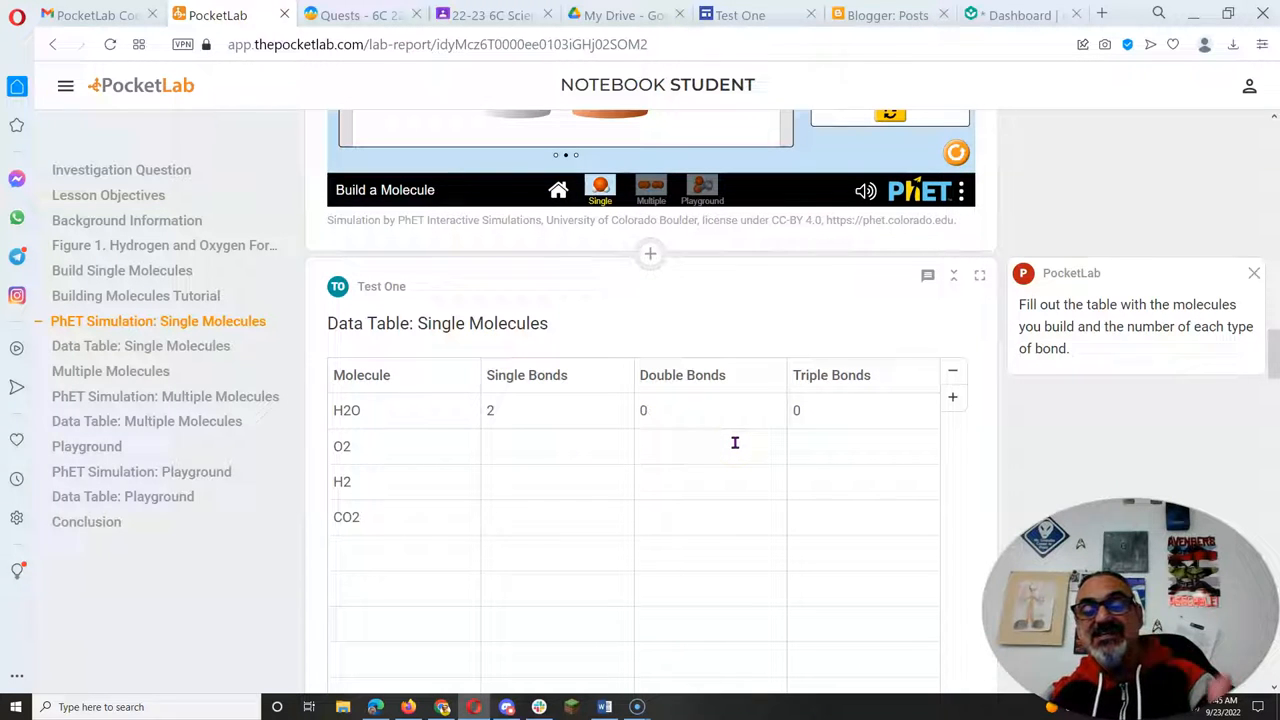
mouse_move(714, 470)
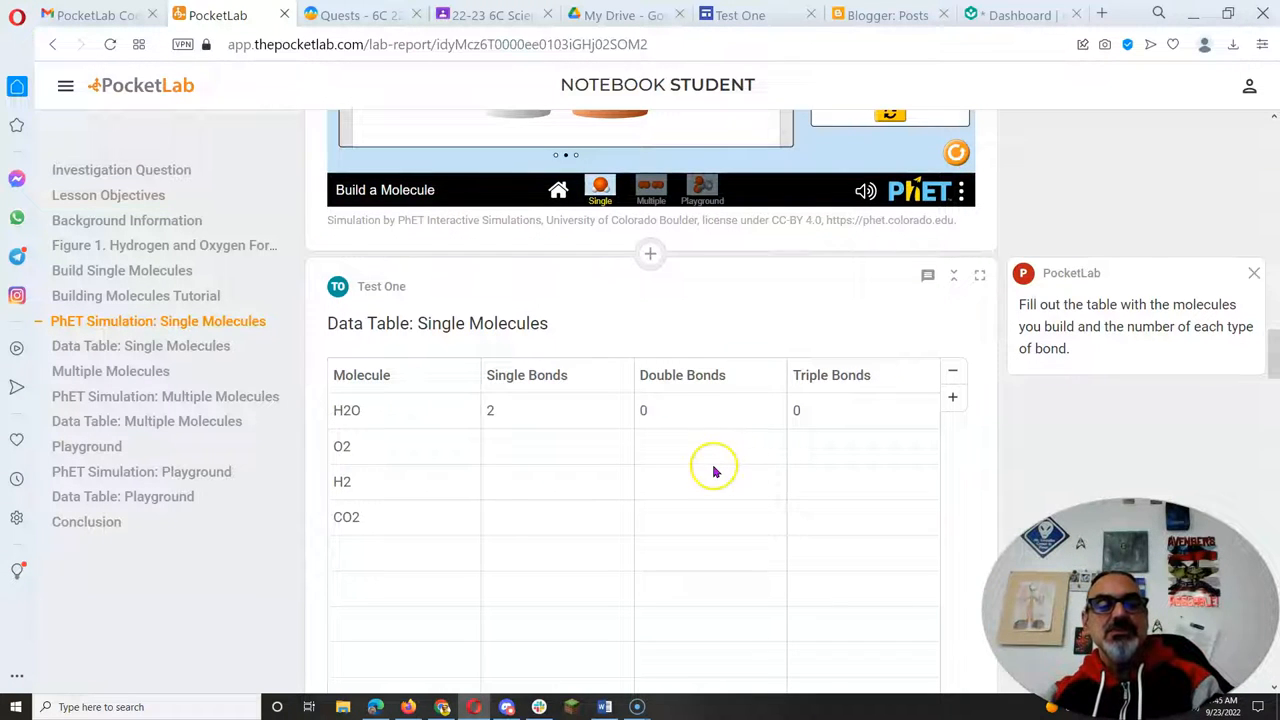
scroll(down, 3)
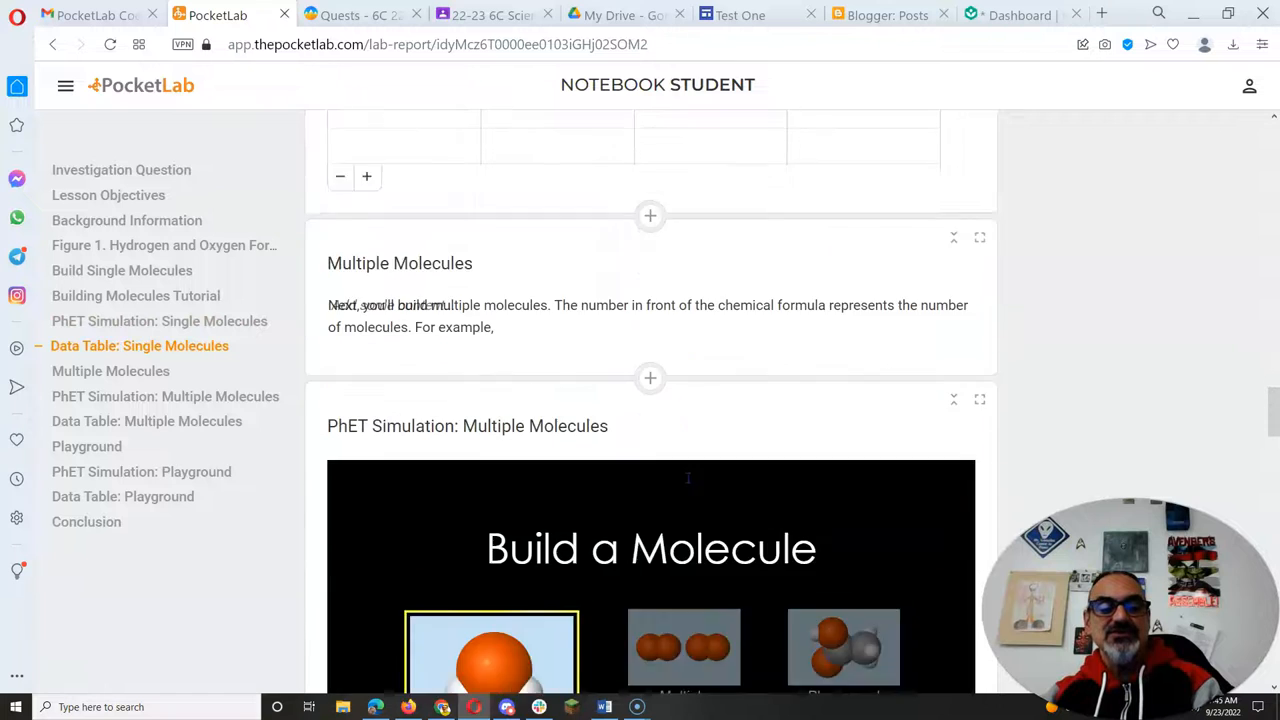
scroll(down, 3)
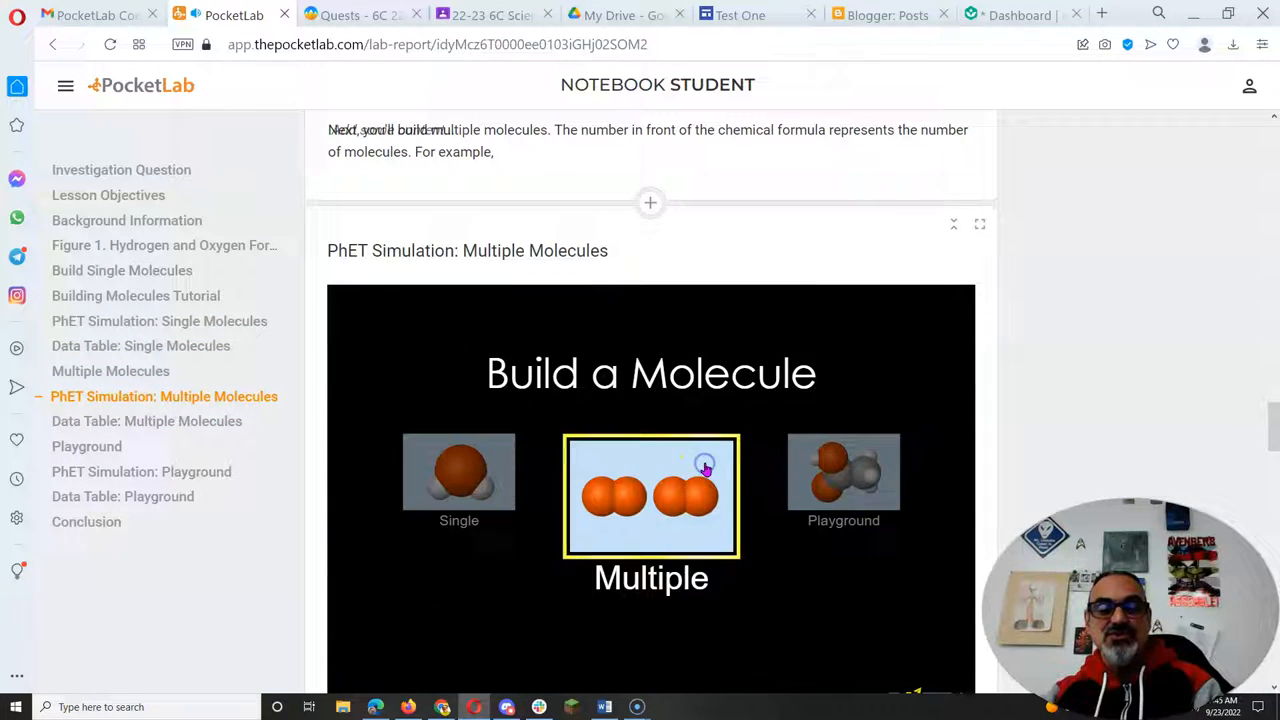
scroll(down, 3)
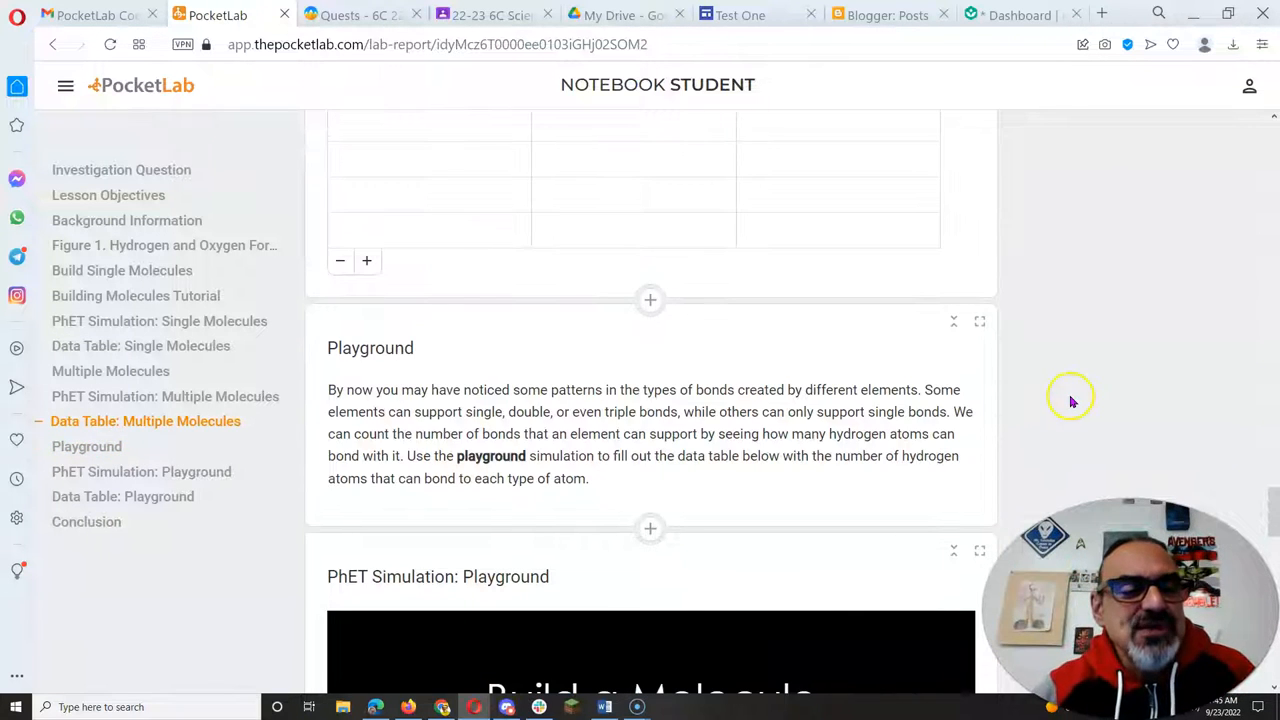
mouse_move(549, 402)
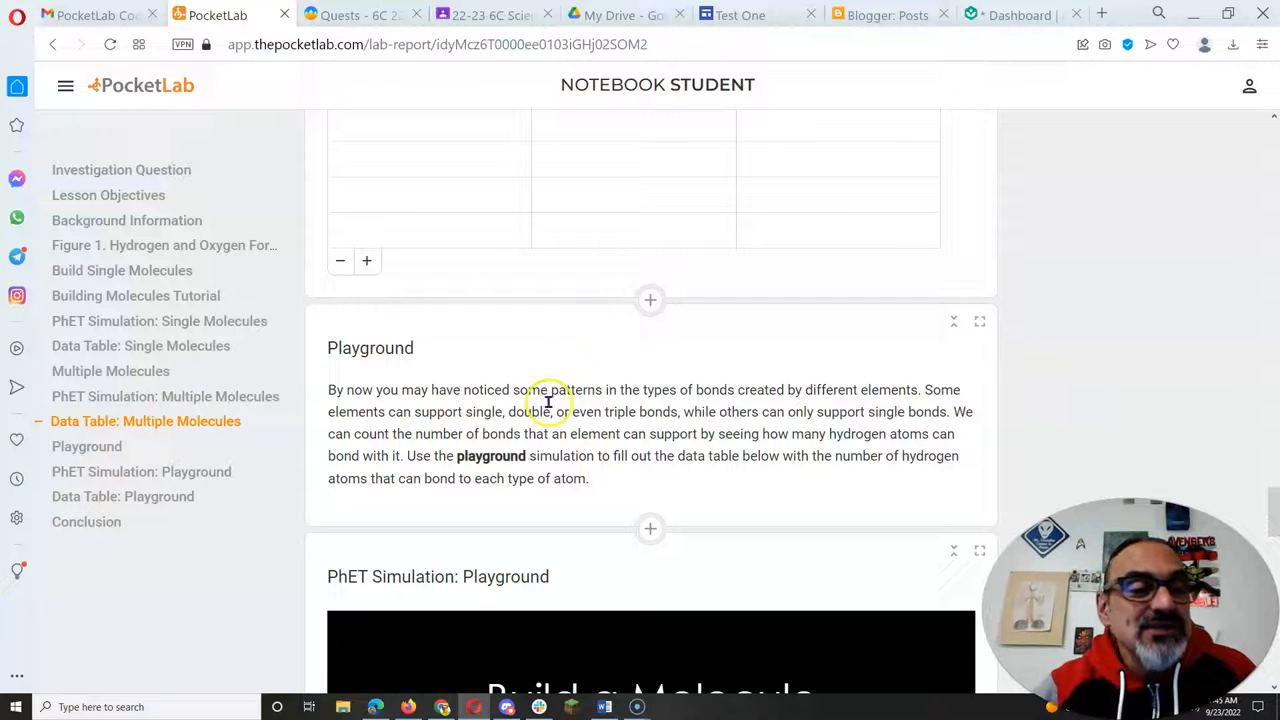
mouse_move(780, 383)
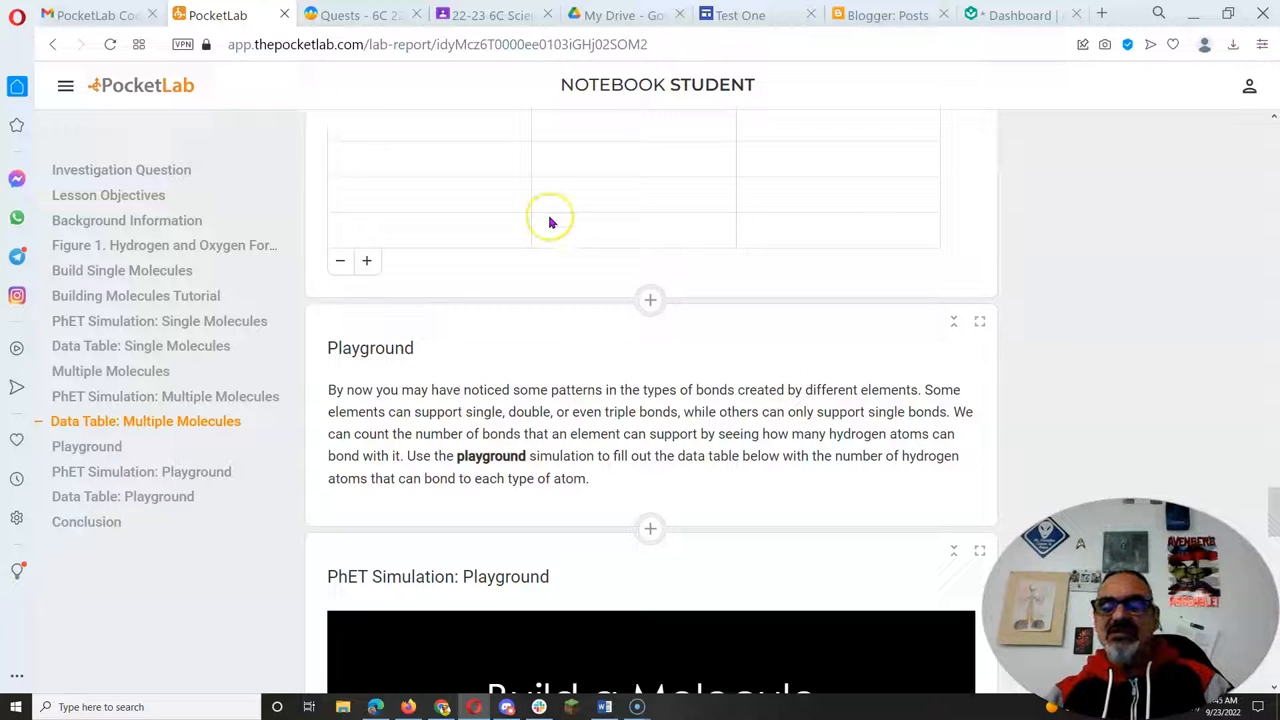
- Jump to the Conclusion section via the left outline
click(85, 522)
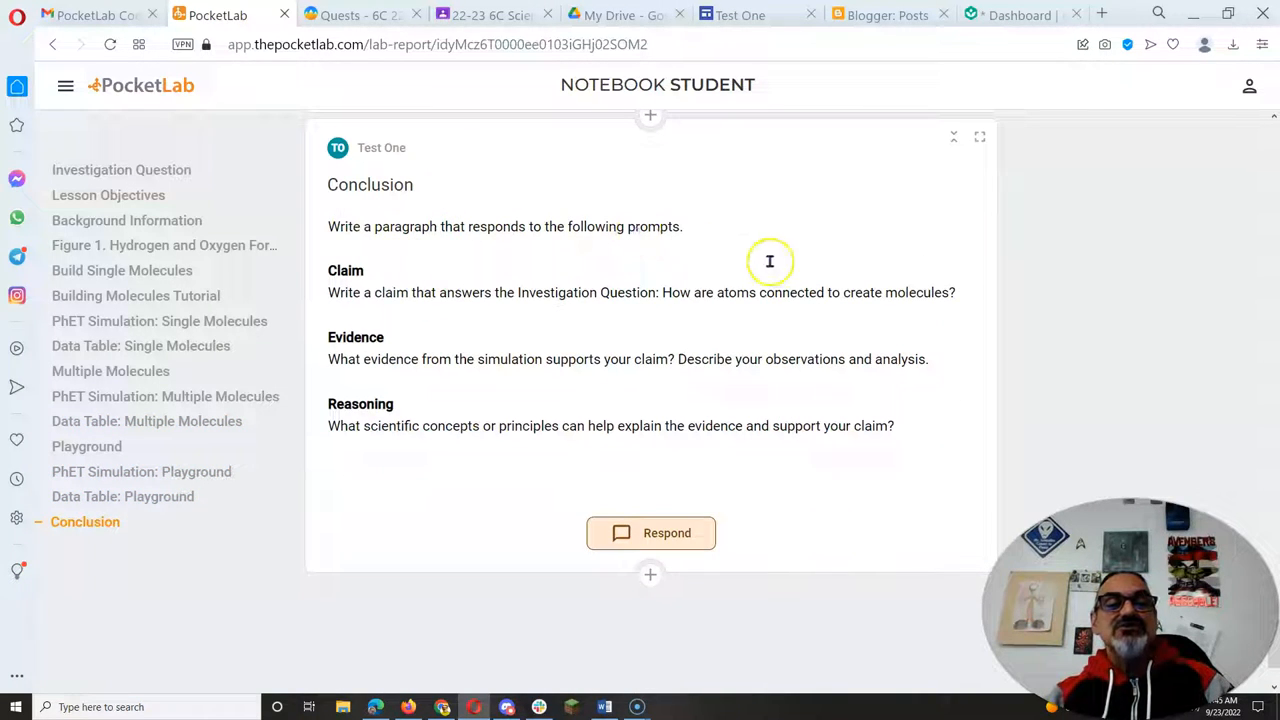
mouse_move(716, 444)
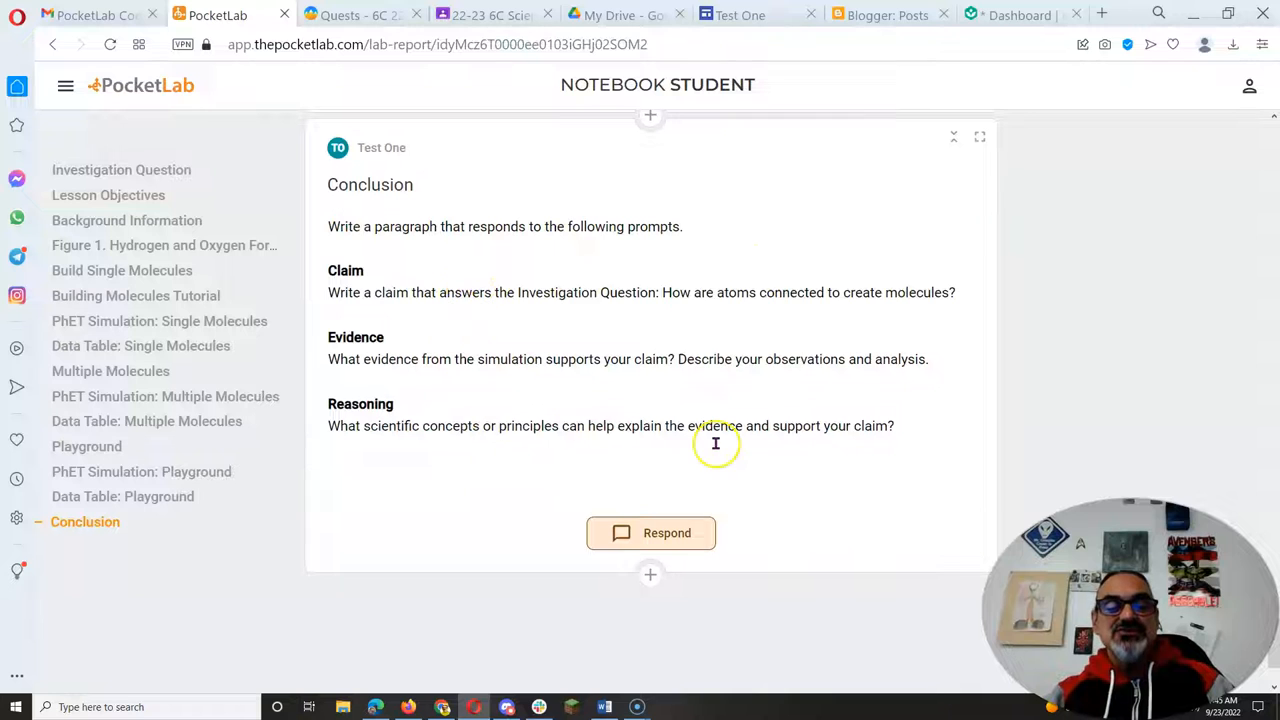